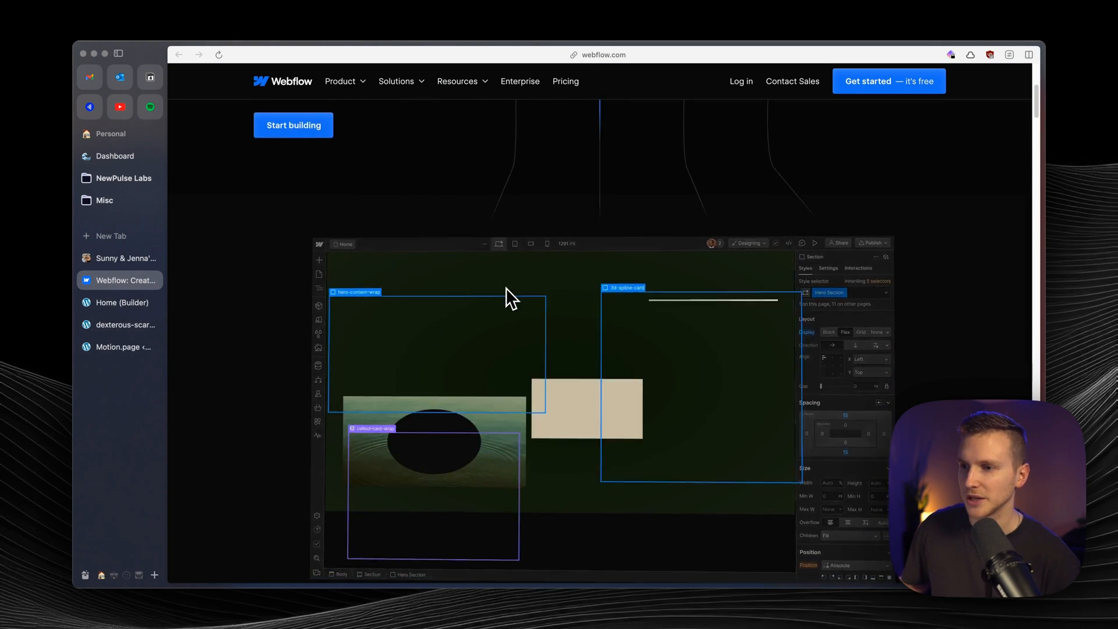
- Scroll the Webflow homepage down to the customer logo marquee below the hero
{"action": "scroll", "scroll_direction": "down", "scroll_amount": 3}
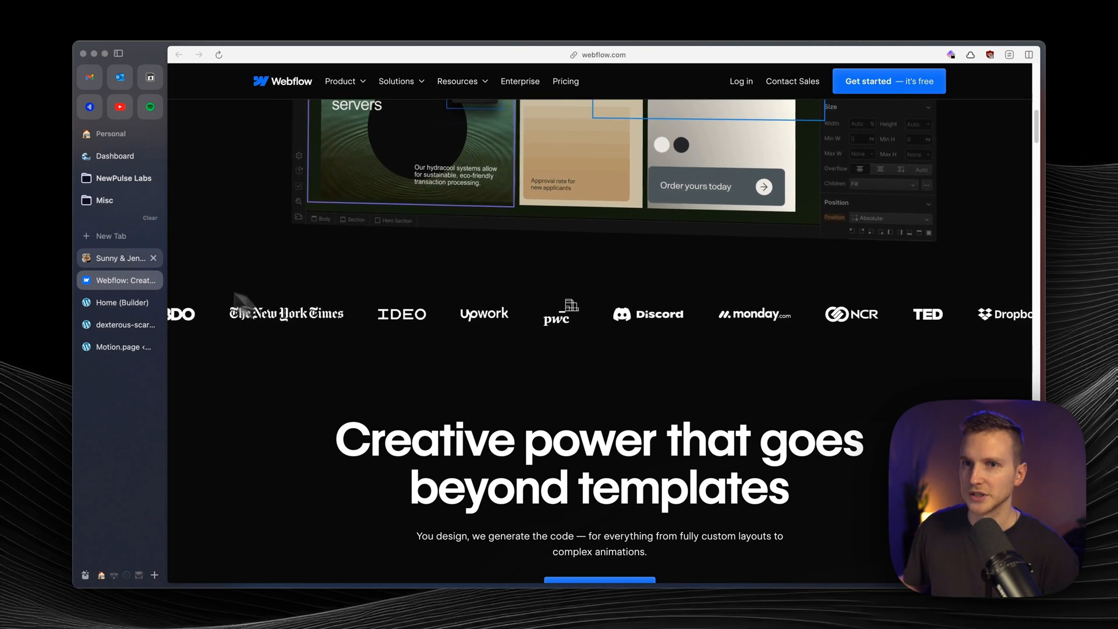
- View the wedding site's BEST WEDDING EVER marquee, then return to the Bricks builder tab
{"action": "left_click", "coordinate": [120, 258]}
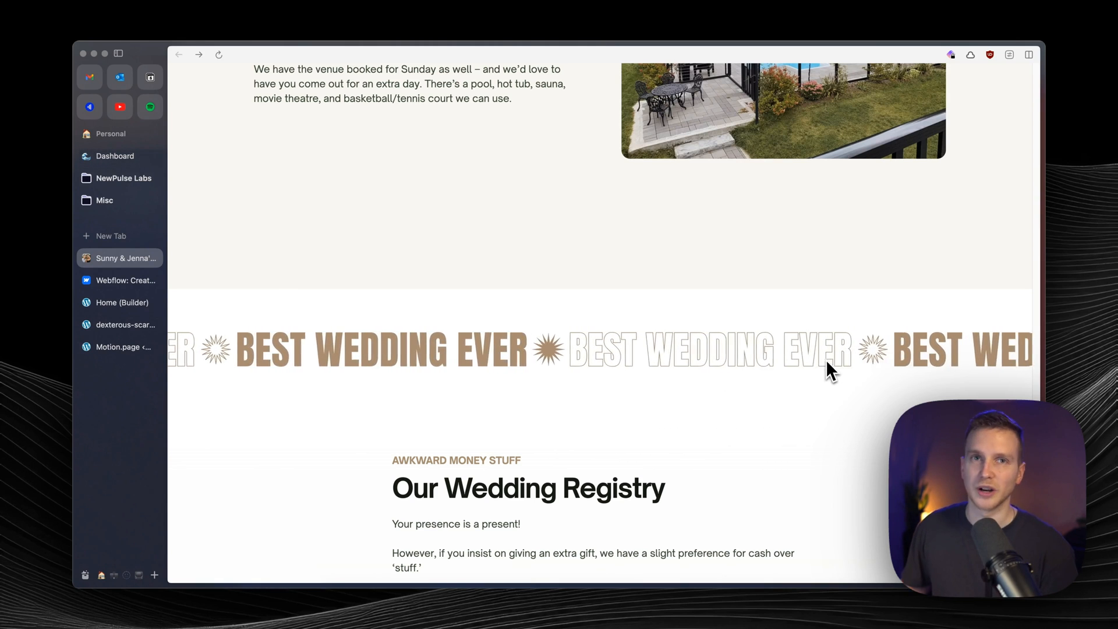
{"action": "left_click", "coordinate": [127, 324]}
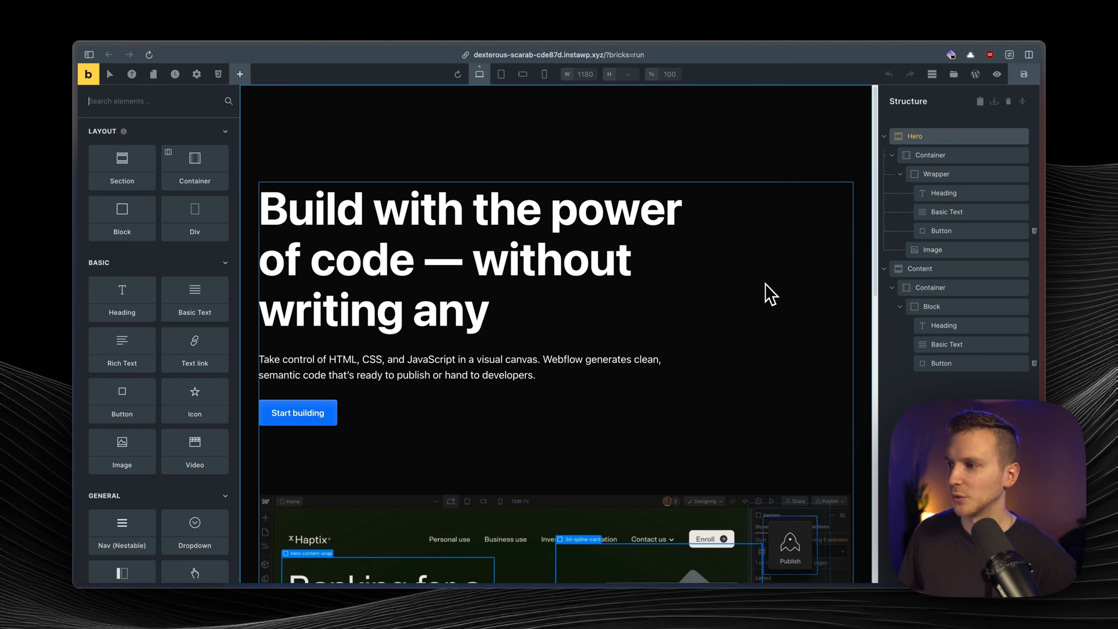
{"action": "mouse_move", "coordinate": [781, 264]}
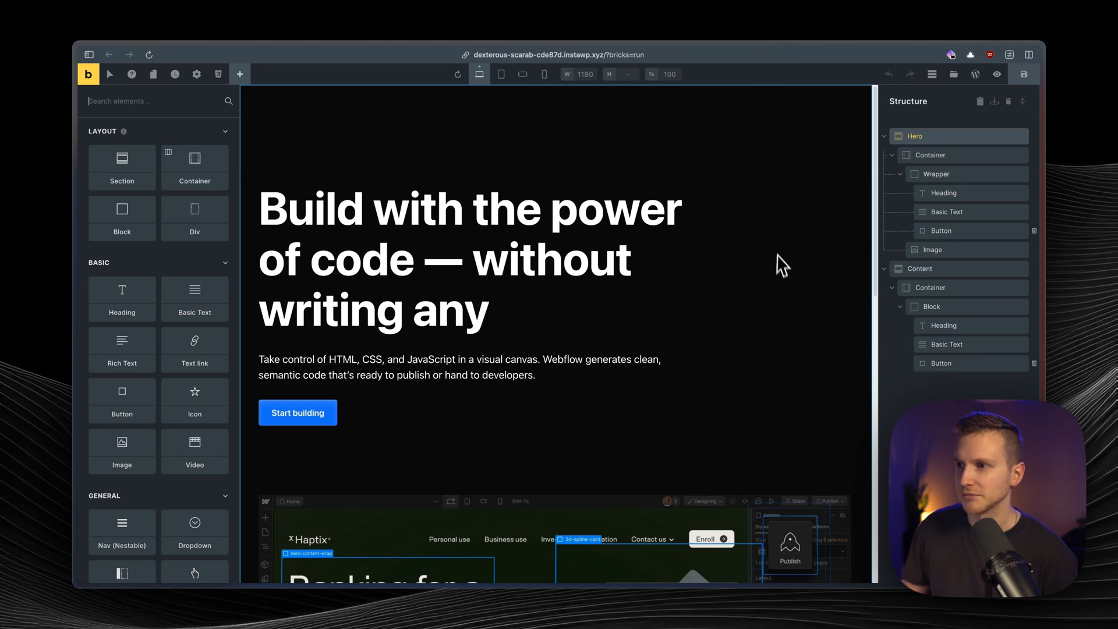
{"action": "mouse_move", "coordinate": [769, 255]}
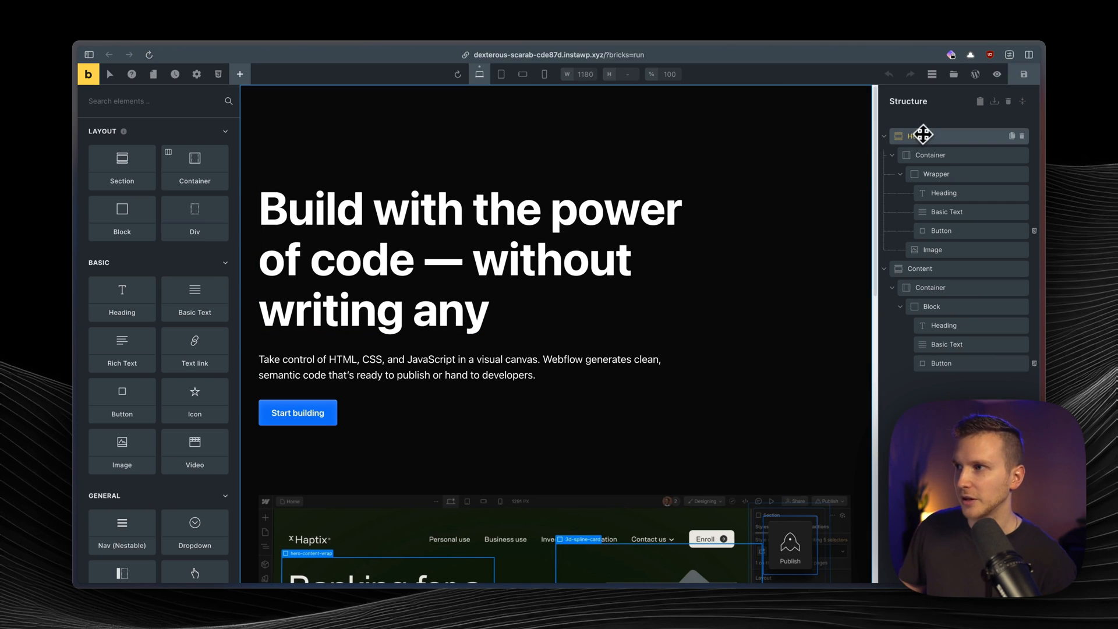
{"action": "left_click", "coordinate": [921, 269]}
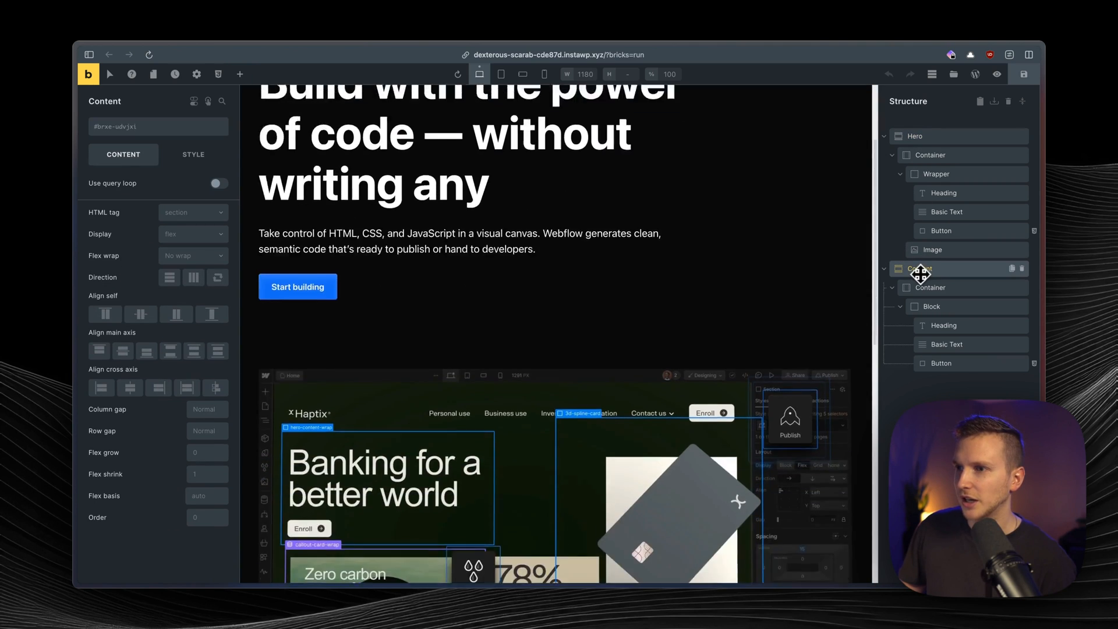
{"action": "scroll", "scroll_direction": "down", "scroll_amount": 3}
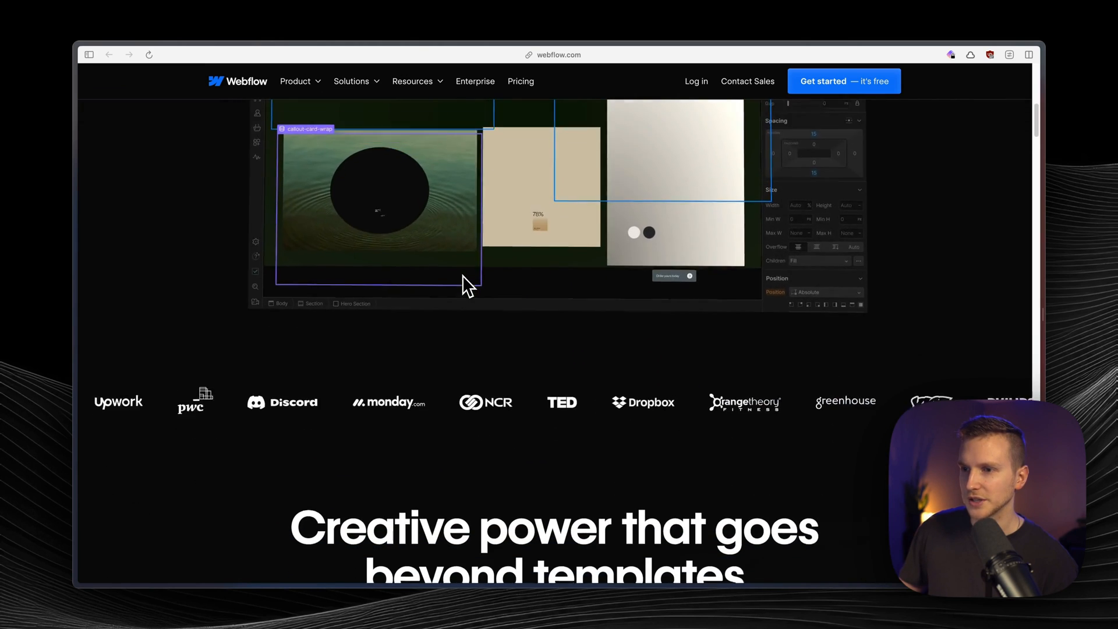
{"action": "scroll", "scroll_direction": "down", "scroll_amount": 3}
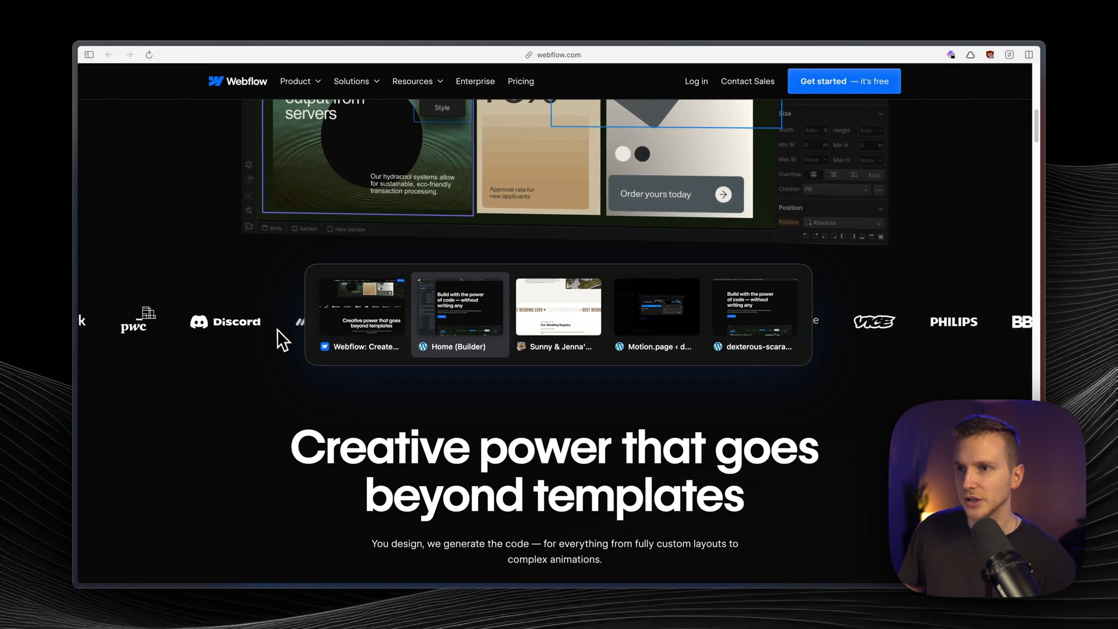
{"action": "left_click", "coordinate": [754, 308]}
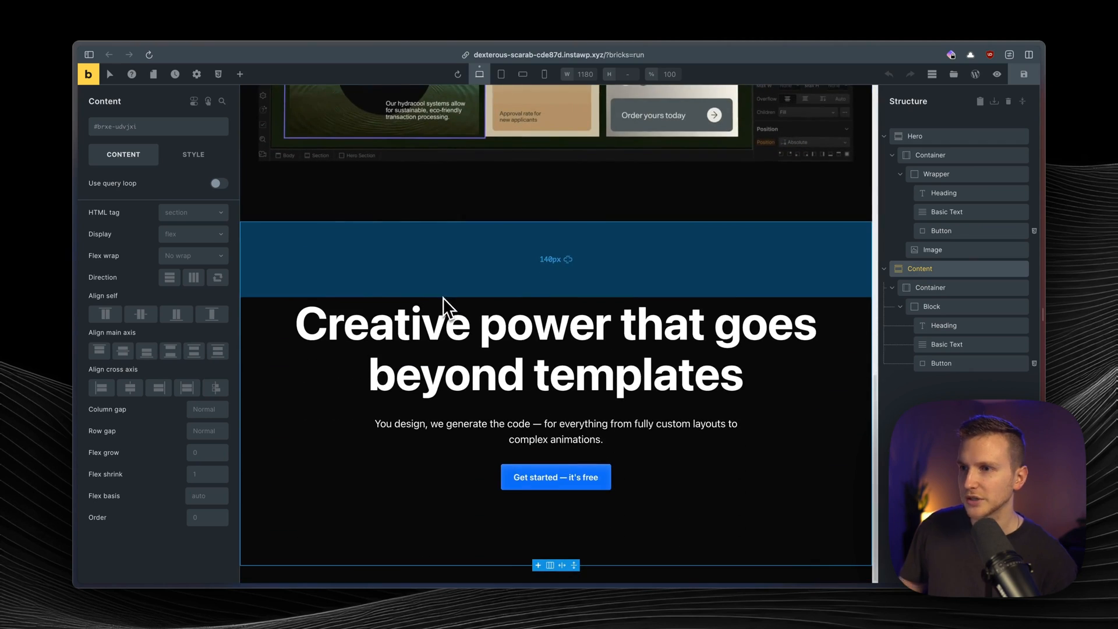
- Add a Section below the Hero and delete its default Container
{"action": "left_click", "coordinate": [893, 269]}
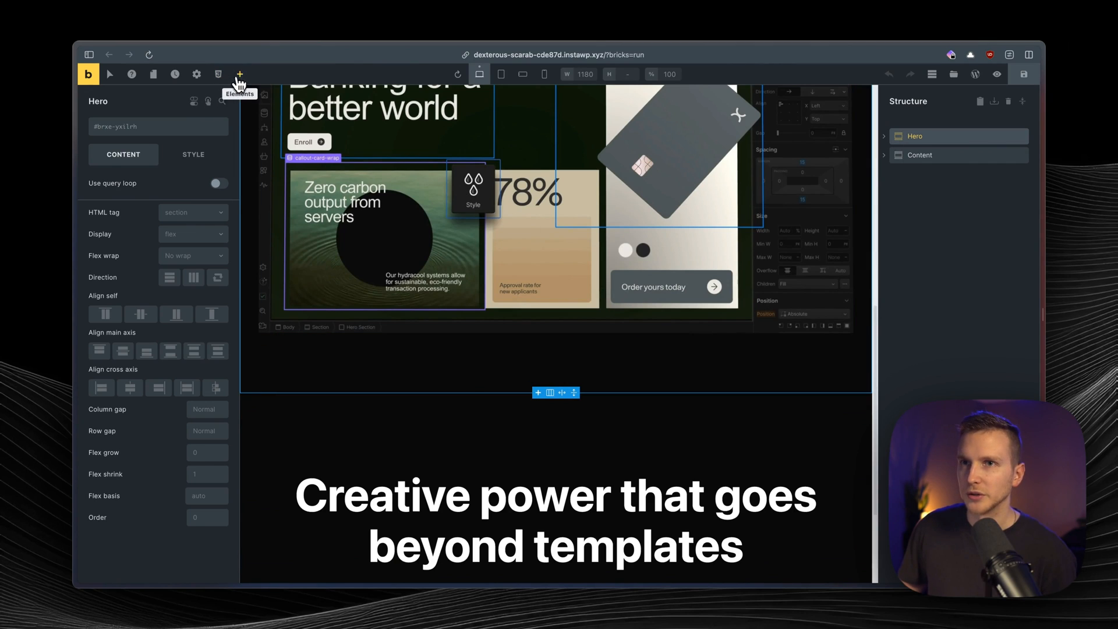
{"action": "left_click", "coordinate": [240, 74]}
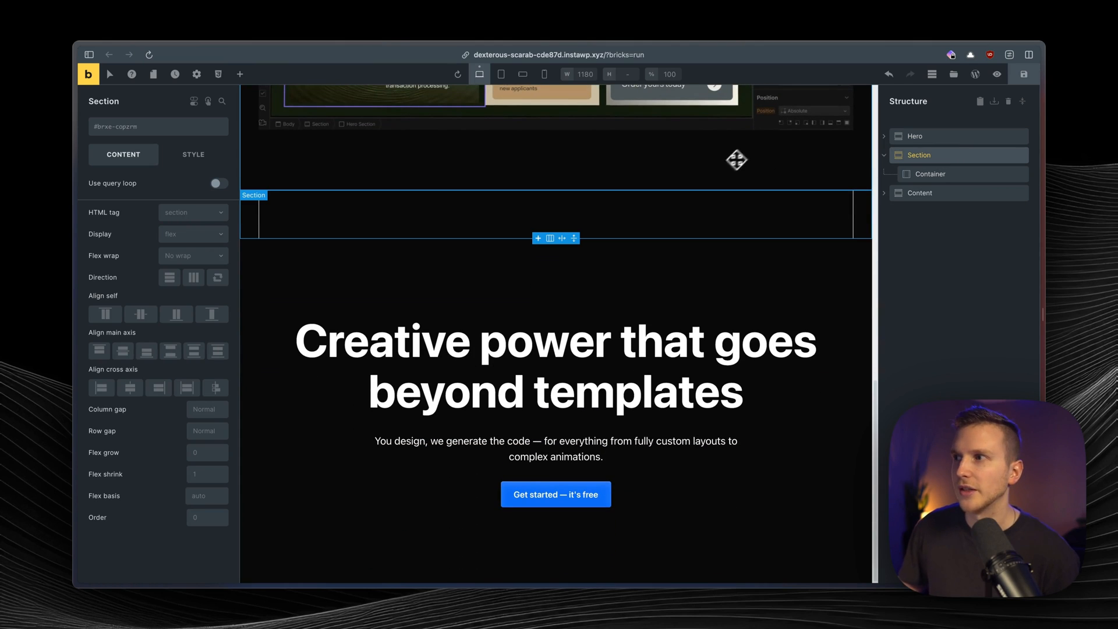
{"action": "left_click", "coordinate": [930, 174]}
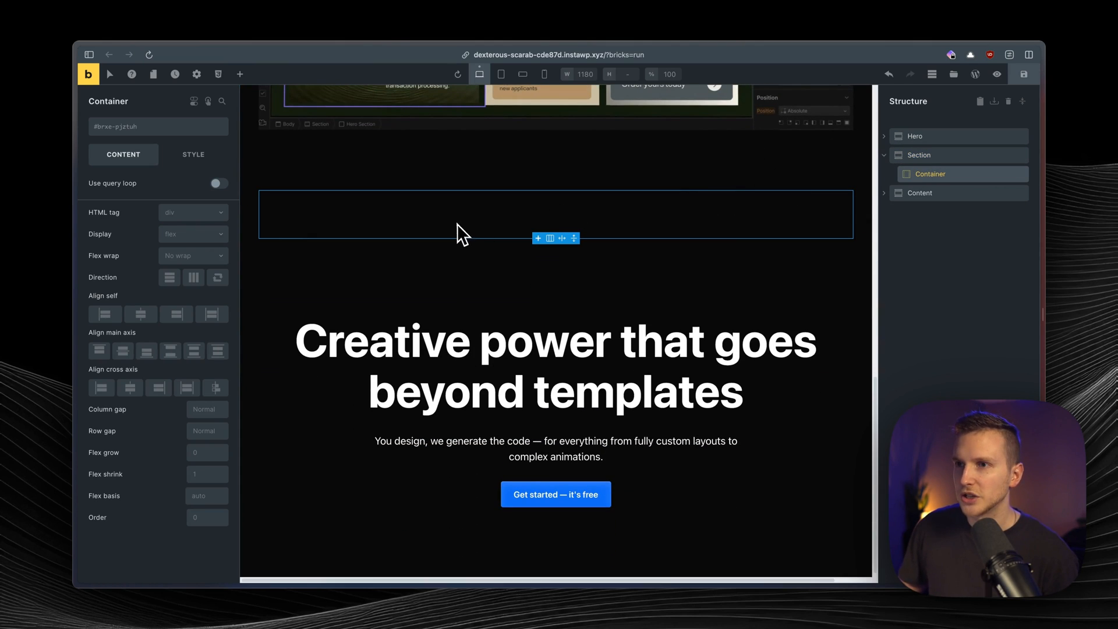
{"action": "mouse_move", "coordinate": [269, 230]}
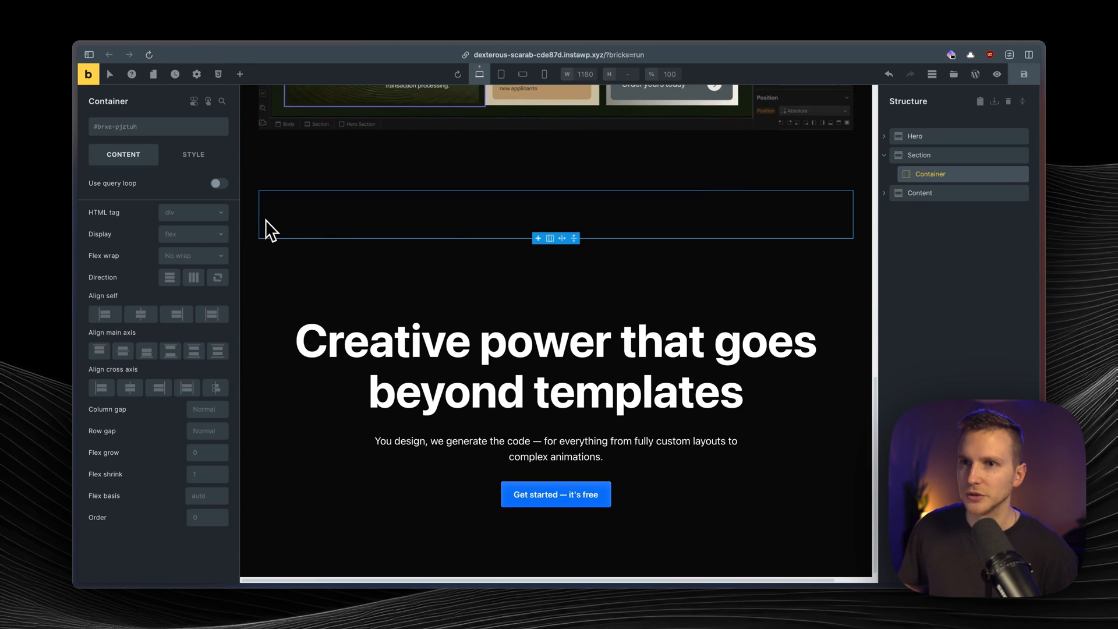
{"action": "mouse_move", "coordinate": [1020, 177]}
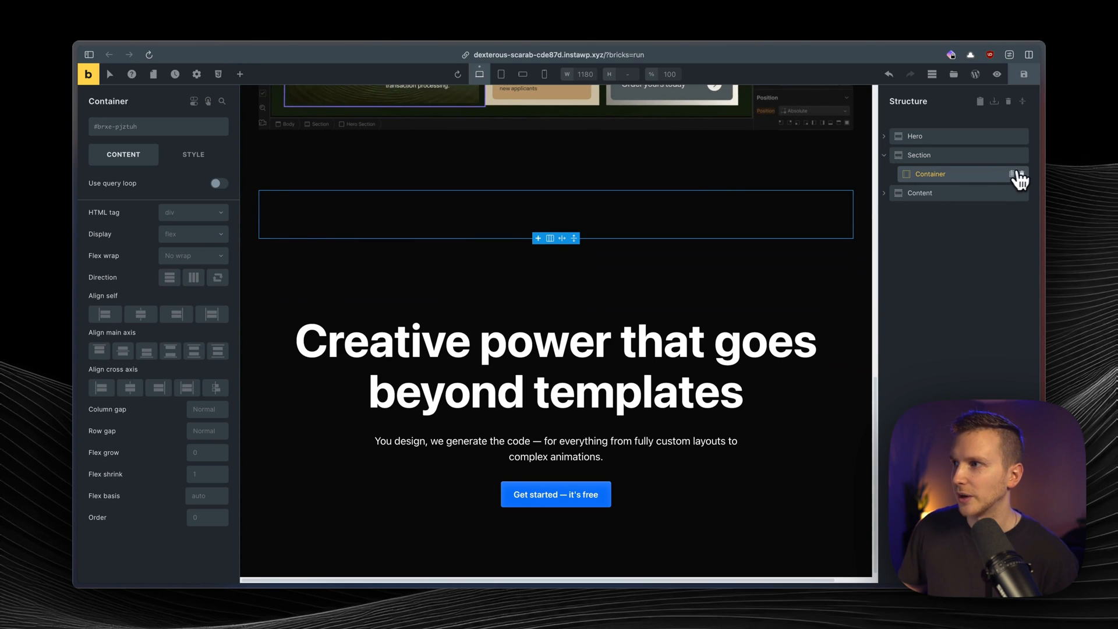
{"action": "left_click", "coordinate": [921, 155]}
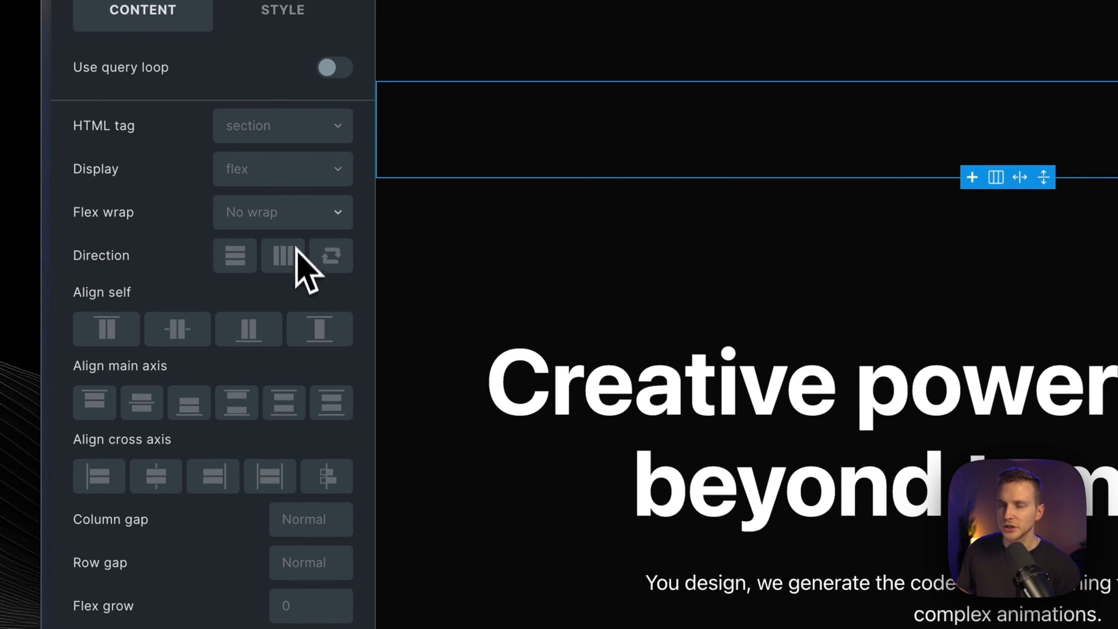
- Set the new section's direction to a horizontal row
{"action": "left_click", "coordinate": [283, 255]}
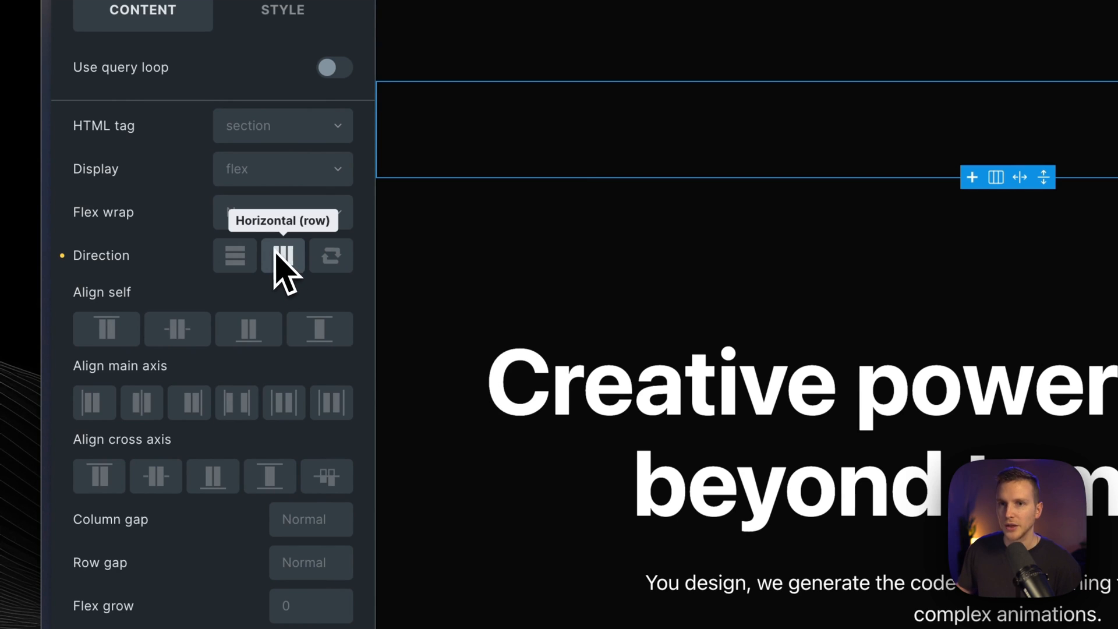
{"action": "mouse_move", "coordinate": [177, 329]}
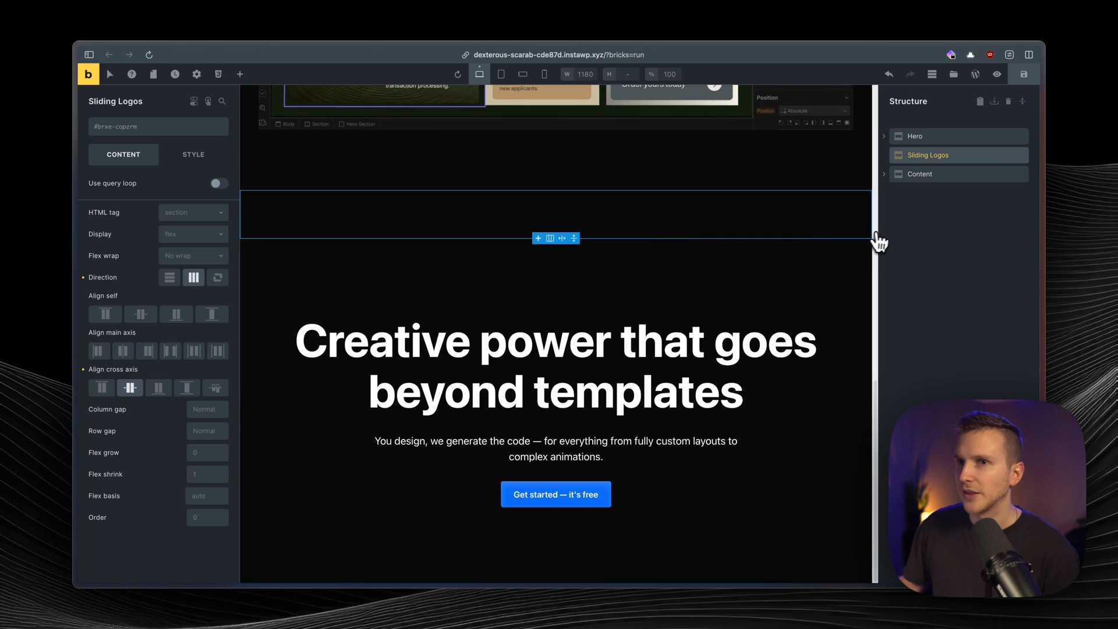
{"action": "mouse_move", "coordinate": [241, 74]}
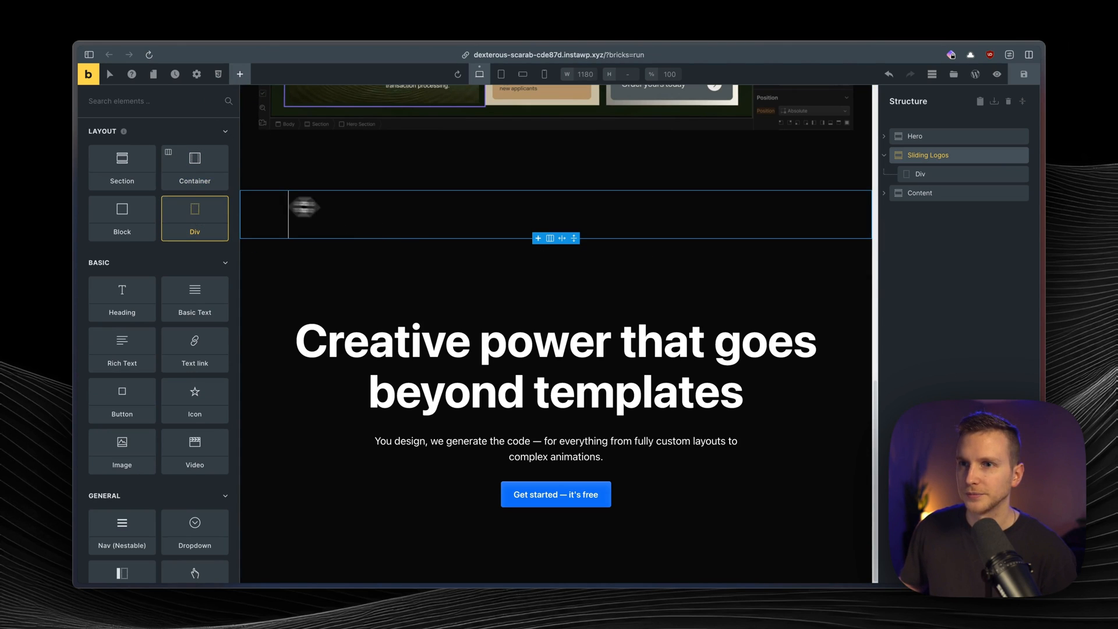
- Give the Track div the new ticker-track class
{"action": "left_click", "coordinate": [921, 174]}
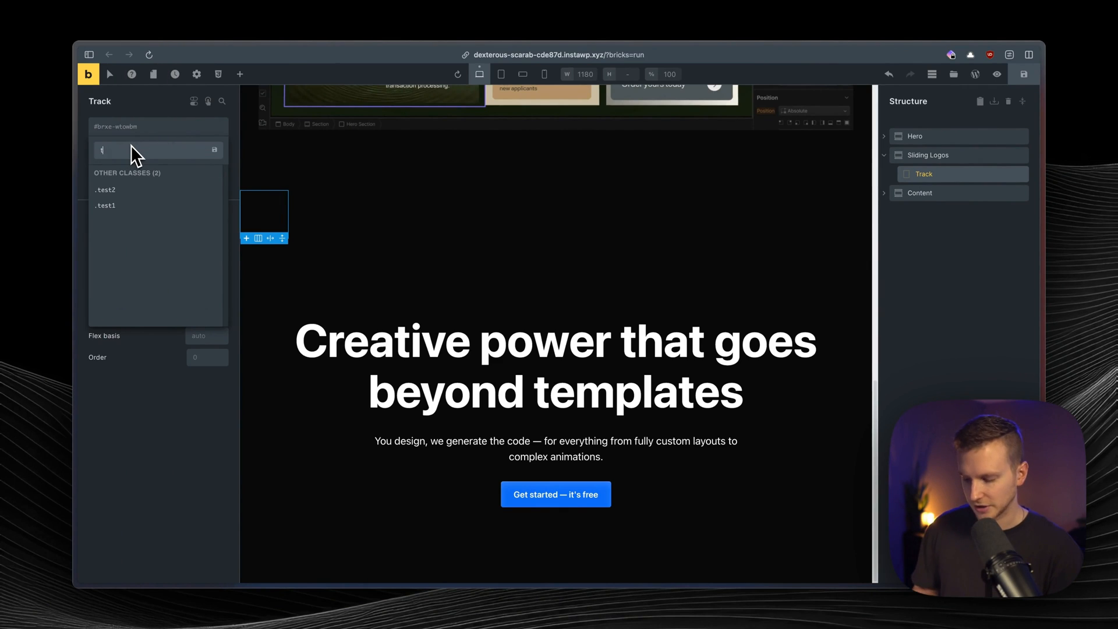
{"action": "type", "text": "icker-track"}
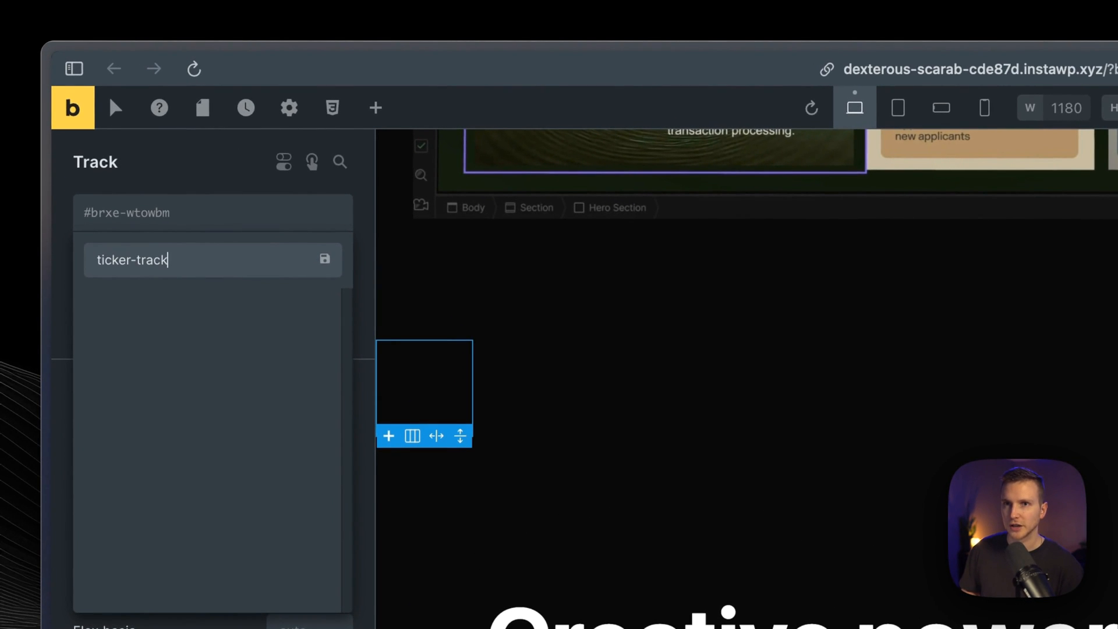
{"action": "key", "text": "Return"}
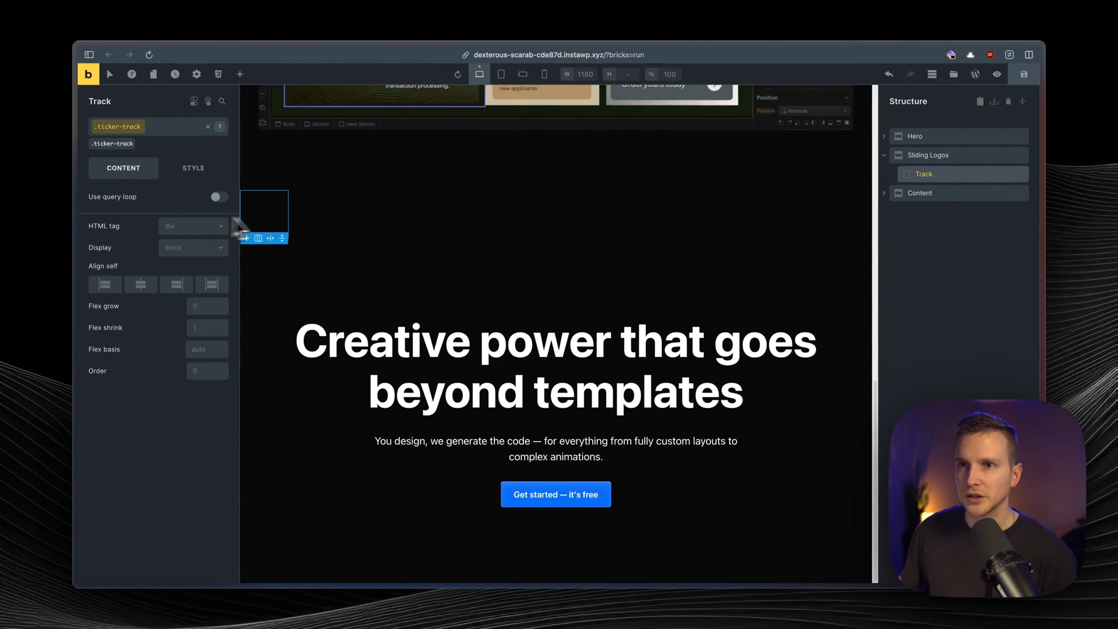
{"action": "mouse_move", "coordinate": [274, 222]}
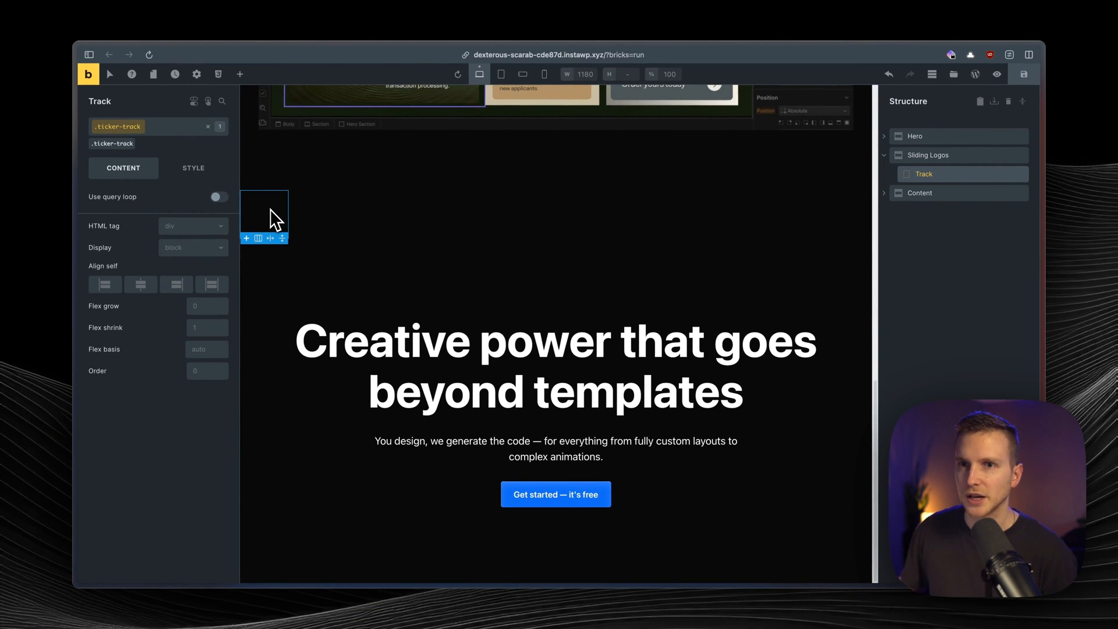
- Set the Track's display to flex with cross-axis alignment at start
{"action": "left_click", "coordinate": [192, 248]}
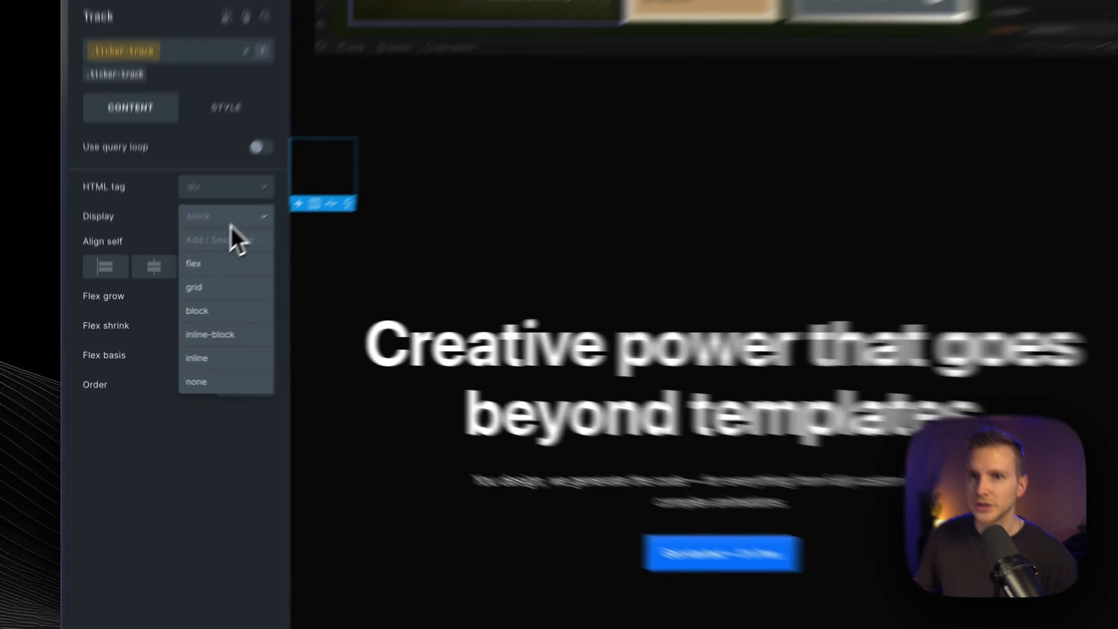
{"action": "left_click", "coordinate": [193, 263]}
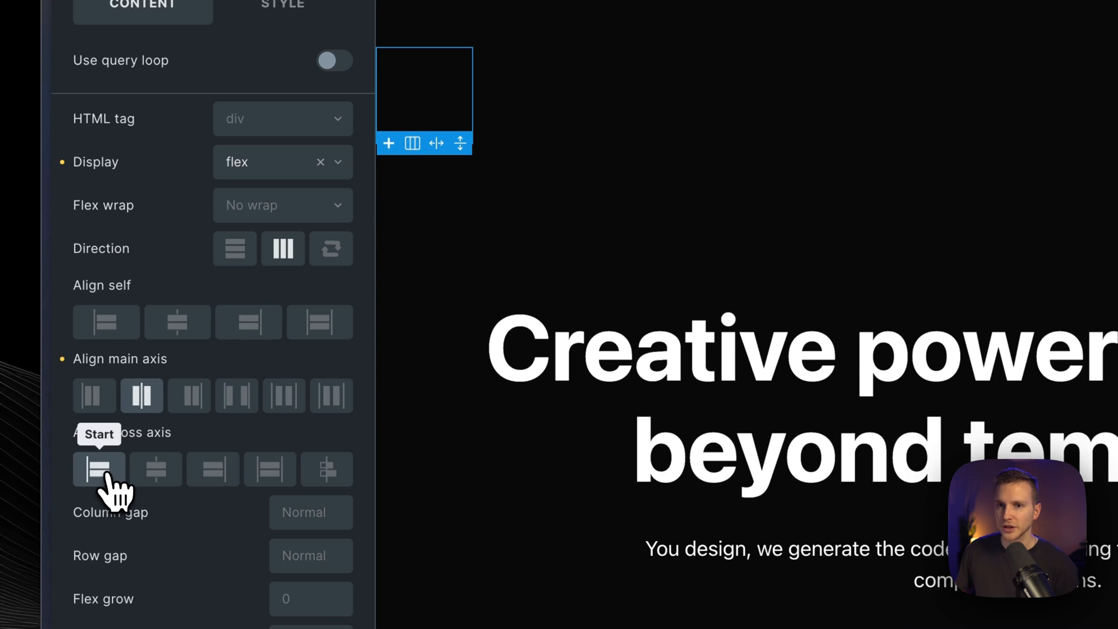
{"action": "left_click", "coordinate": [98, 470]}
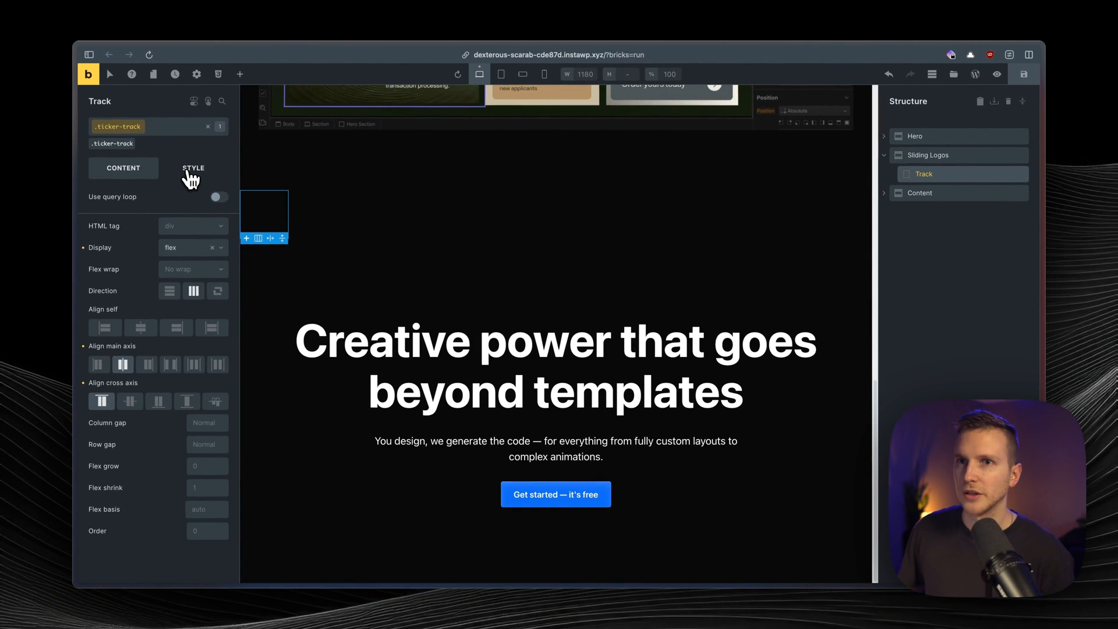
- Set the Track's maximum width to unset on the ticker-track class
{"action": "left_click", "coordinate": [193, 168]}
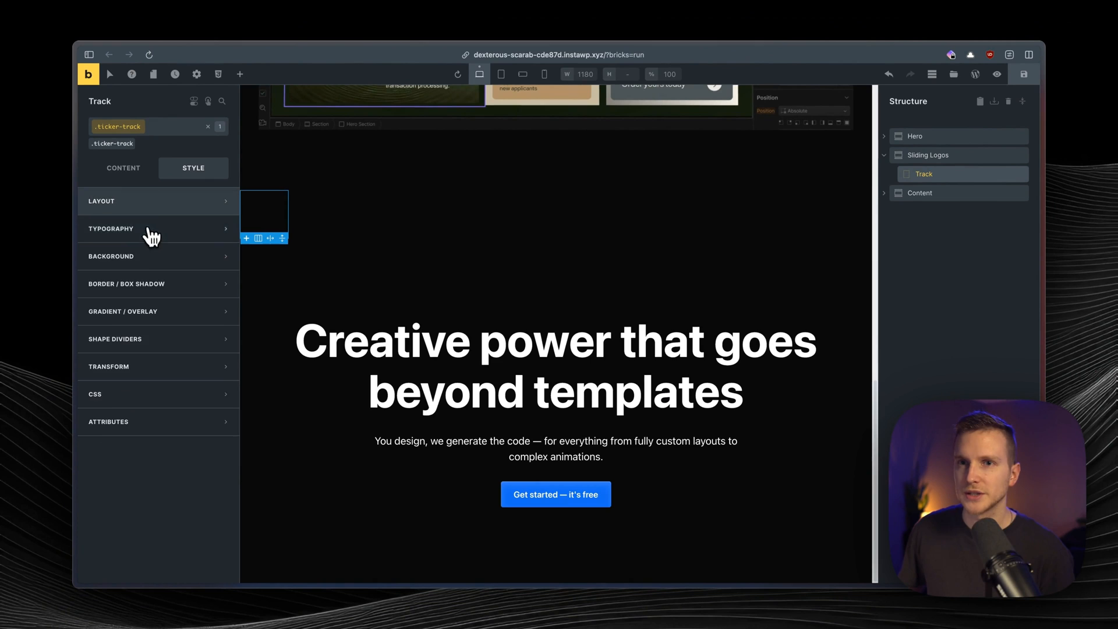
{"action": "left_click", "coordinate": [157, 200]}
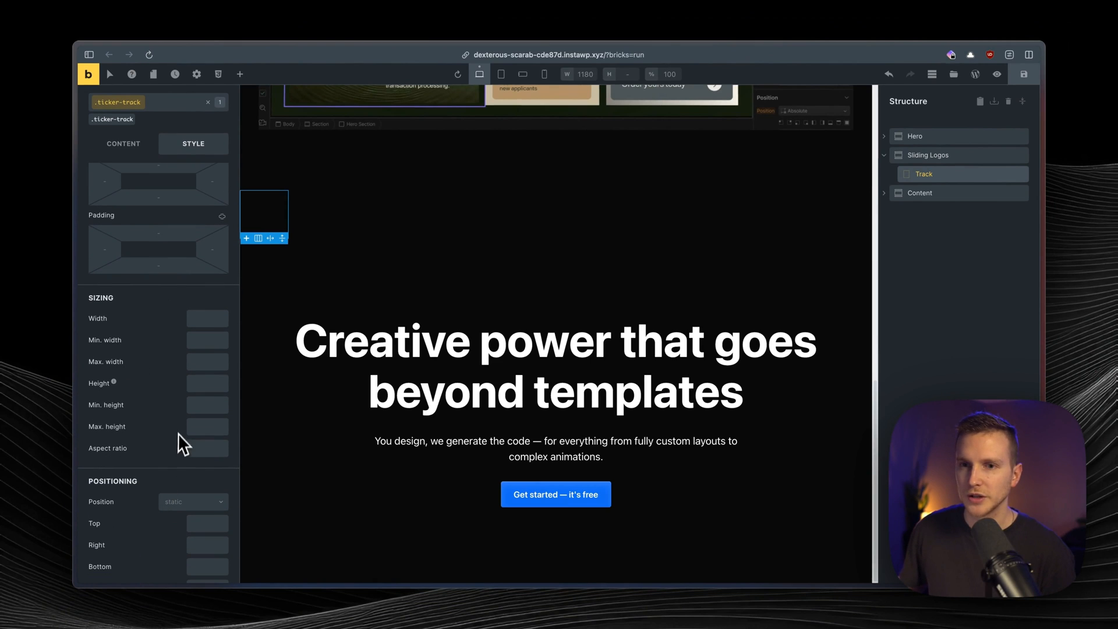
{"action": "mouse_move", "coordinate": [198, 408]}
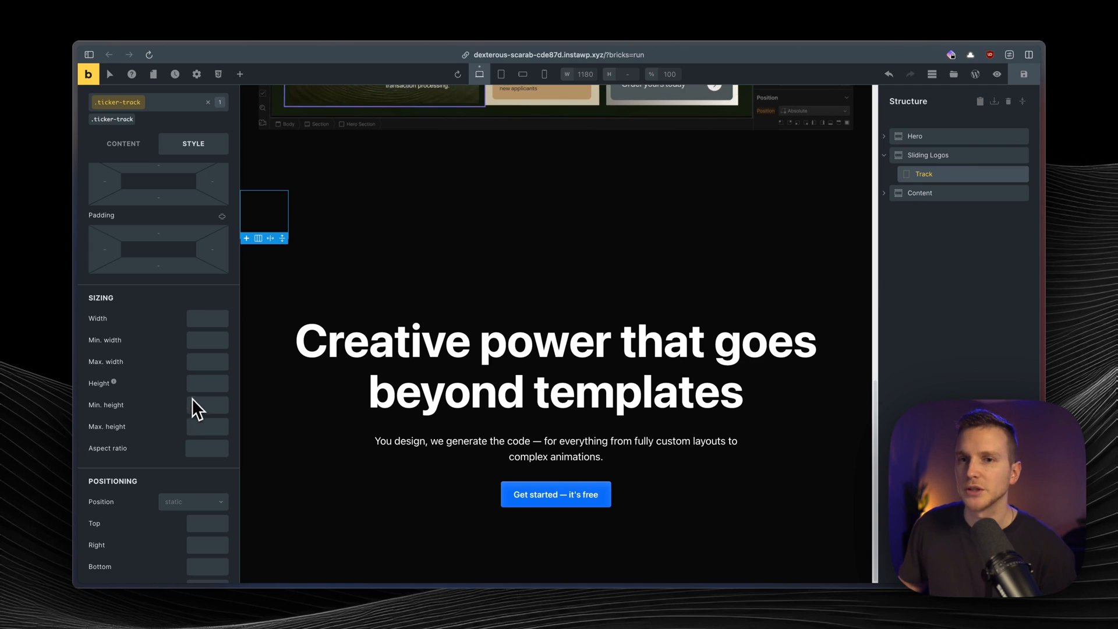
{"action": "mouse_move", "coordinate": [202, 393]}
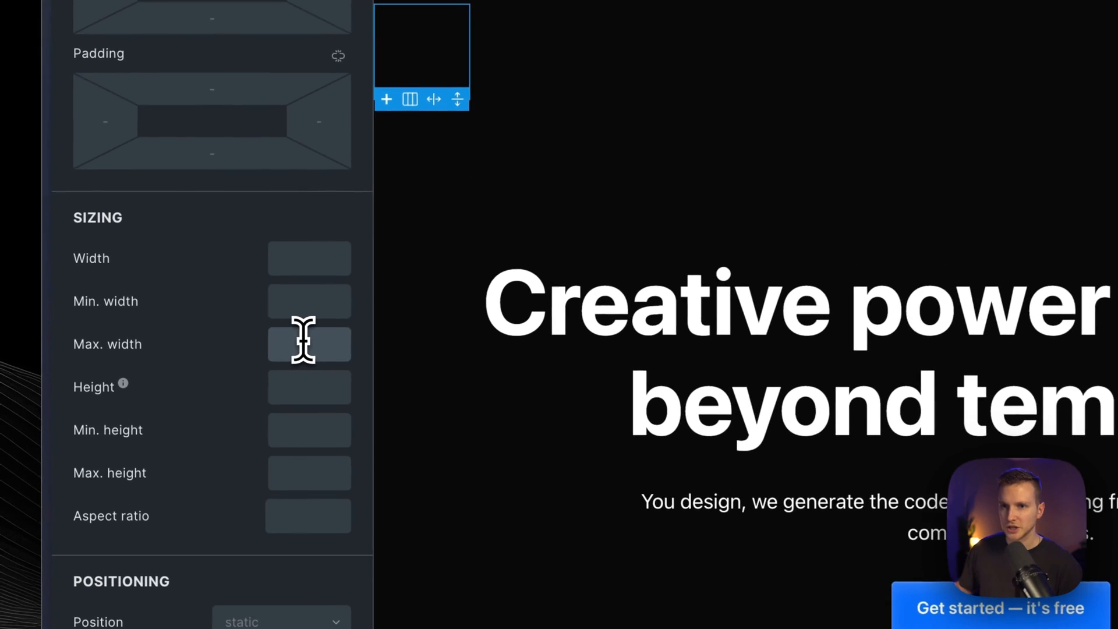
{"action": "left_click", "coordinate": [309, 344]}
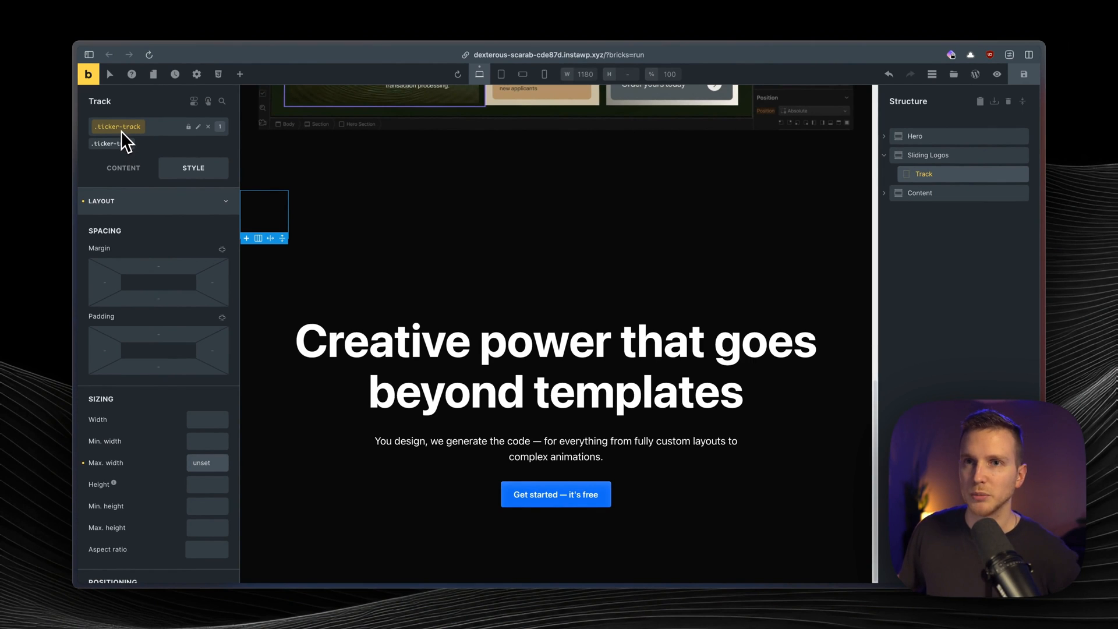
{"action": "left_click", "coordinate": [123, 168]}
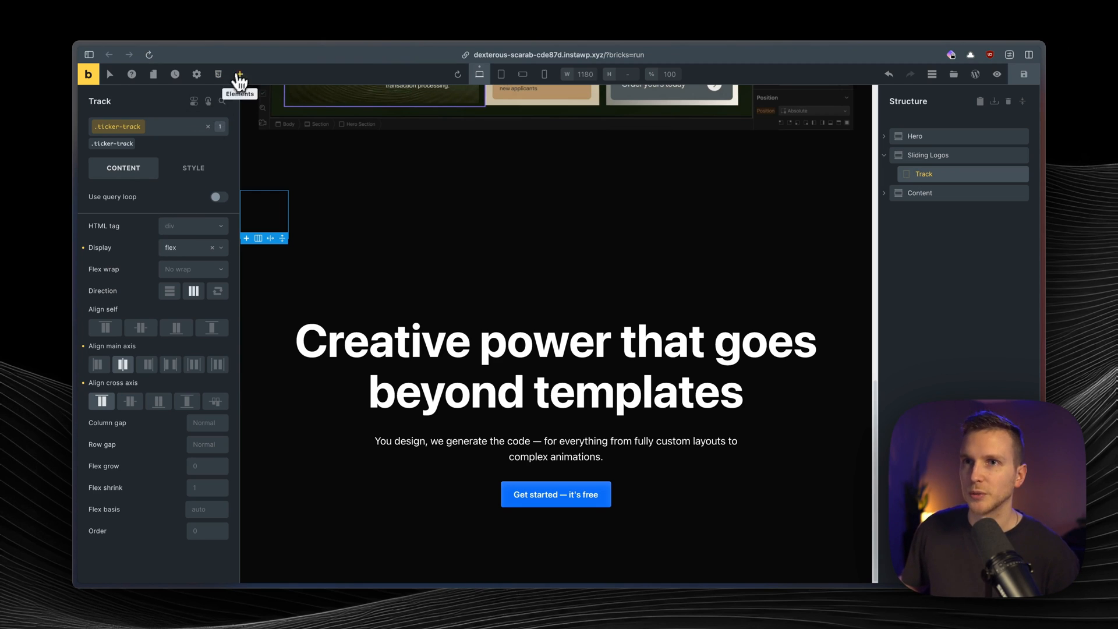
- Add an Image element inside Track showing the BBDO logo
{"action": "left_click", "coordinate": [240, 73]}
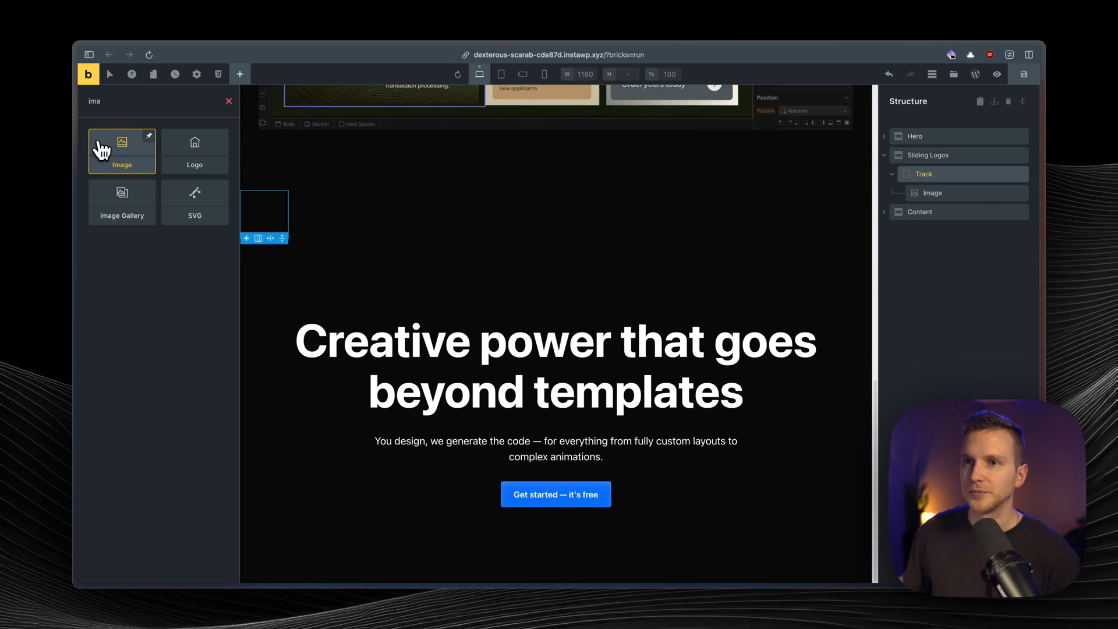
{"action": "left_click", "coordinate": [121, 150]}
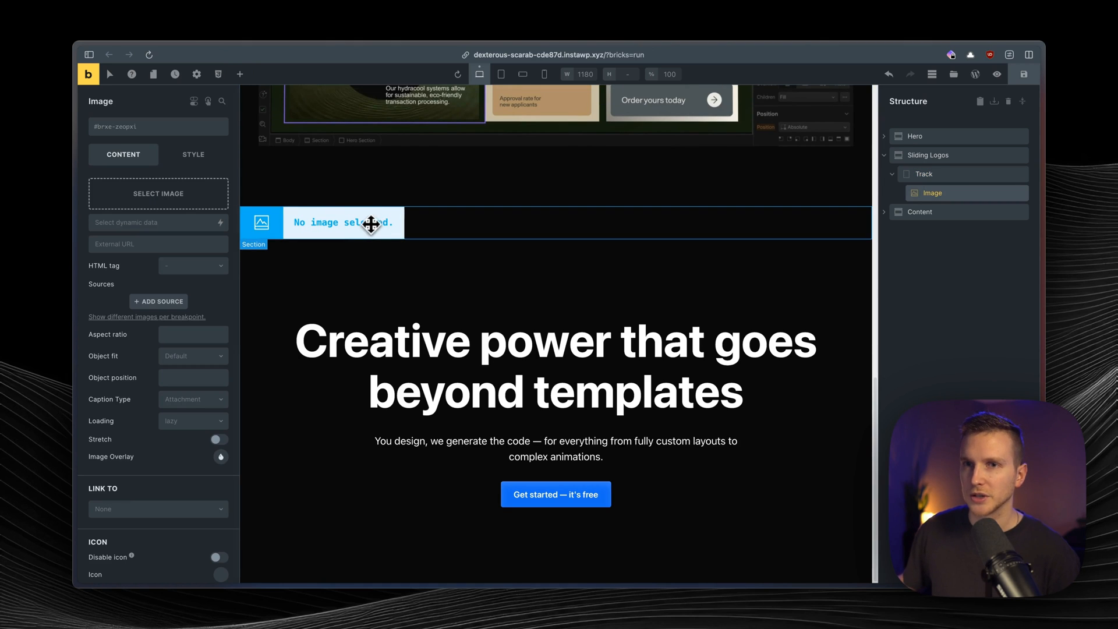
{"action": "left_click", "coordinate": [158, 194]}
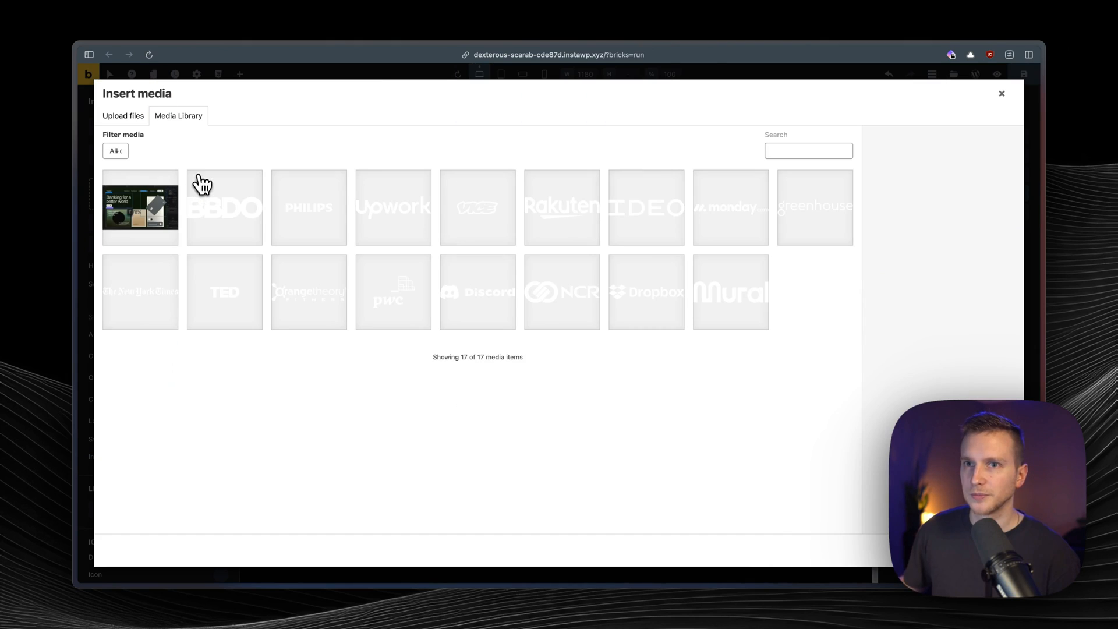
{"action": "left_click", "coordinate": [223, 207]}
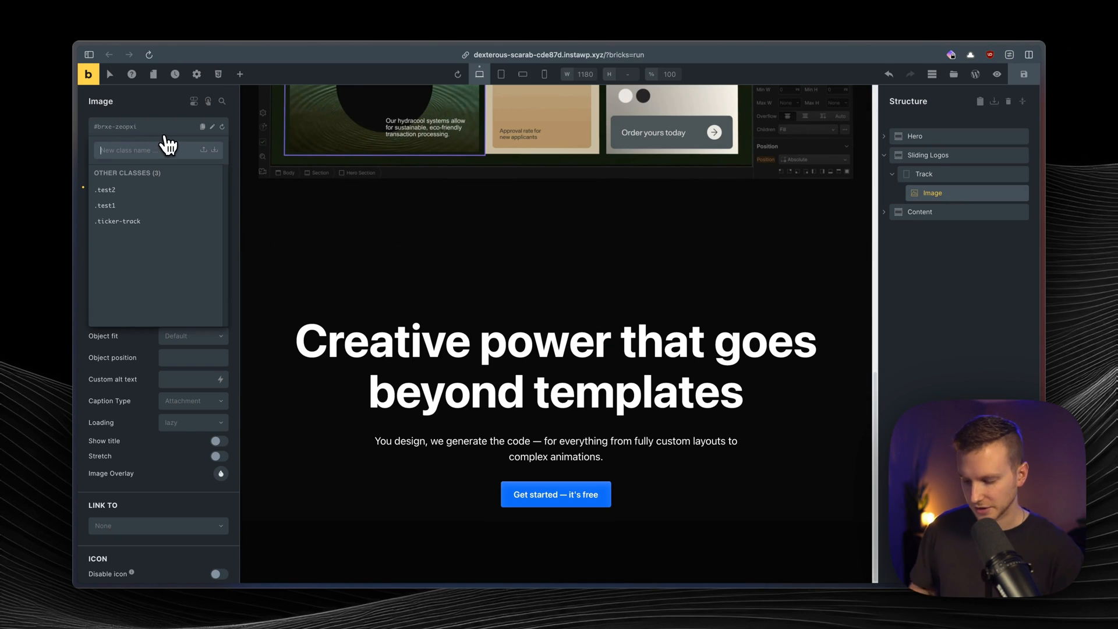
- Create and apply the ticker-img class to the BBDO logo image
{"action": "type", "text": "ticker-img"}
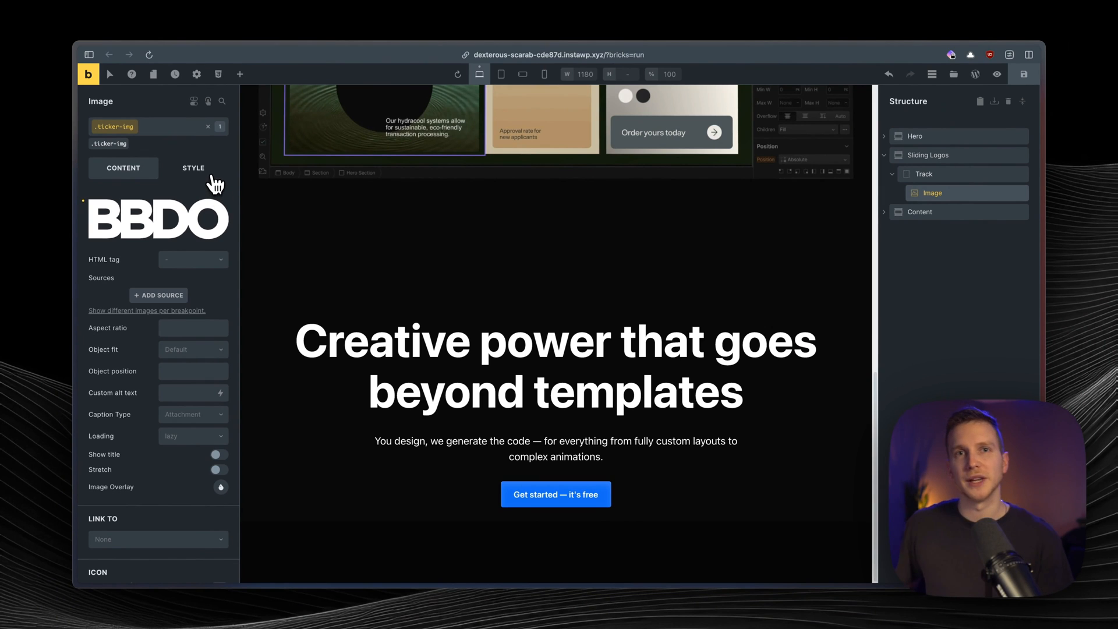
{"action": "mouse_move", "coordinate": [182, 211]}
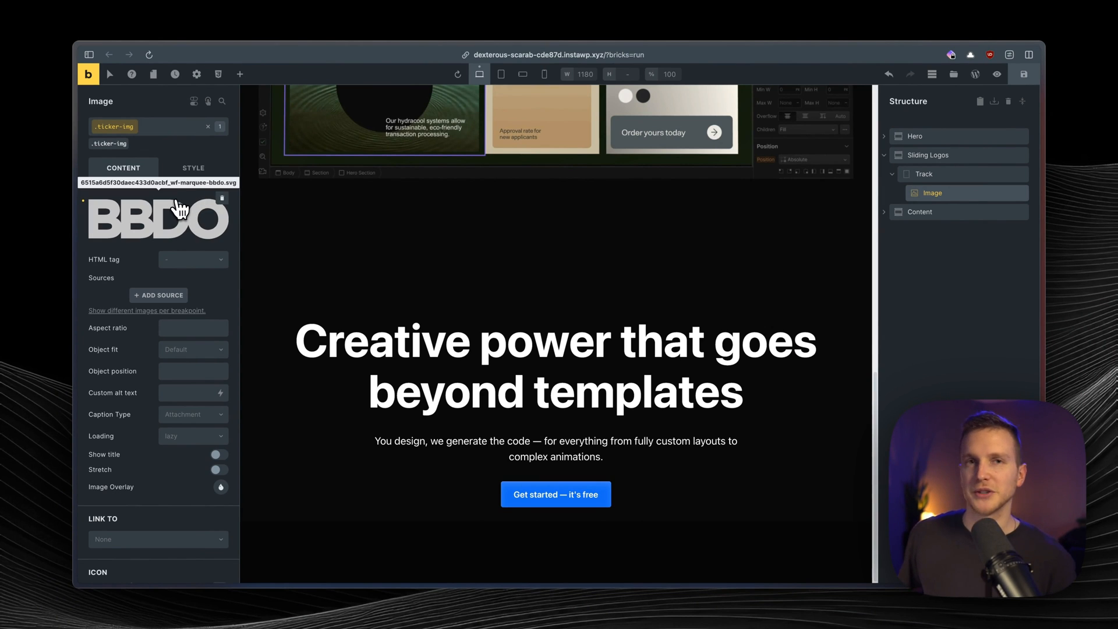
{"action": "mouse_move", "coordinate": [162, 451]}
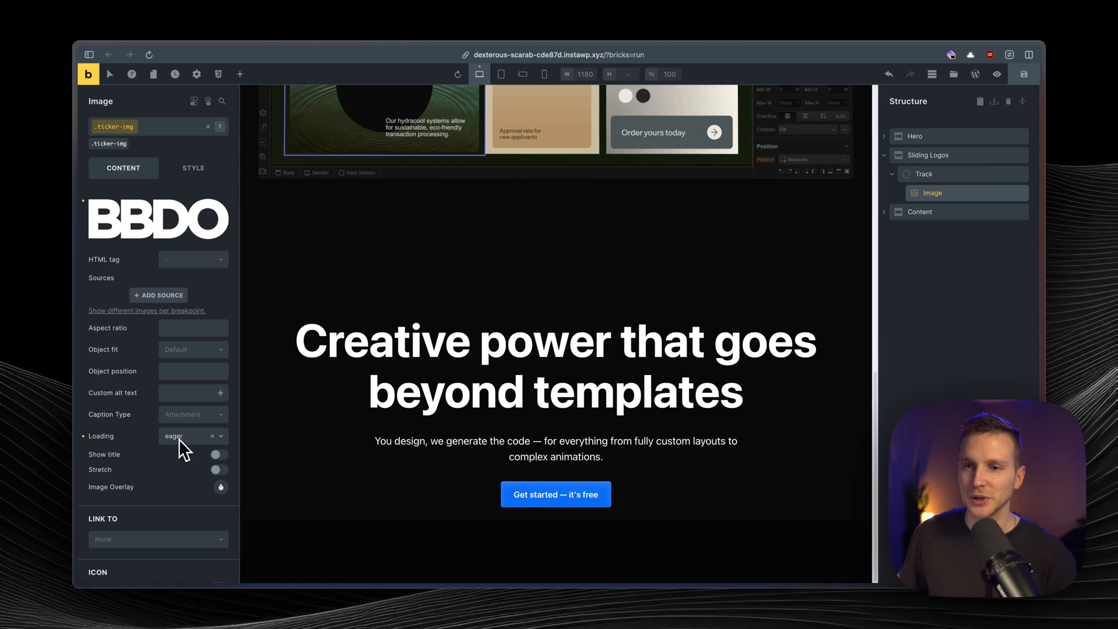
{"action": "mouse_move", "coordinate": [188, 446]}
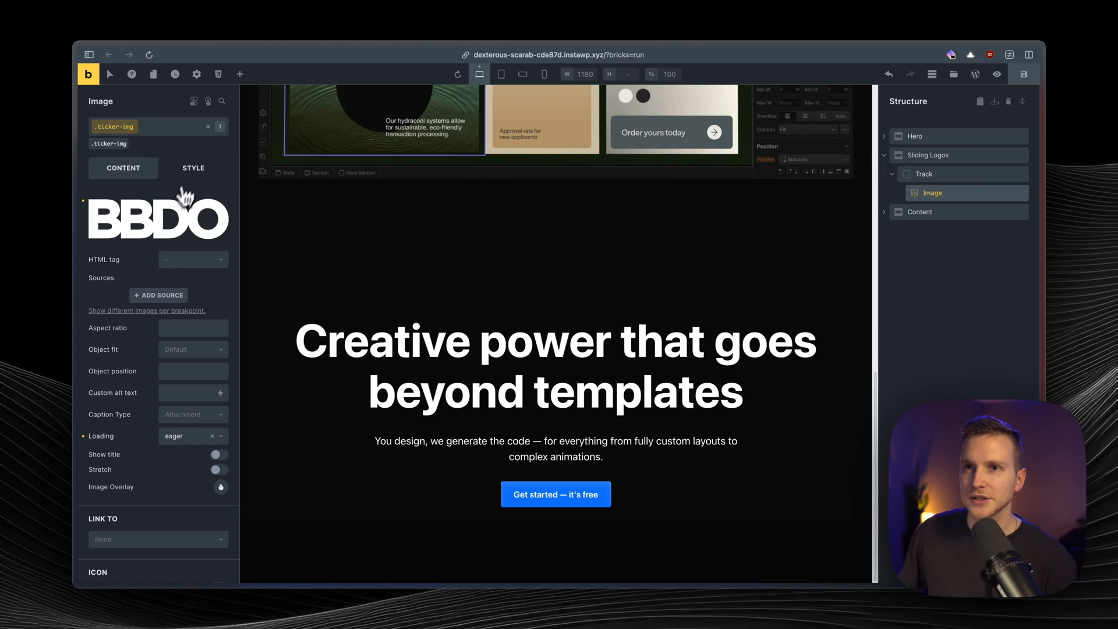
- Give the BBDO logo image an auto width and a 60px height
{"action": "left_click", "coordinate": [193, 168]}
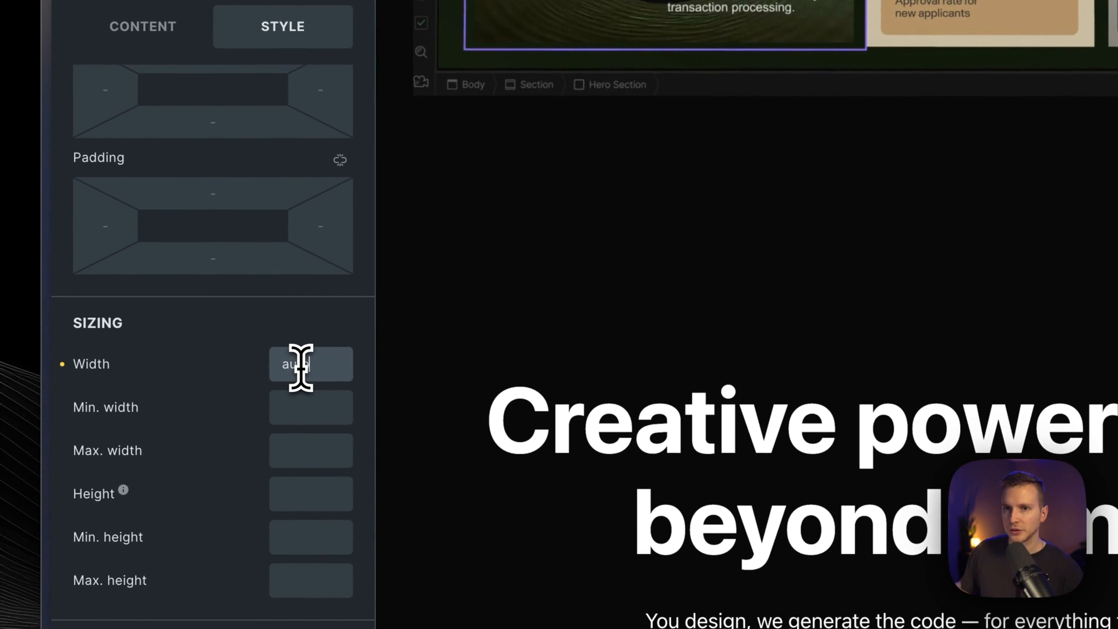
{"action": "left_click", "coordinate": [311, 494]}
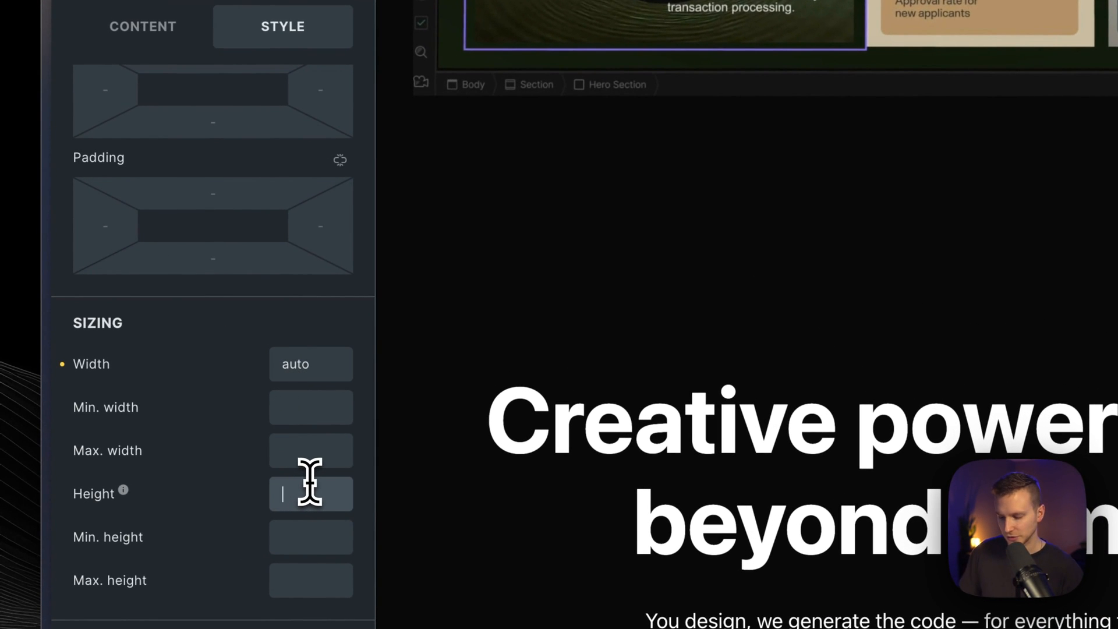
{"action": "type", "text": "60px"}
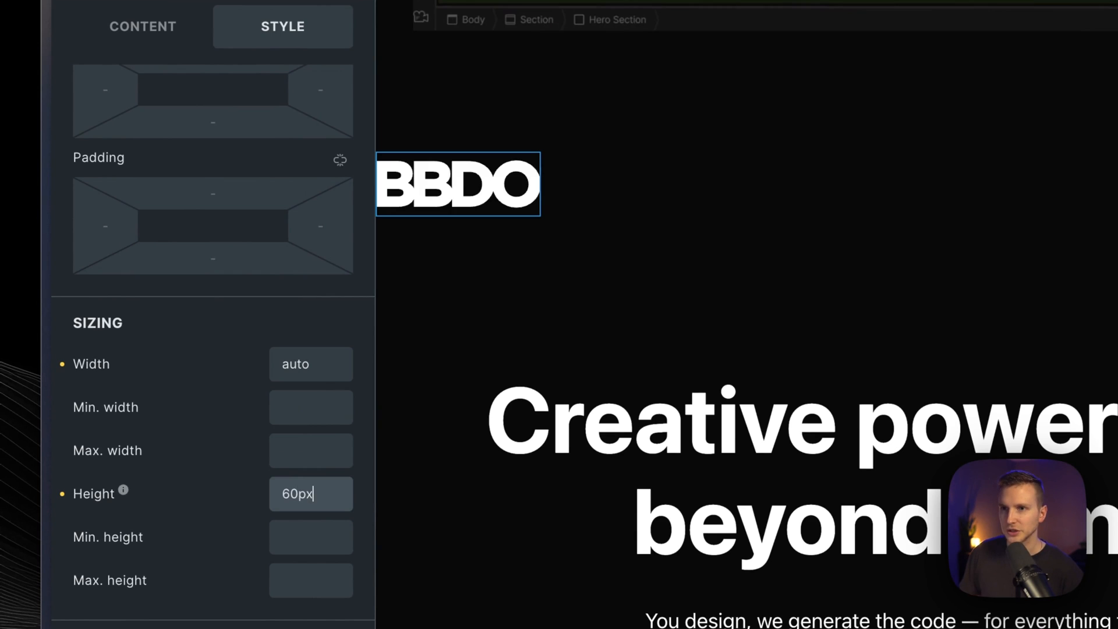
{"action": "mouse_move", "coordinate": [442, 325]}
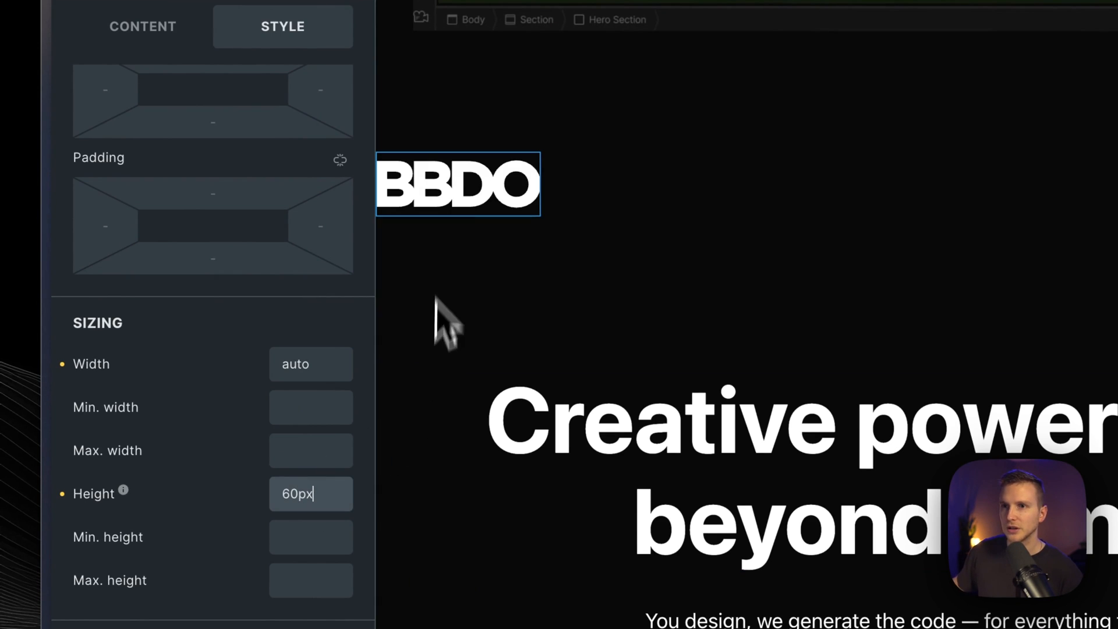
{"action": "mouse_move", "coordinate": [450, 221]}
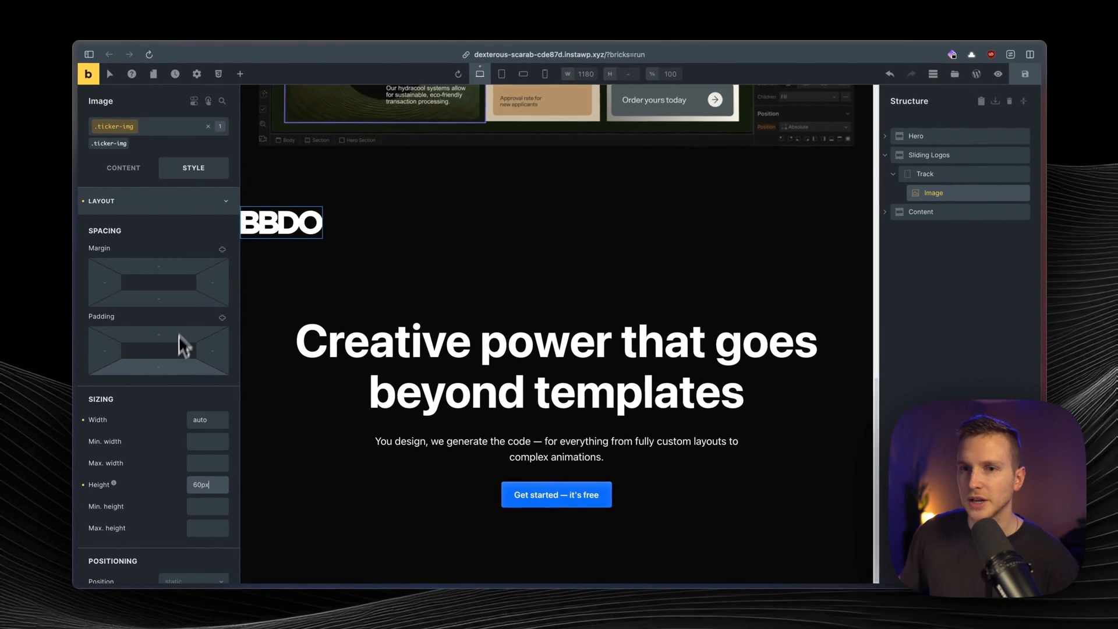
{"action": "mouse_move", "coordinate": [108, 353]}
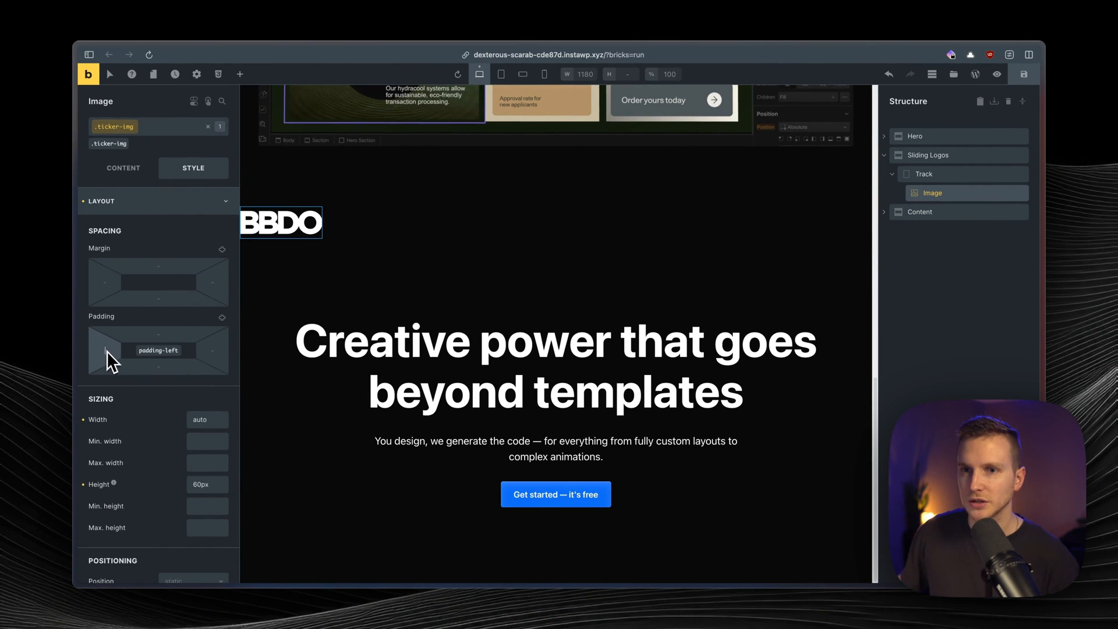
{"action": "mouse_move", "coordinate": [146, 343]}
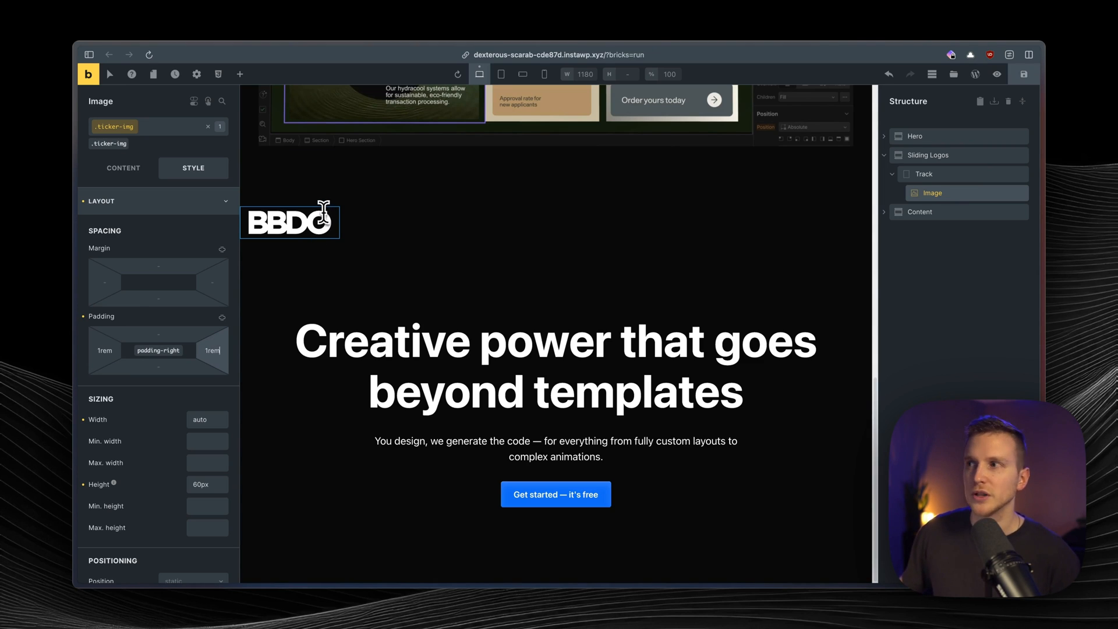
{"action": "mouse_move", "coordinate": [925, 174]}
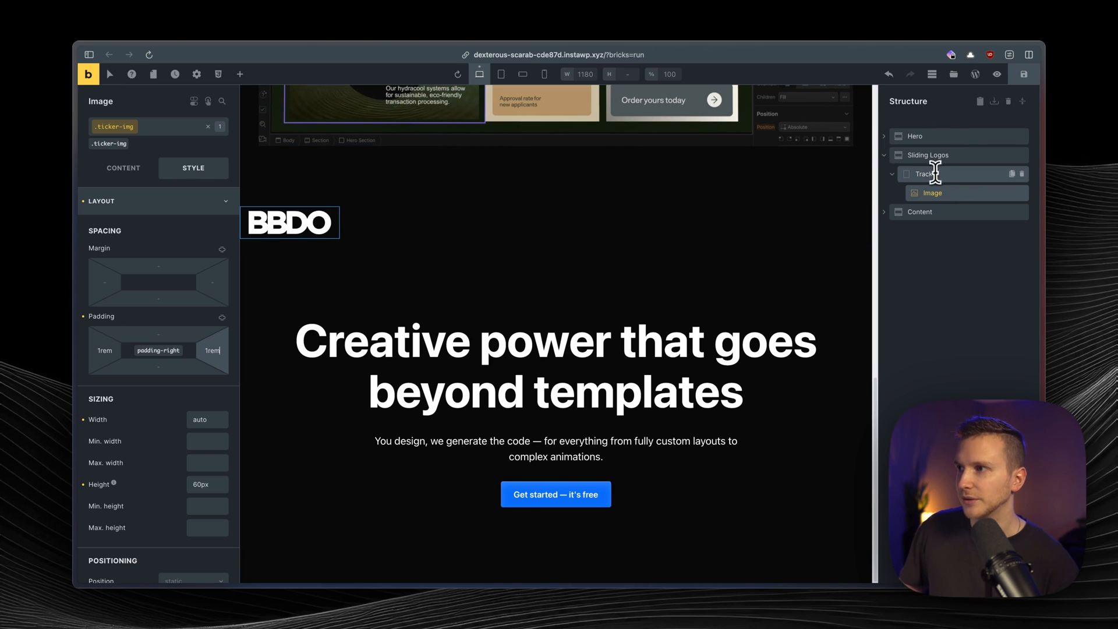
{"action": "mouse_move", "coordinate": [150, 330]}
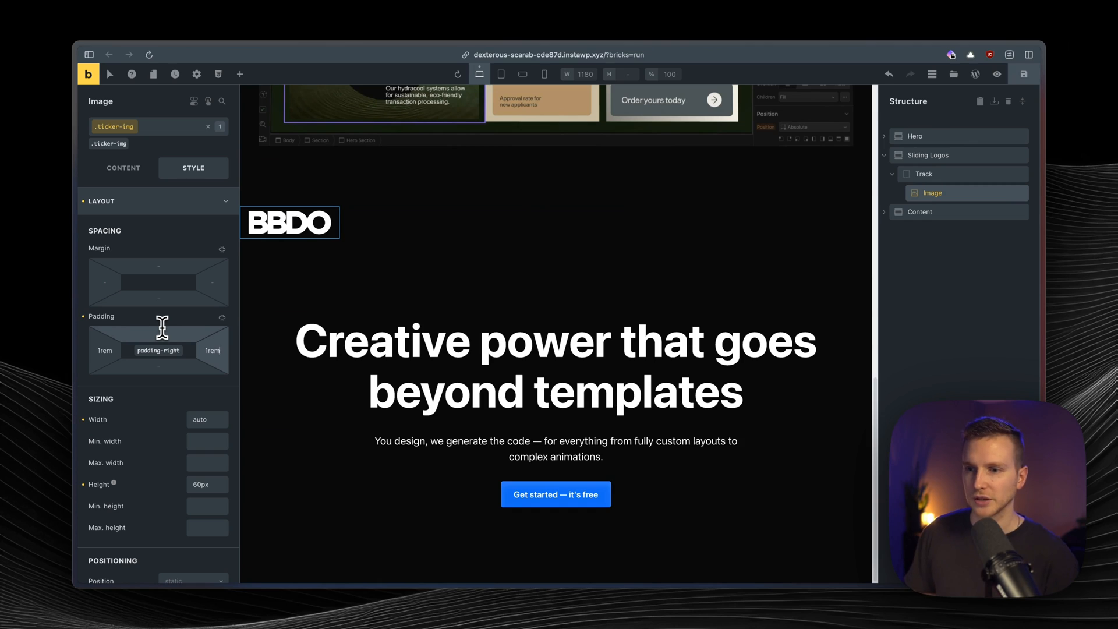
{"action": "mouse_move", "coordinate": [160, 336]}
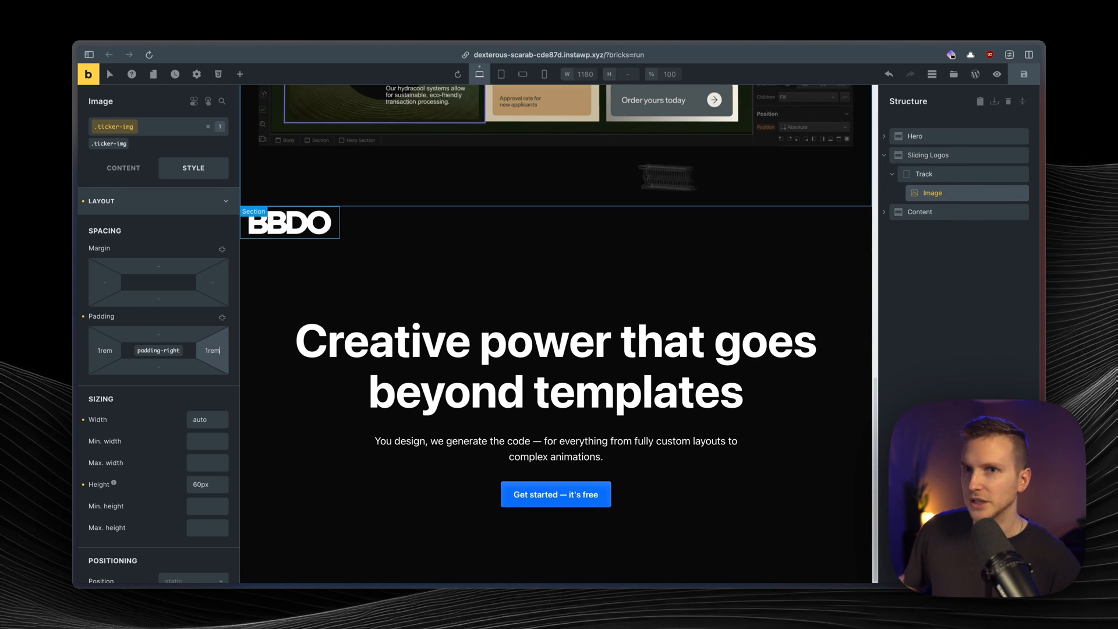
- Duplicate the logo image and select a copy to assign a different logo
{"action": "left_click", "coordinate": [123, 168]}
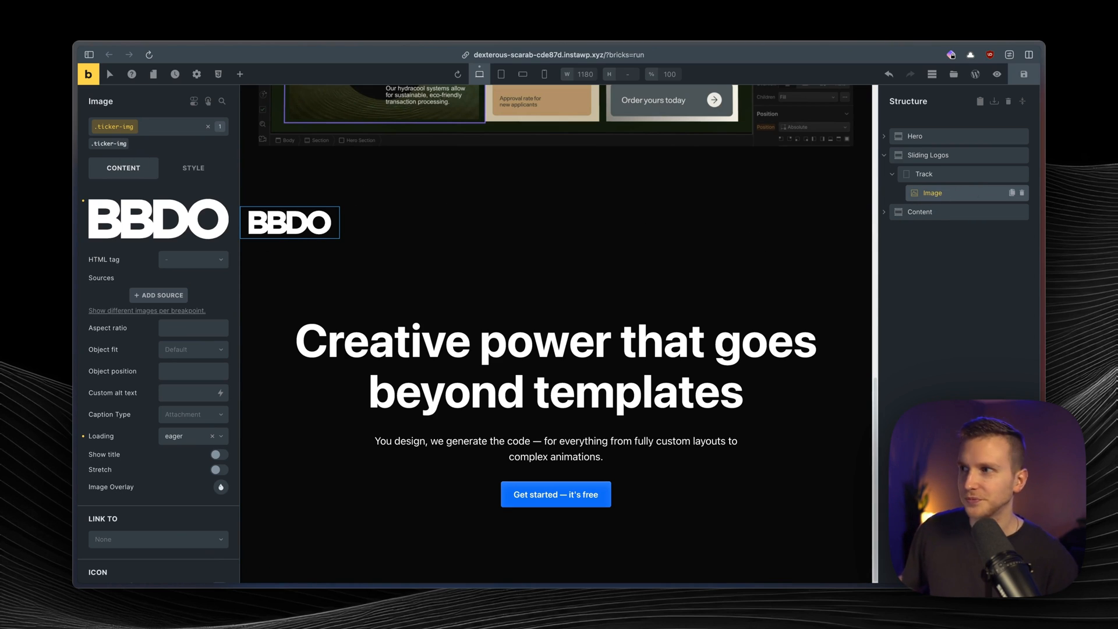
{"action": "left_click", "coordinate": [1012, 193]}
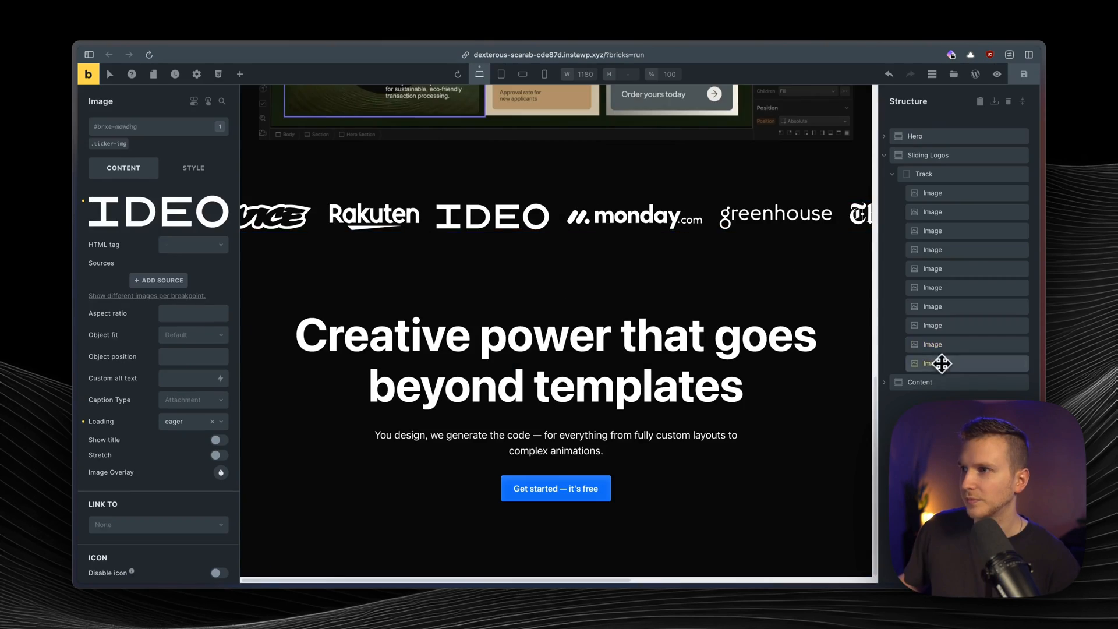
{"action": "left_click", "coordinate": [932, 382]}
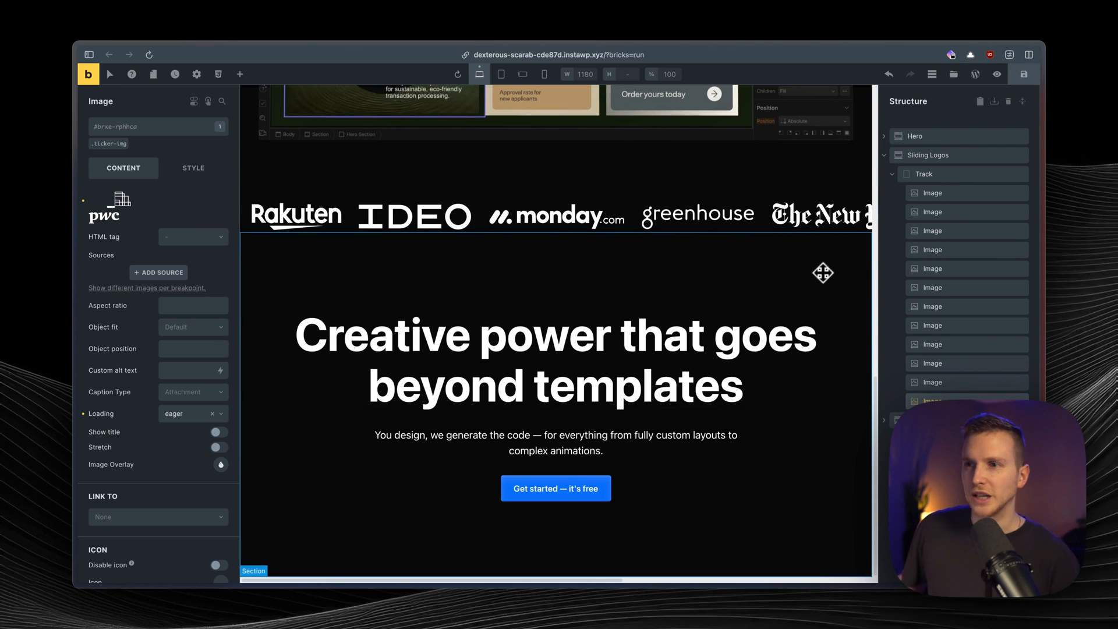
- Select the IDEO logo and make the shared ticker-img class 36px tall with new side padding
{"action": "left_click", "coordinate": [414, 215]}
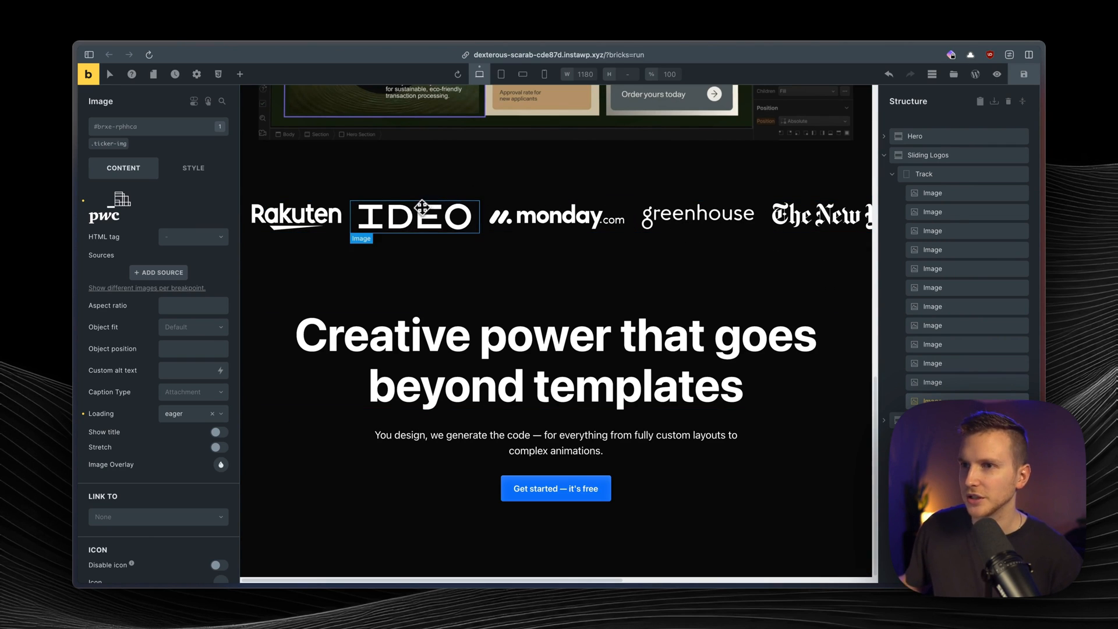
{"action": "left_click", "coordinate": [193, 168]}
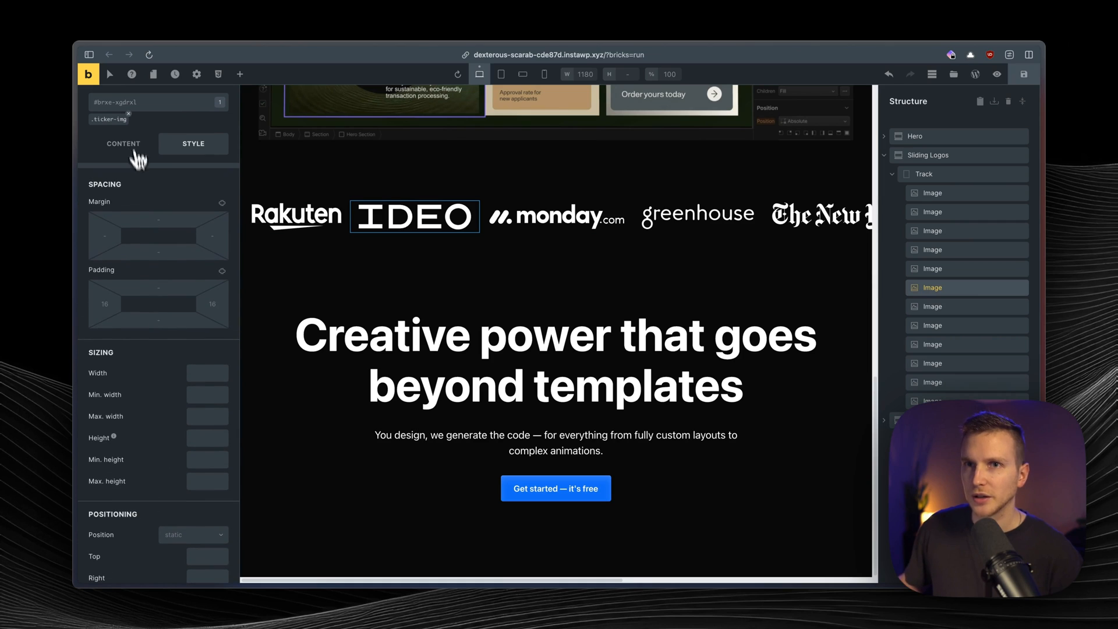
{"action": "left_click", "coordinate": [193, 144]}
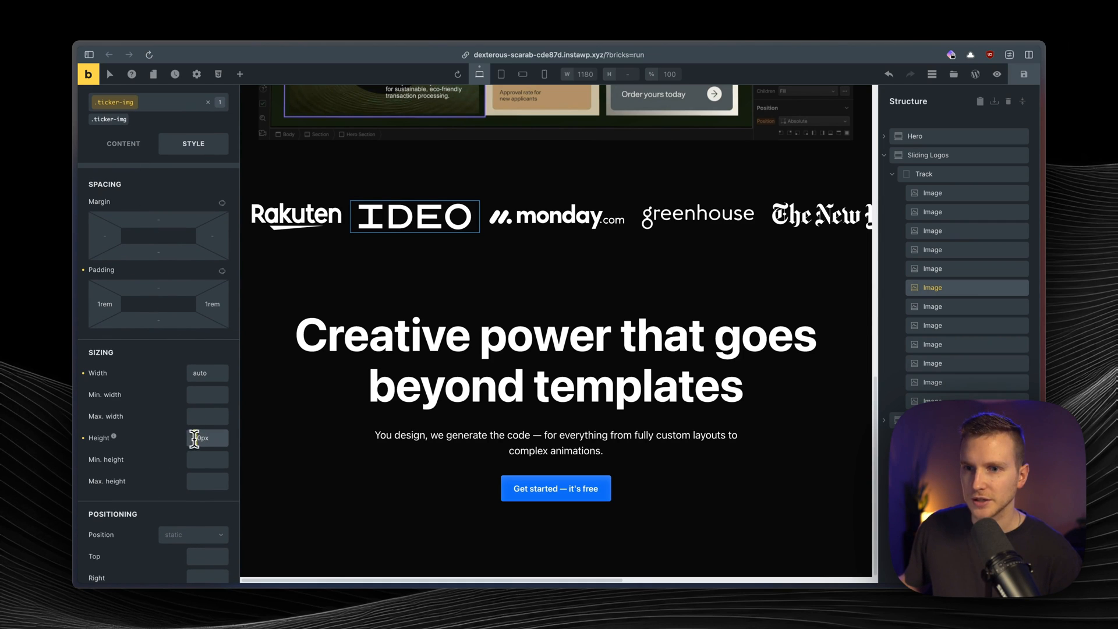
{"action": "type", "text": "32px"}
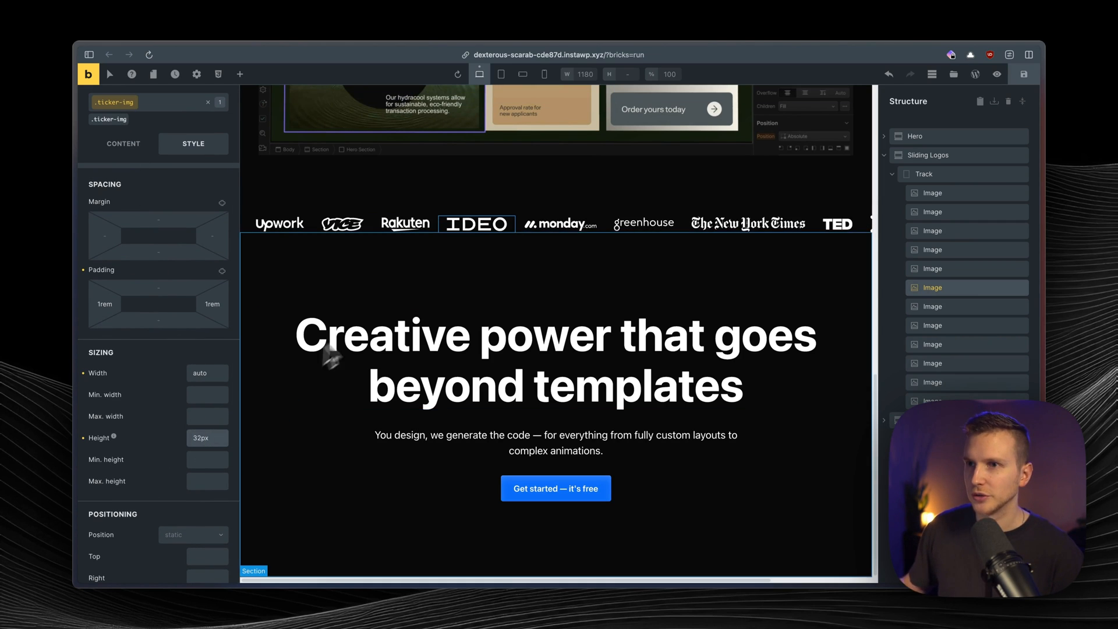
{"action": "mouse_move", "coordinate": [510, 207]}
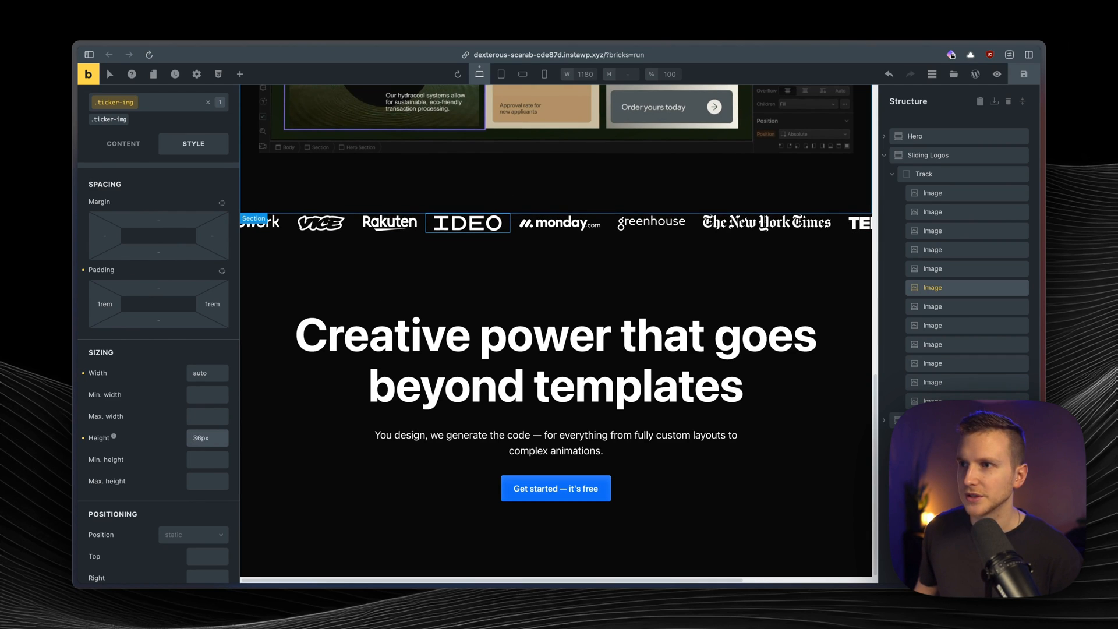
{"action": "mouse_move", "coordinate": [512, 206]}
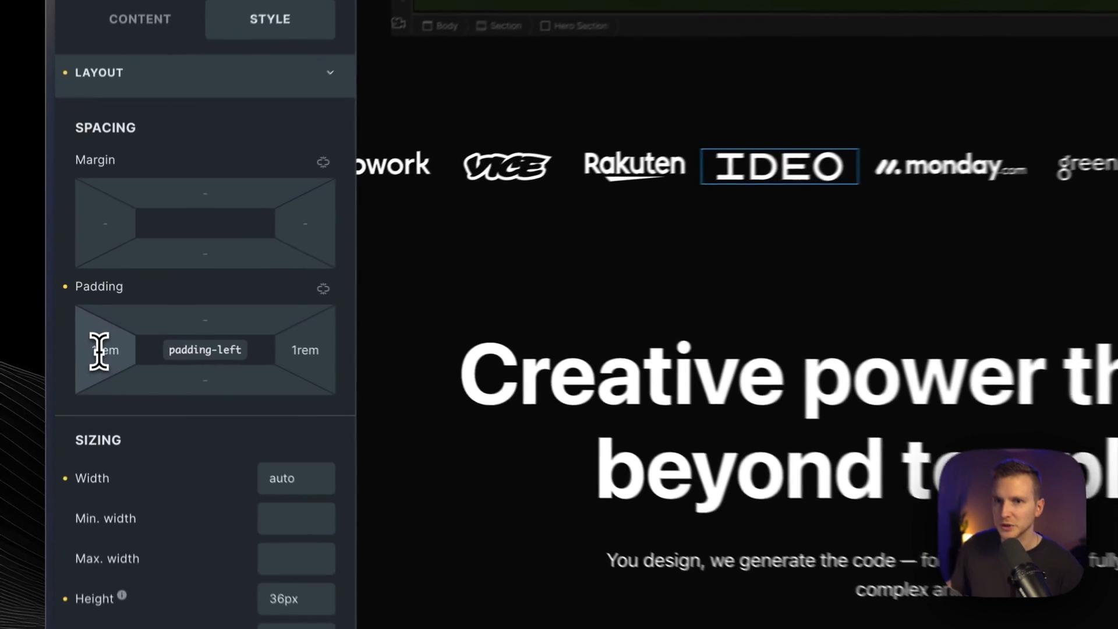
{"action": "type", "text": "1.4rem"}
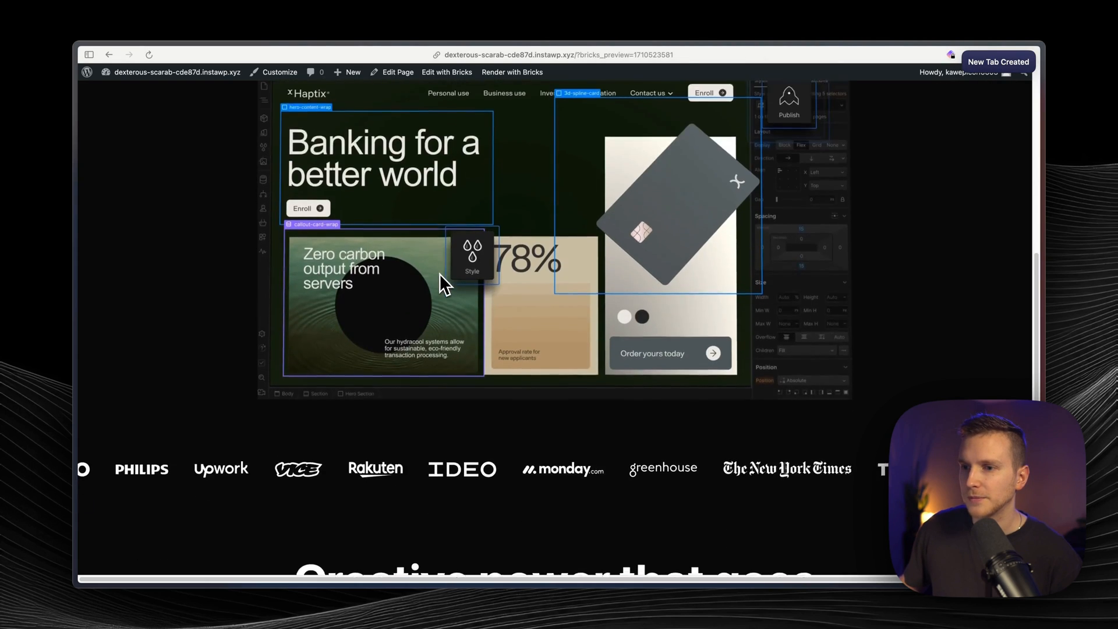
- Scroll the live page down to the client-logo row under the hero
{"action": "scroll", "scroll_direction": "down", "scroll_amount": 3}
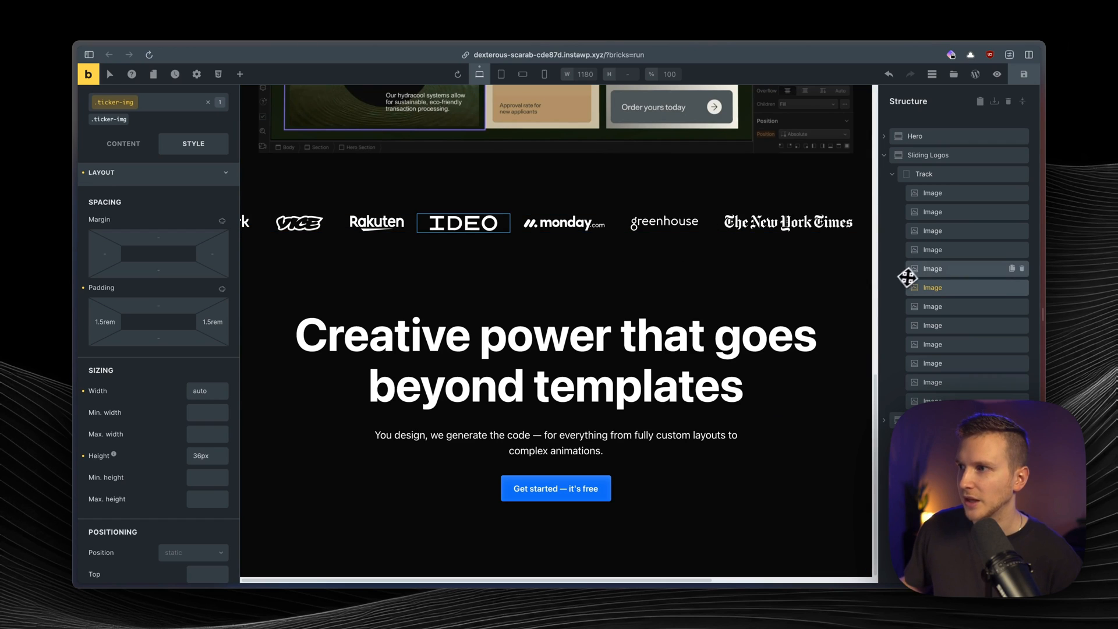
- Give the Track container flex display with flex grow 0 and flex shrink 0
{"action": "left_click", "coordinate": [924, 173]}
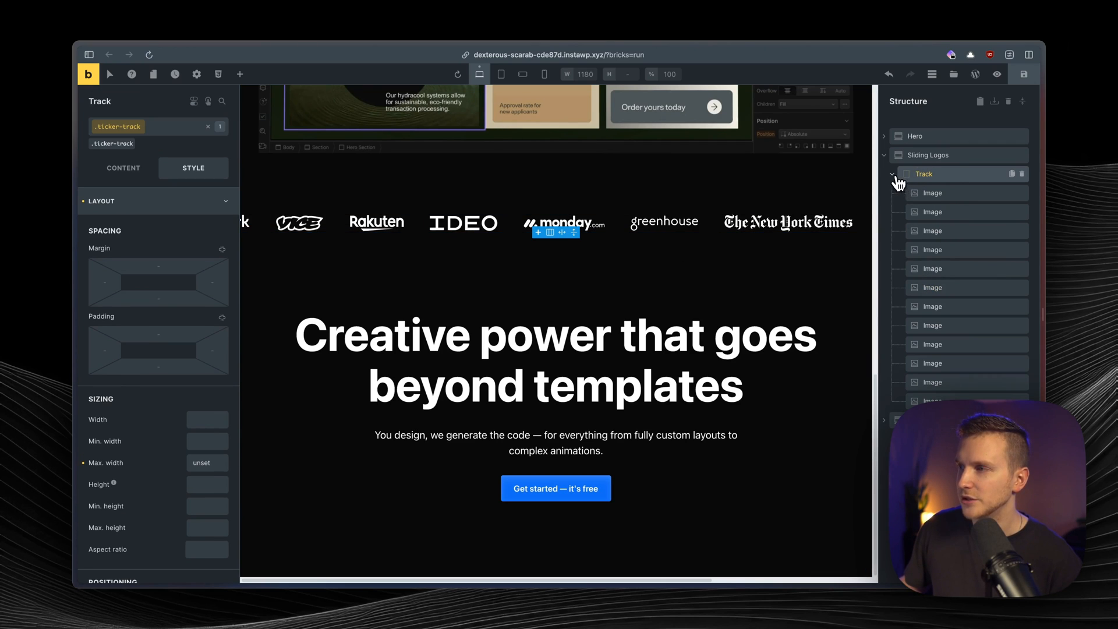
{"action": "left_click", "coordinate": [893, 174]}
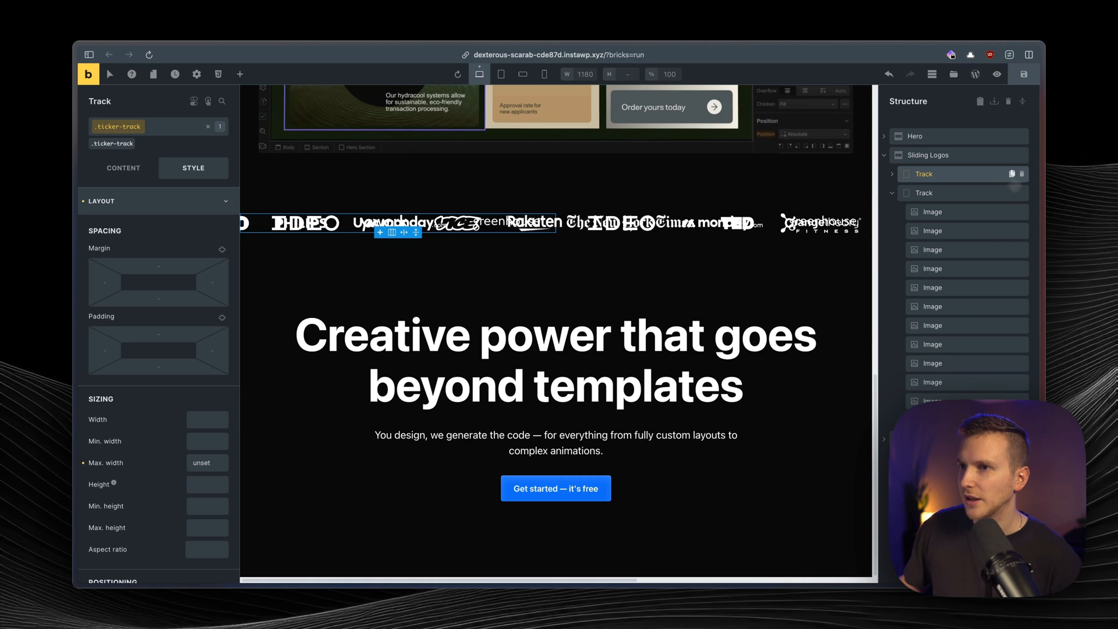
{"action": "scroll", "scroll_direction": "down", "scroll_amount": 3}
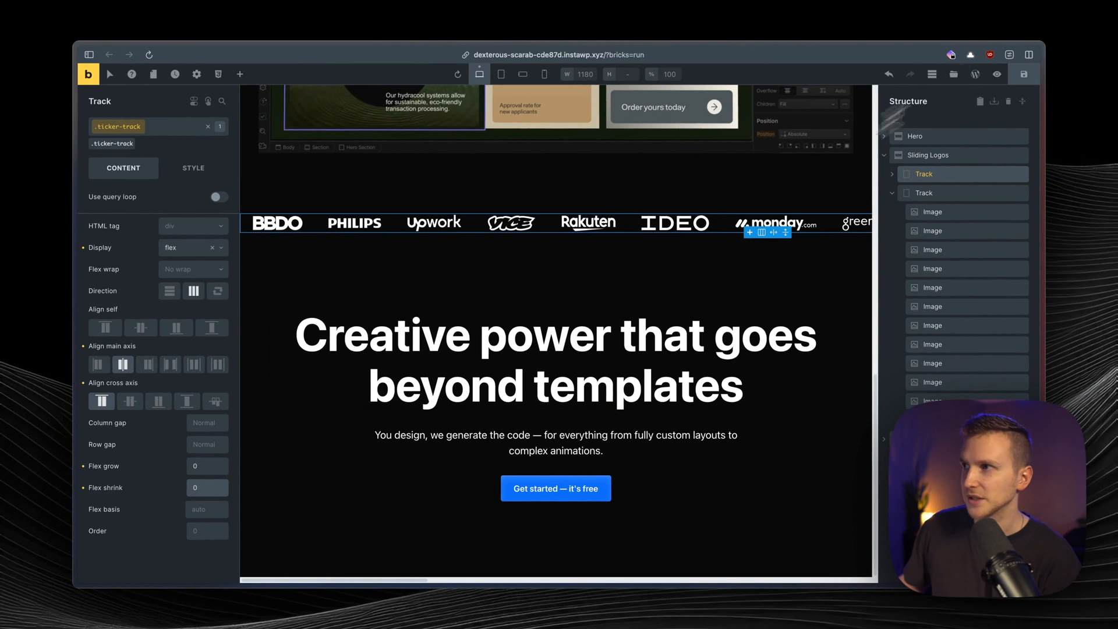
- Reload the preview and scroll to inspect the overflowing logo row
{"action": "left_click", "coordinate": [997, 73]}
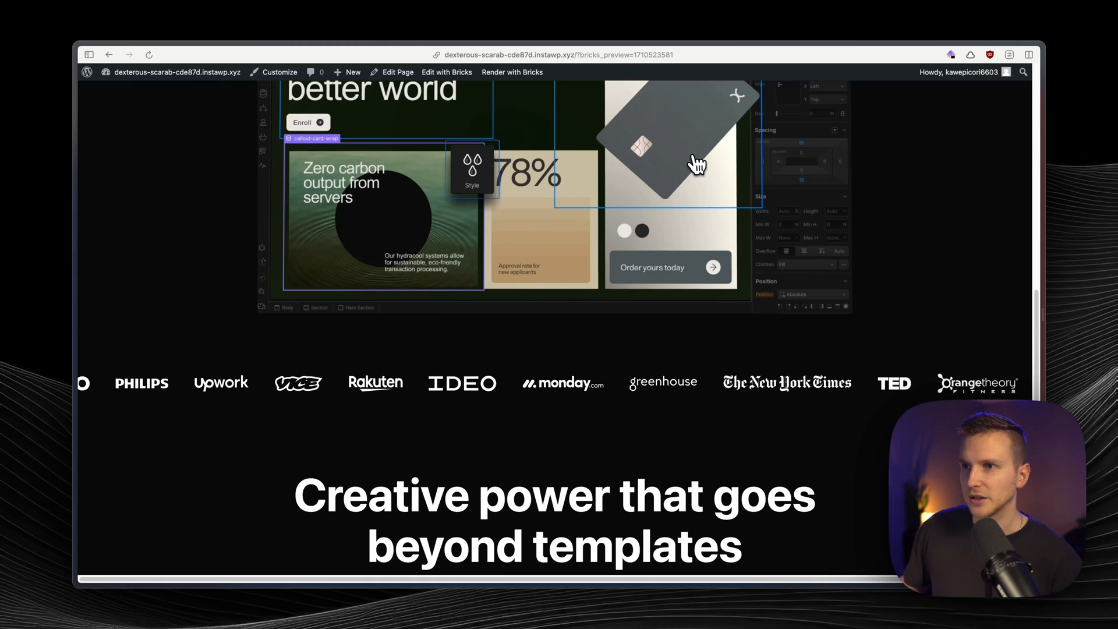
{"action": "mouse_move", "coordinate": [149, 54]}
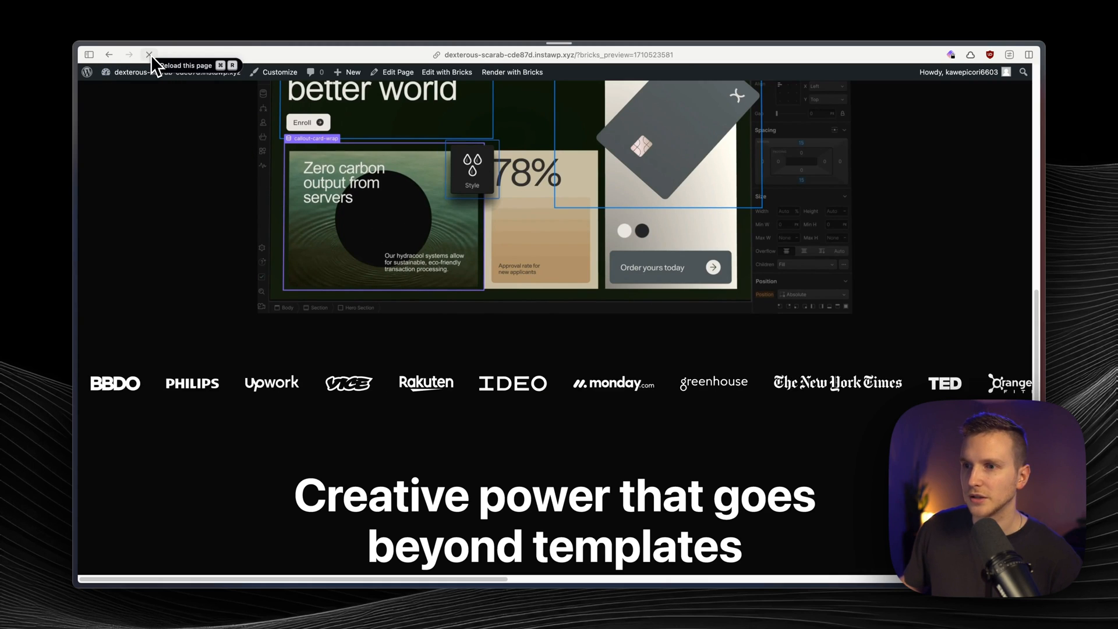
{"action": "scroll", "scroll_direction": "down", "scroll_amount": 3}
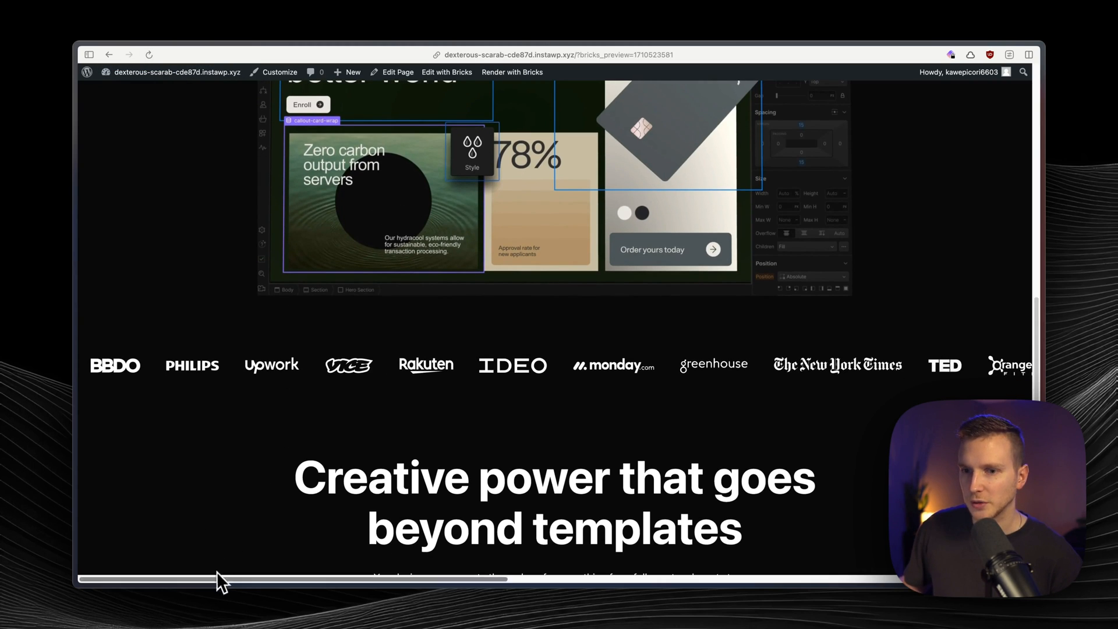
{"action": "mouse_move", "coordinate": [110, 377]}
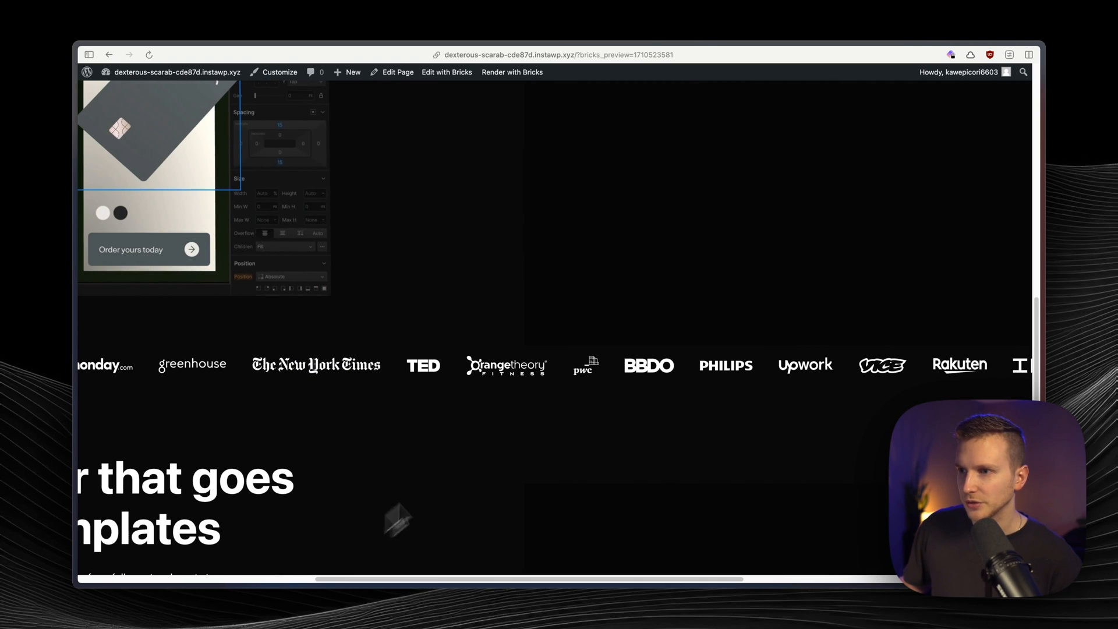
{"action": "mouse_move", "coordinate": [635, 557]}
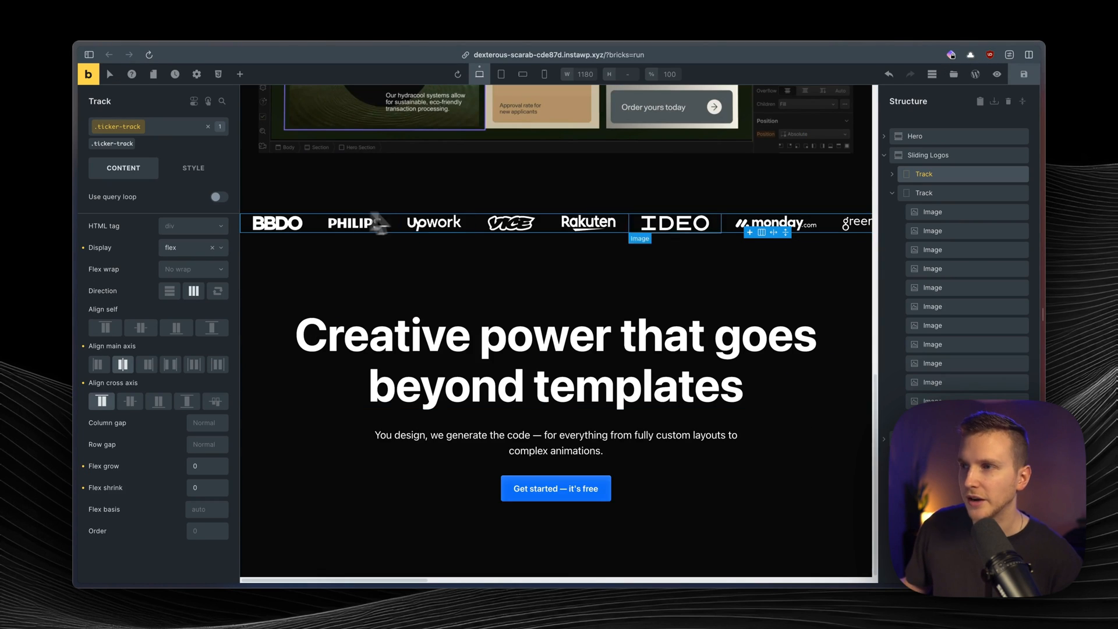
- Set the Sliding Logos section's overflow to hidden
{"action": "left_click", "coordinate": [928, 155]}
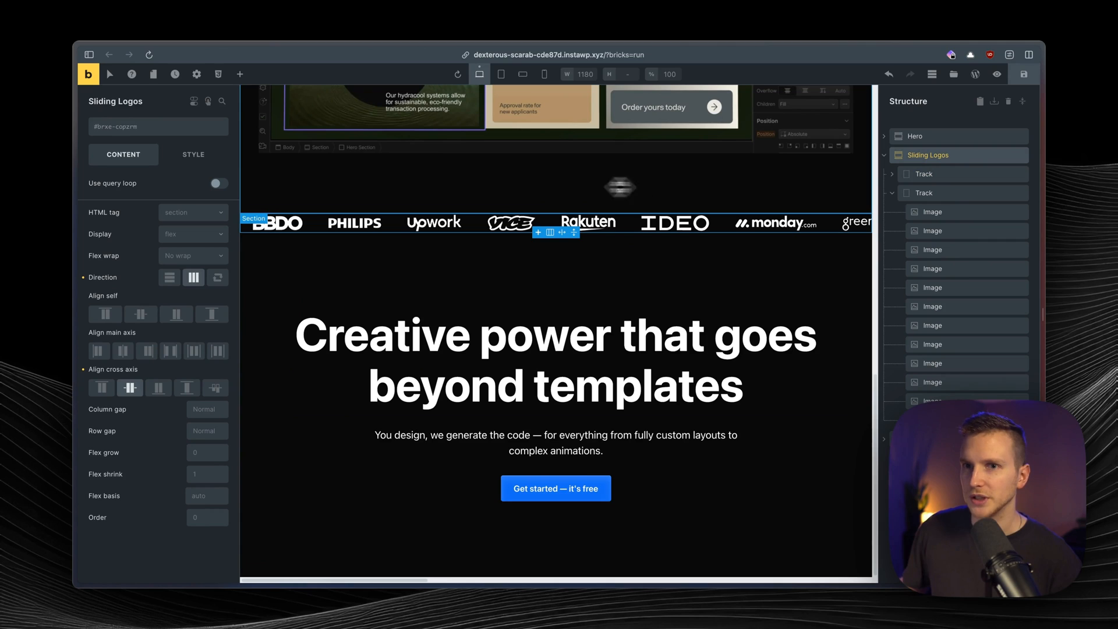
{"action": "left_click", "coordinate": [193, 155]}
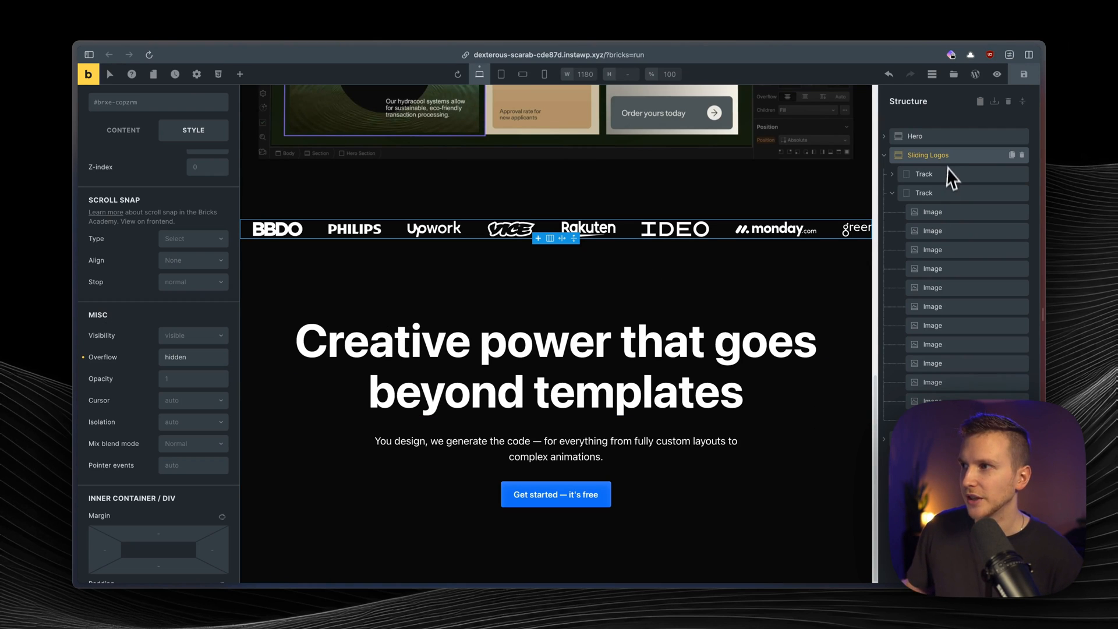
{"action": "mouse_move", "coordinate": [941, 166]}
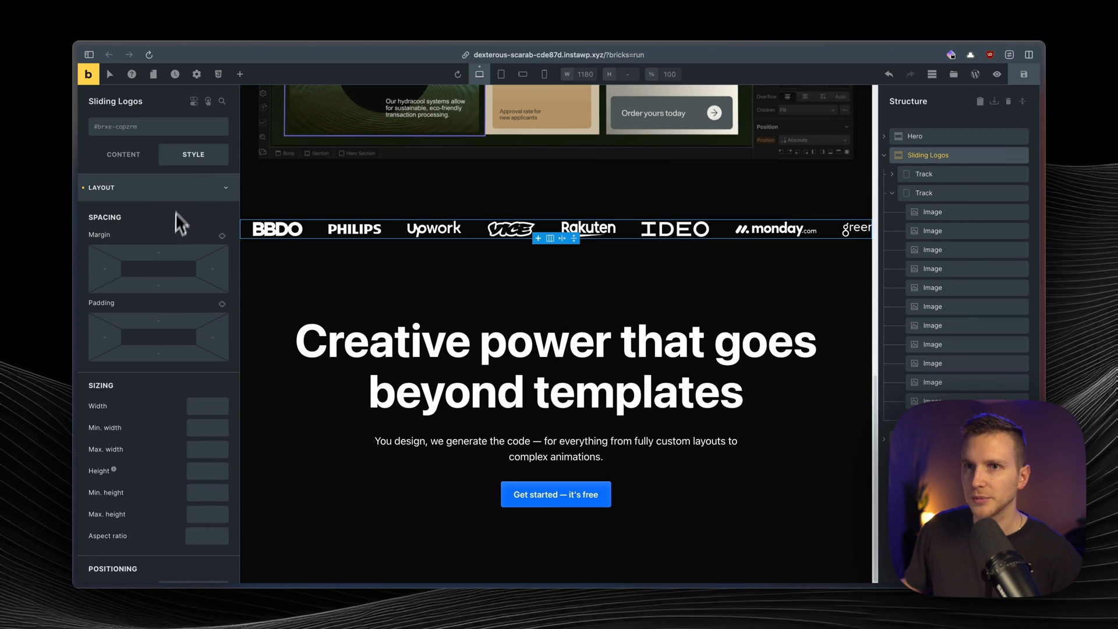
{"action": "scroll", "scroll_direction": "down", "scroll_amount": 3}
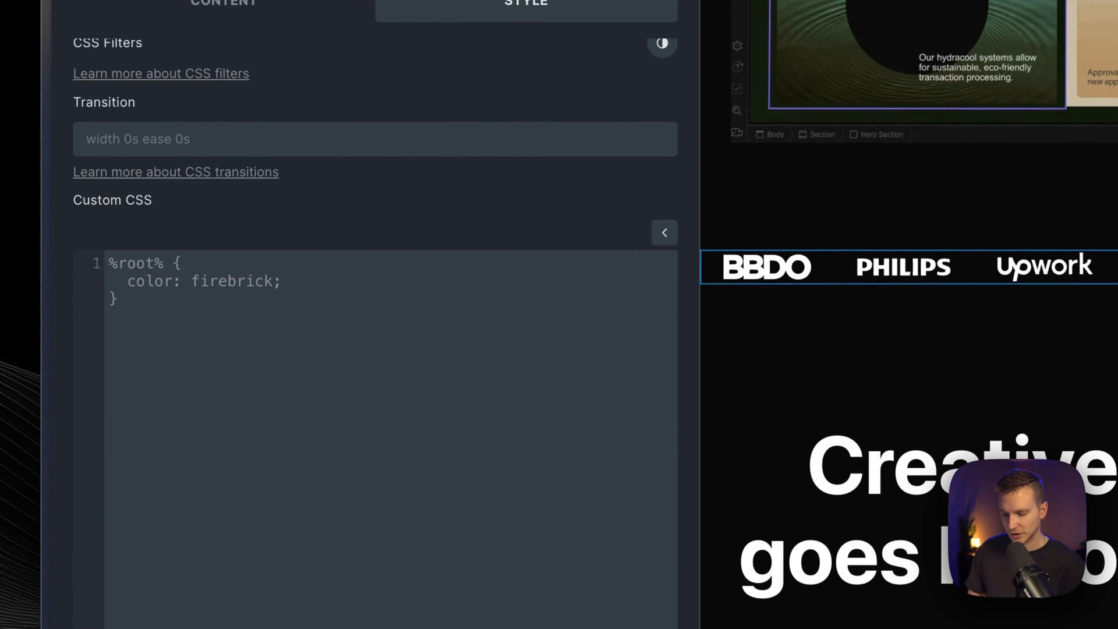
{"action": "type", "text": "@key"}
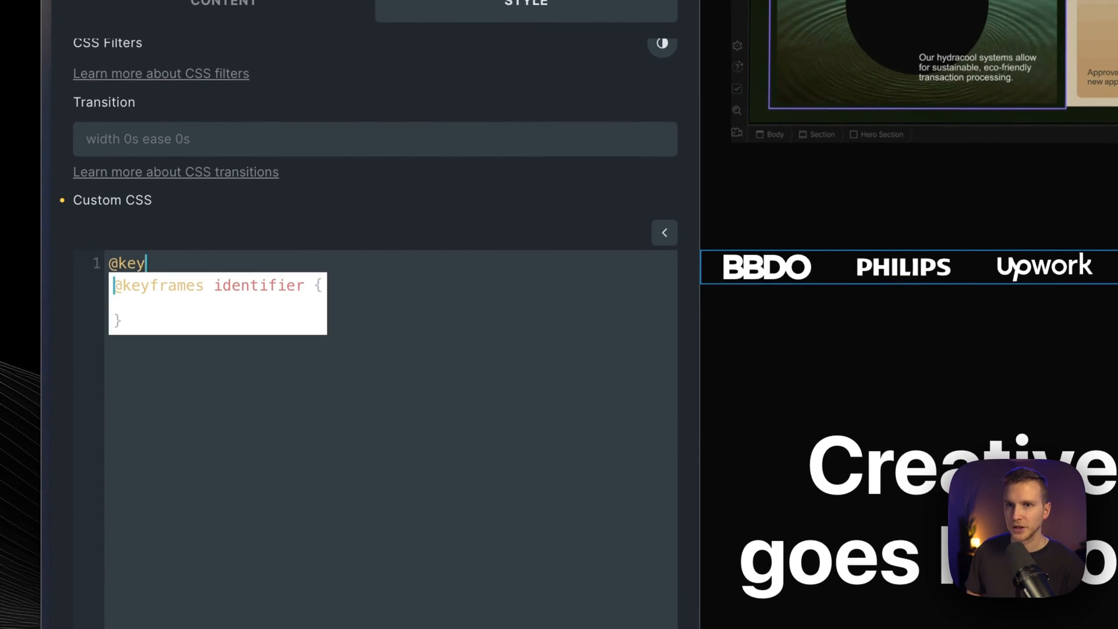
{"action": "type", "text": "frames"}
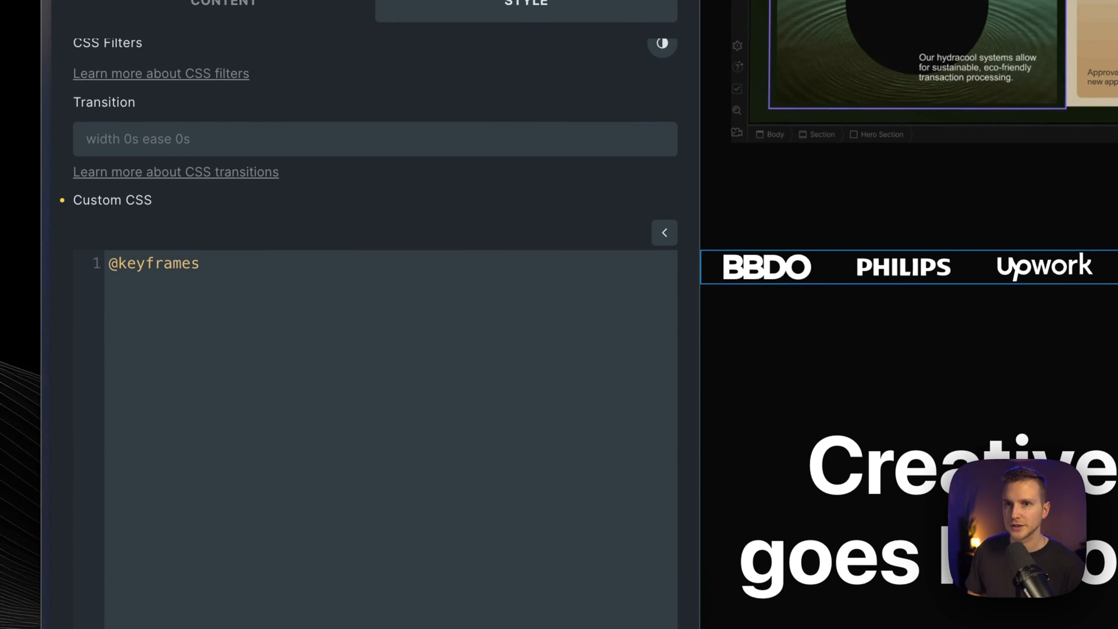
{"action": "type", "text": "ticker {"}
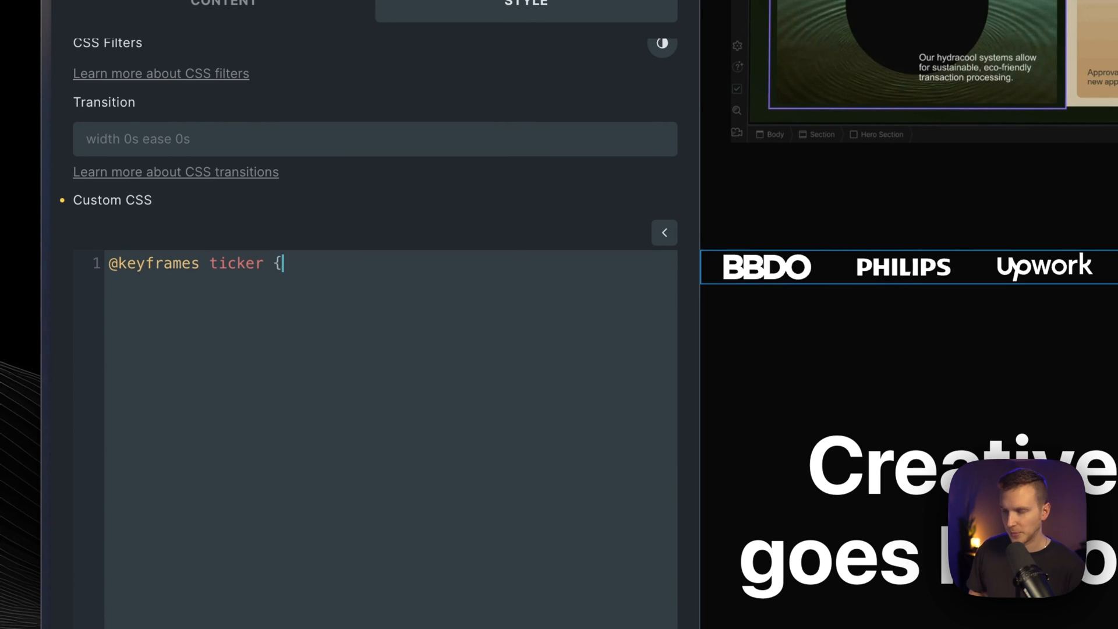
{"action": "key", "text": "Return"}
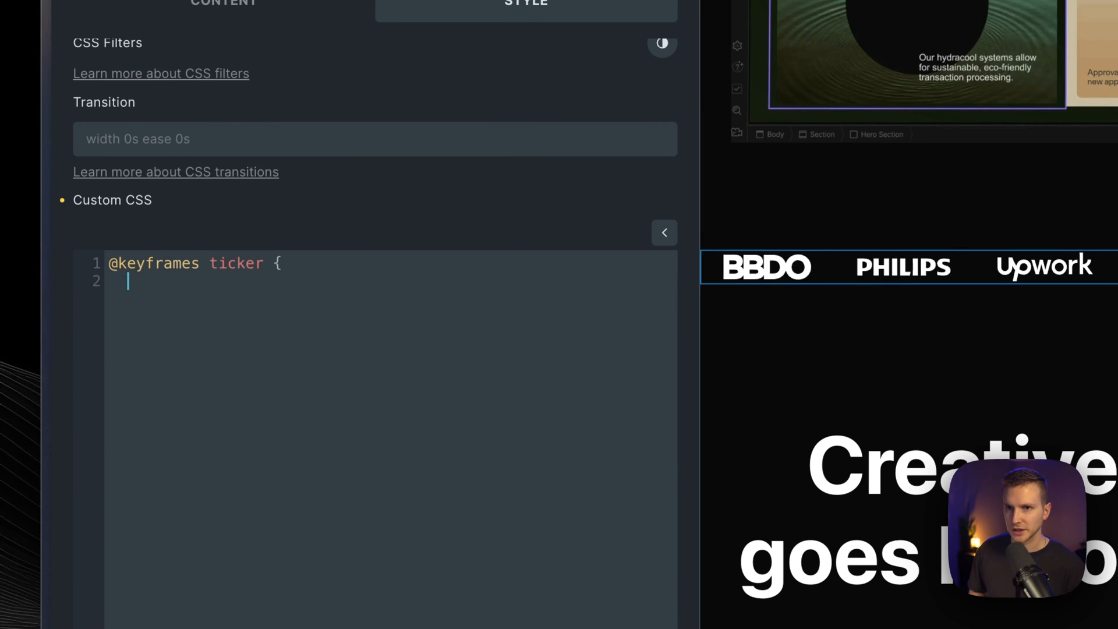
{"action": "type", "text": "0"}
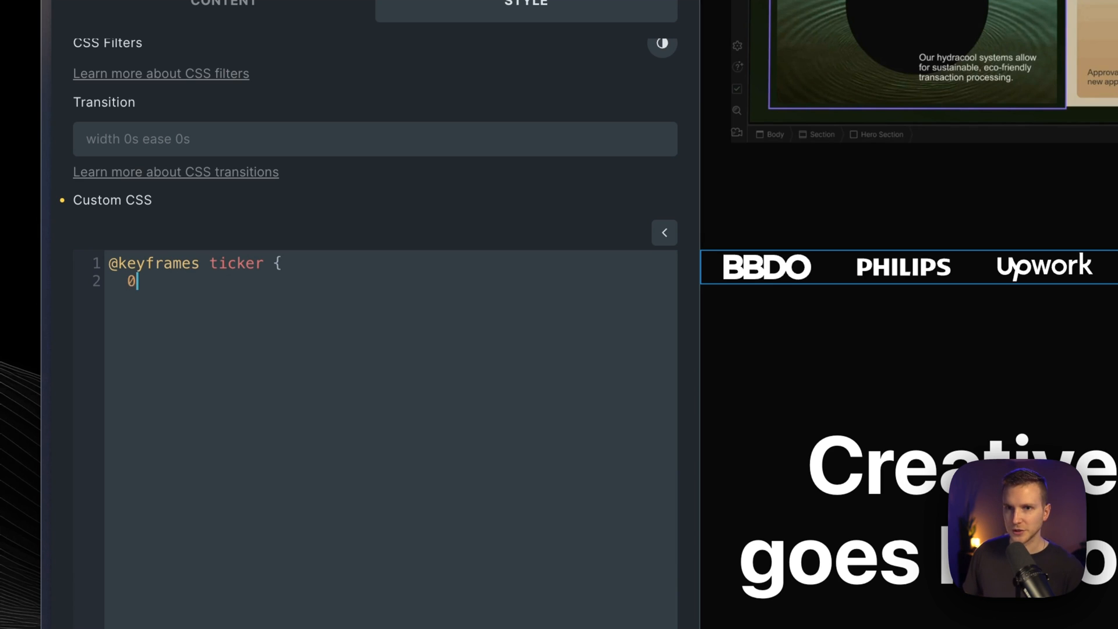
{"action": "type", "text": "% {"}
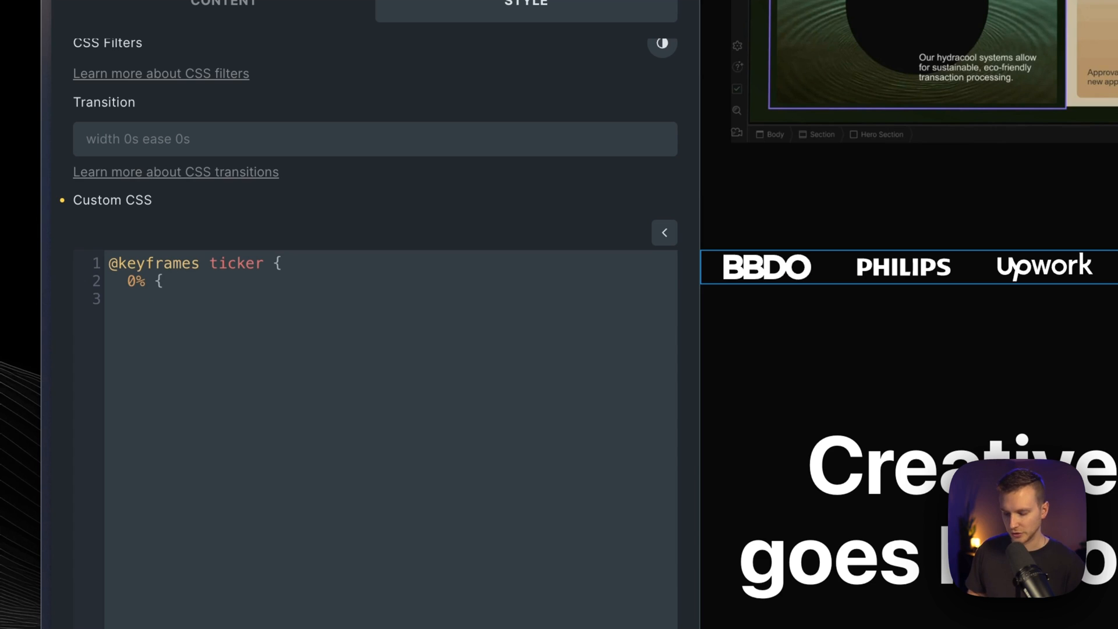
{"action": "type", "text": "transfo"}
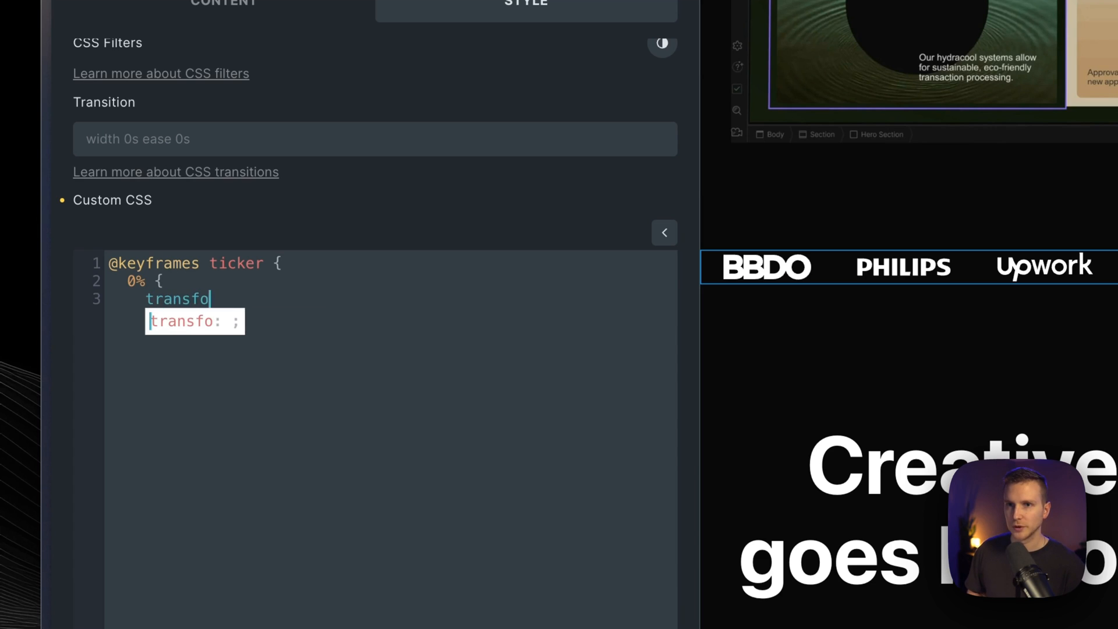
{"action": "type", "text": "rm: translateX("}
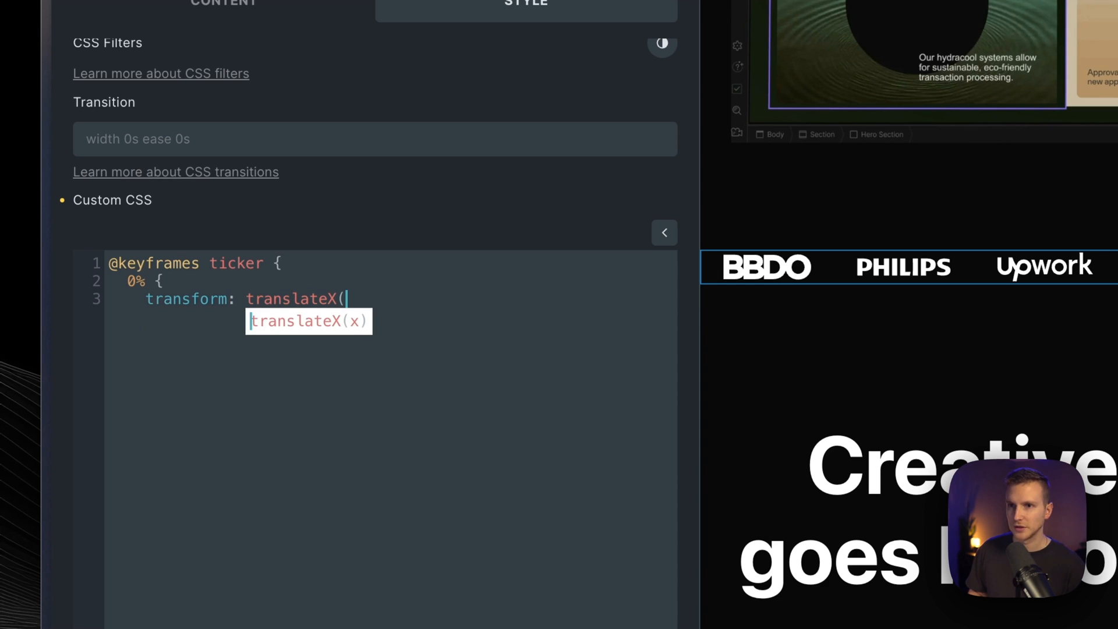
{"action": "type", "text": "0%"}
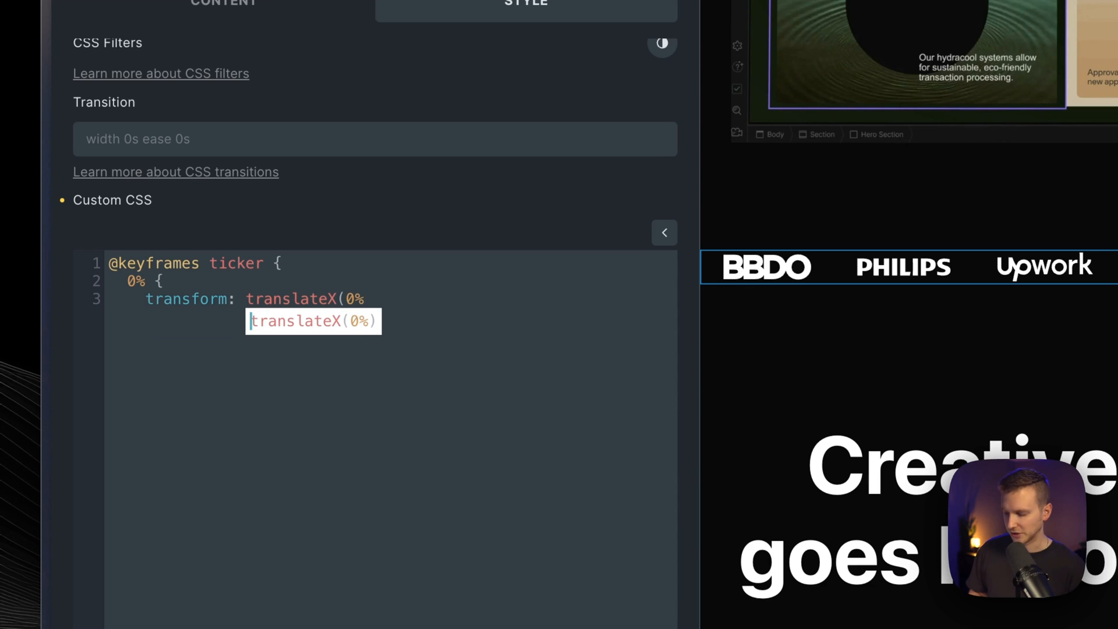
{"action": "key", "text": "Enter"}
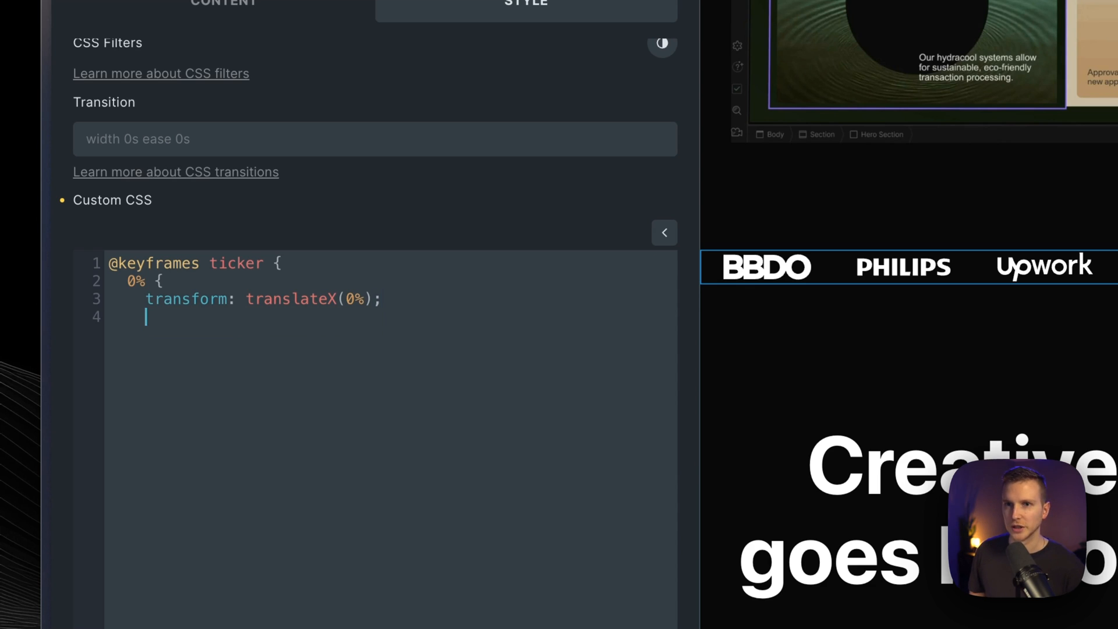
{"action": "type", "text": "}"}
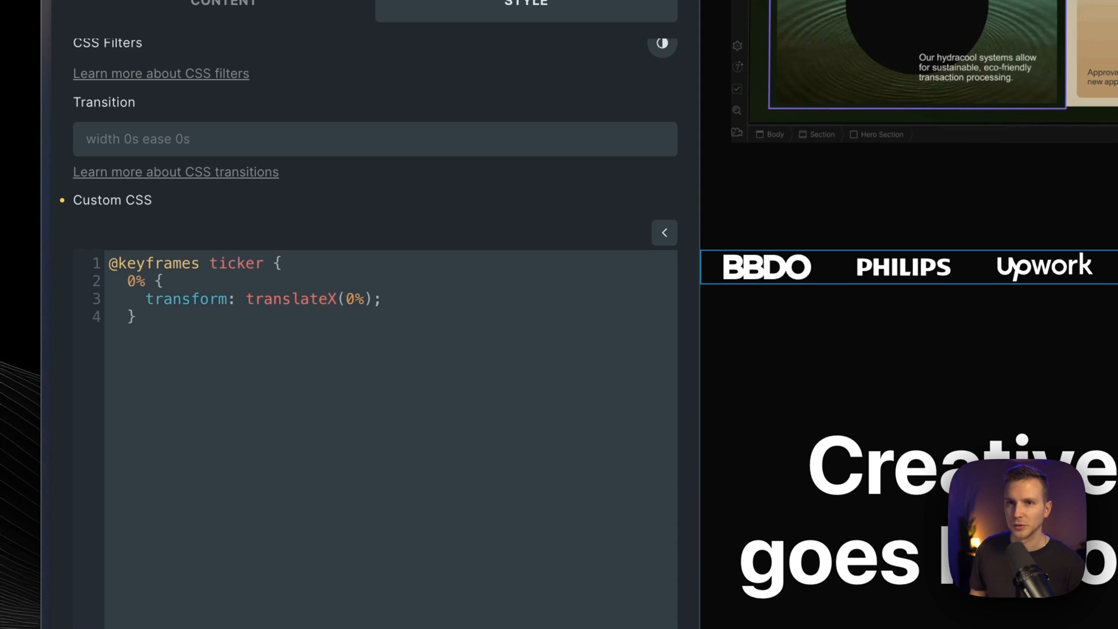
- Add the 100% frame with translateX(-100%) and close the keyframes block
{"action": "type", "text": "100"}
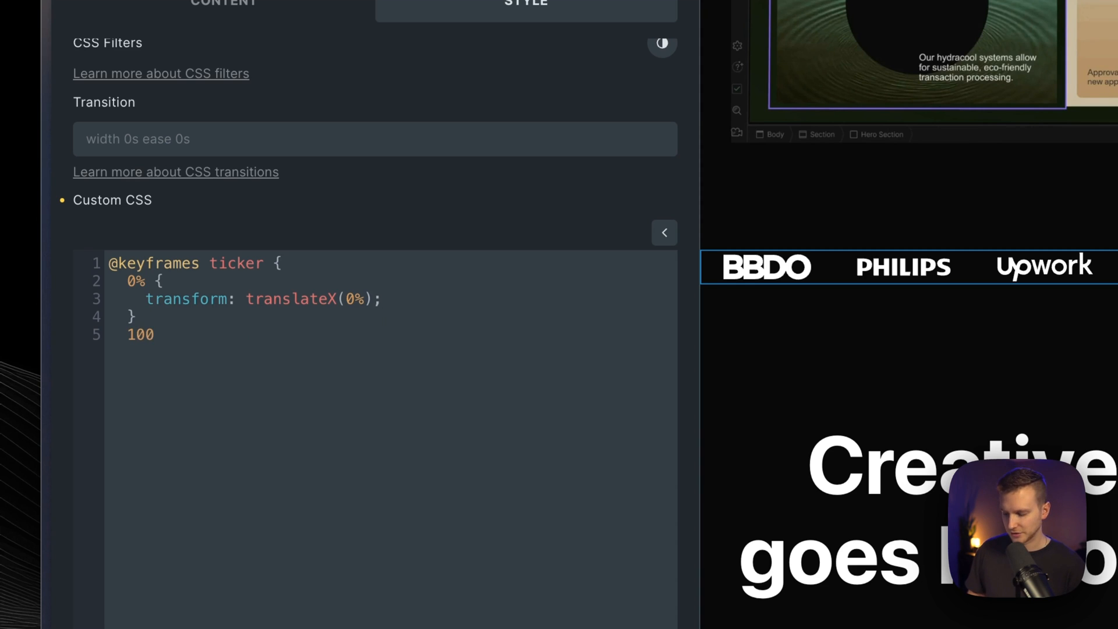
{"action": "type", "text": "%"}
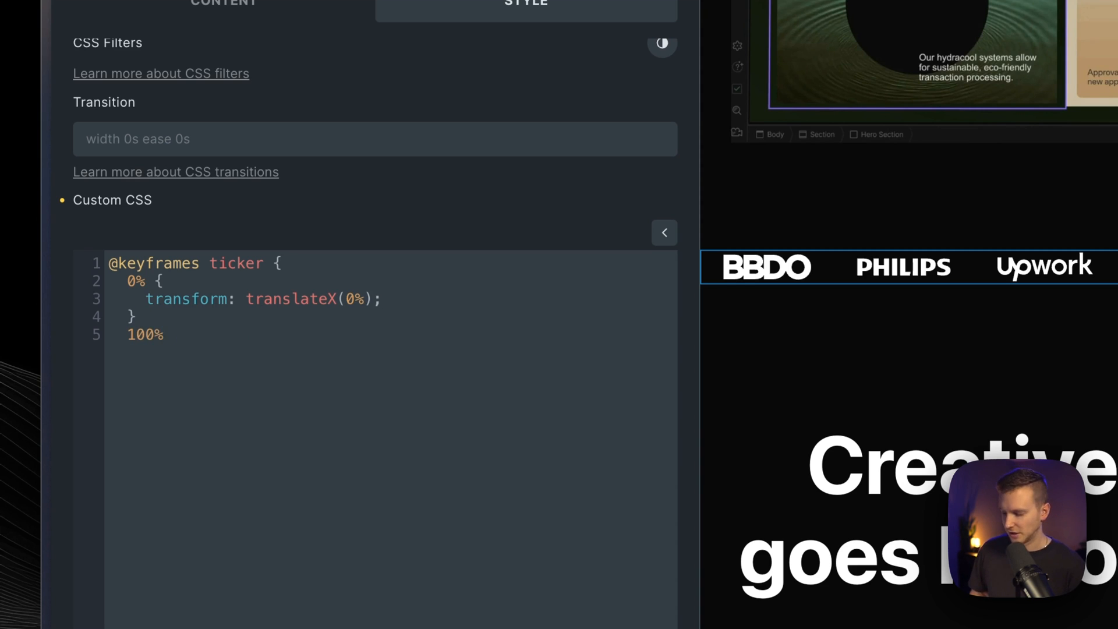
{"action": "type", "text": "{"}
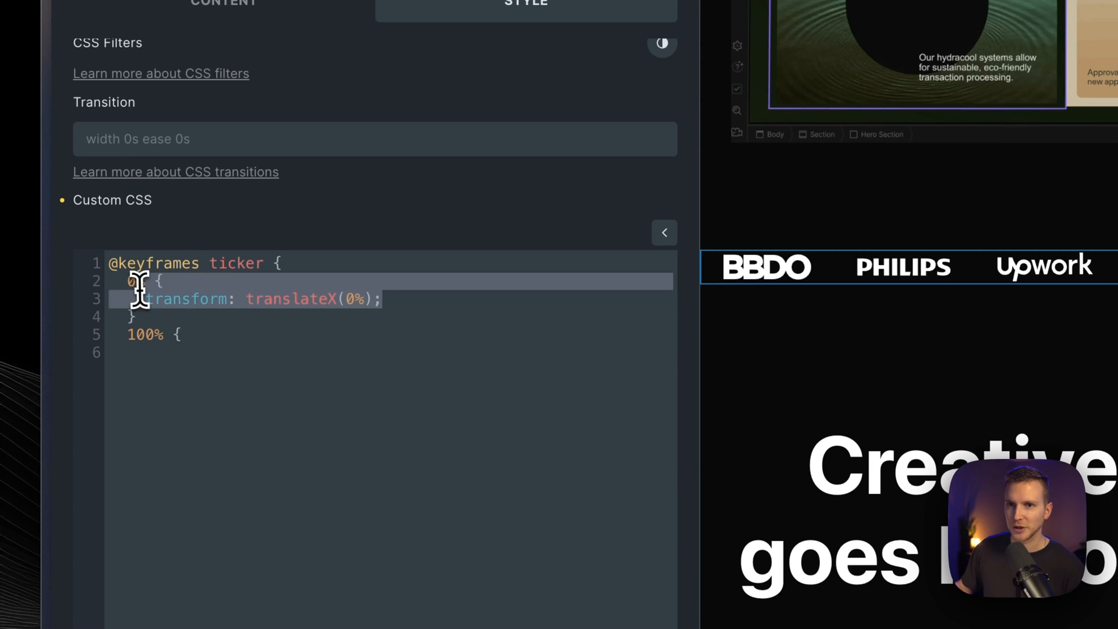
{"action": "type", "text": "transform: translateX(0%);"}
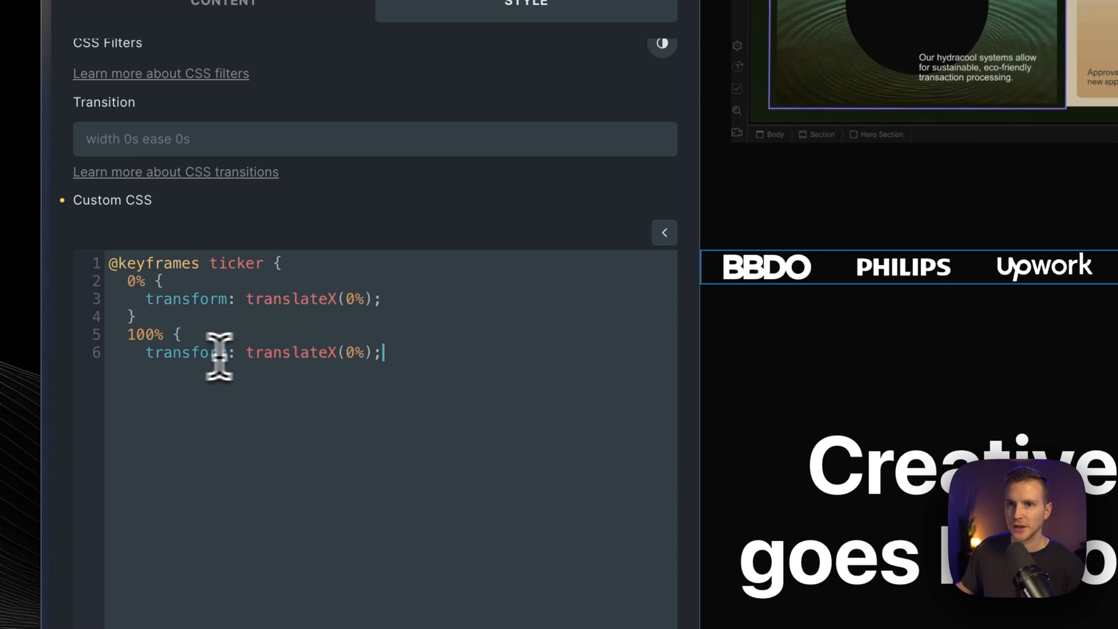
{"action": "type", "text": "-10"}
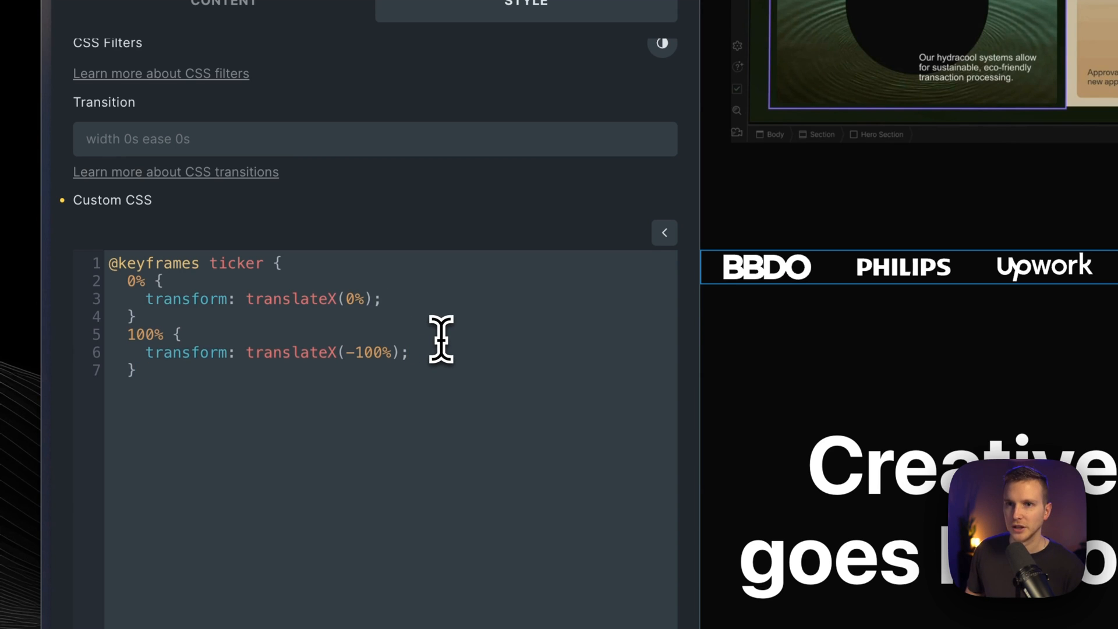
{"action": "type", "text": "}"}
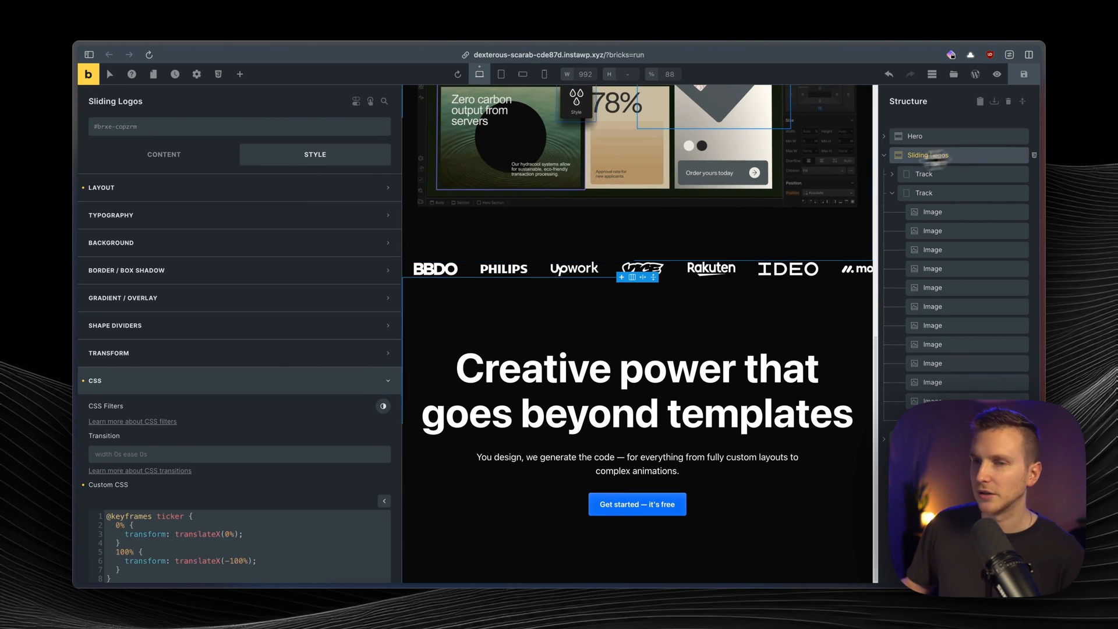
- Add 'animation: ticker 30s linear infinite;' to the .ticker-track rule
{"action": "scroll", "scroll_direction": "down", "scroll_amount": 3}
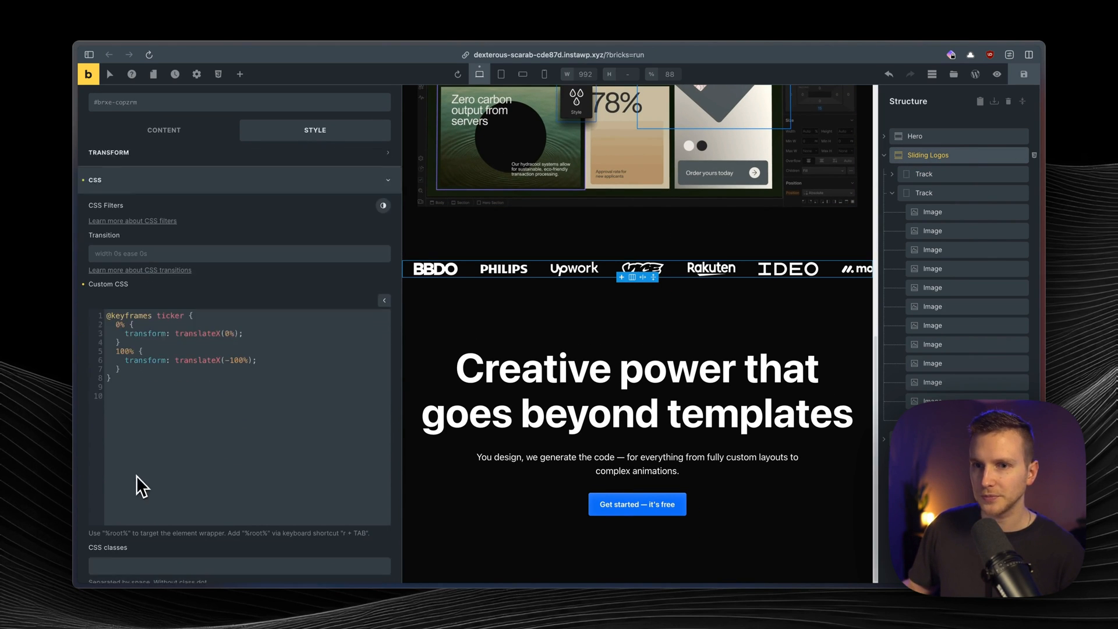
{"action": "type", "text": ".tri"}
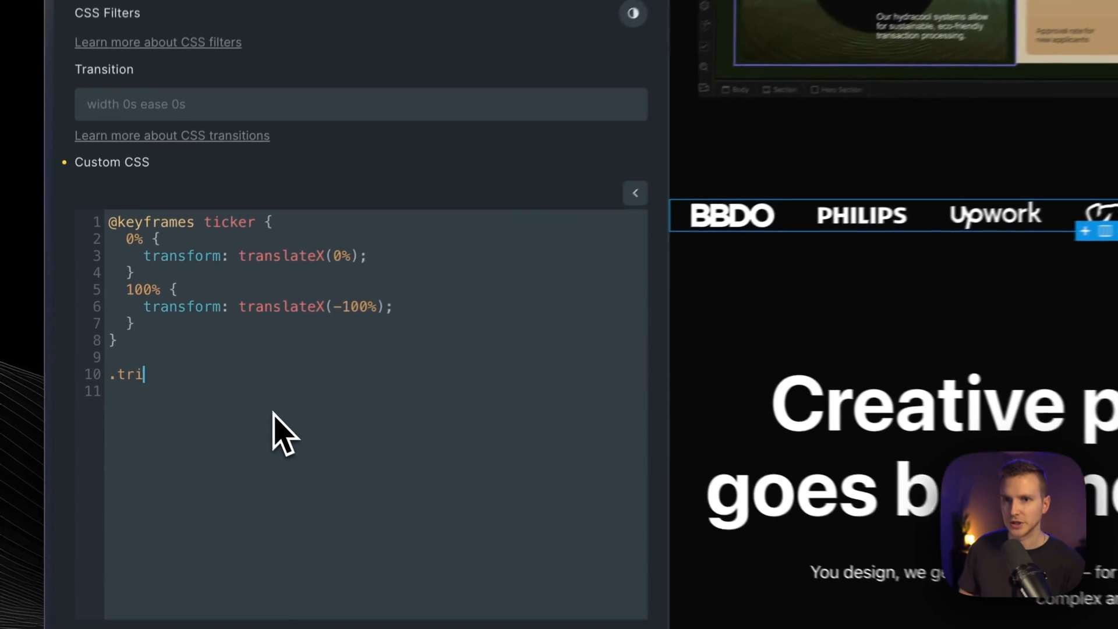
{"action": "type", "text": "cker-track {"}
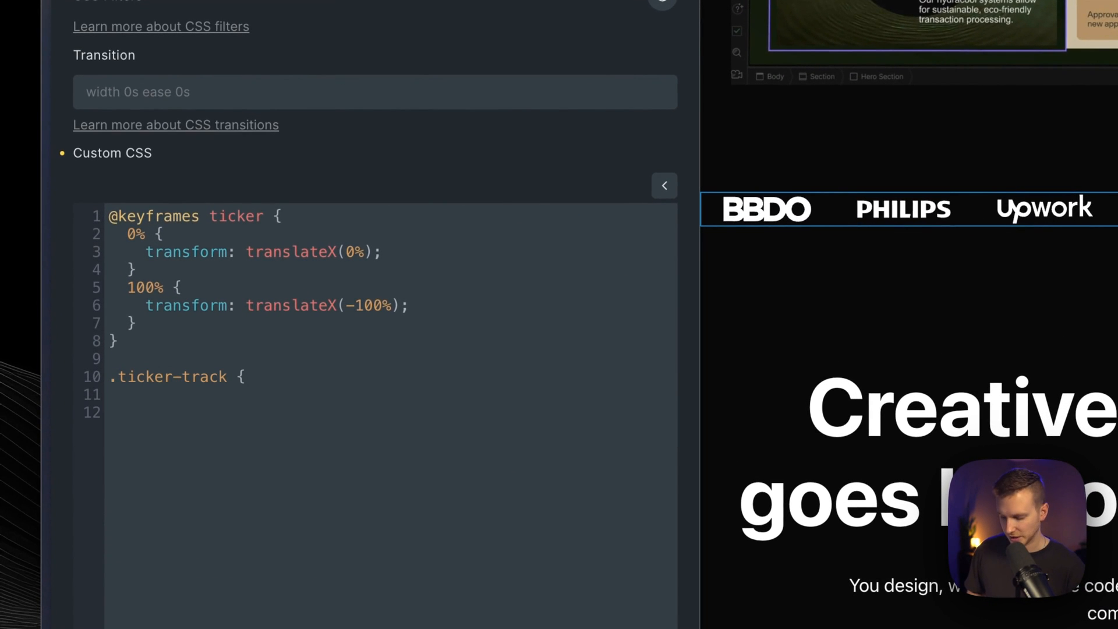
{"action": "type", "text": "animation:"}
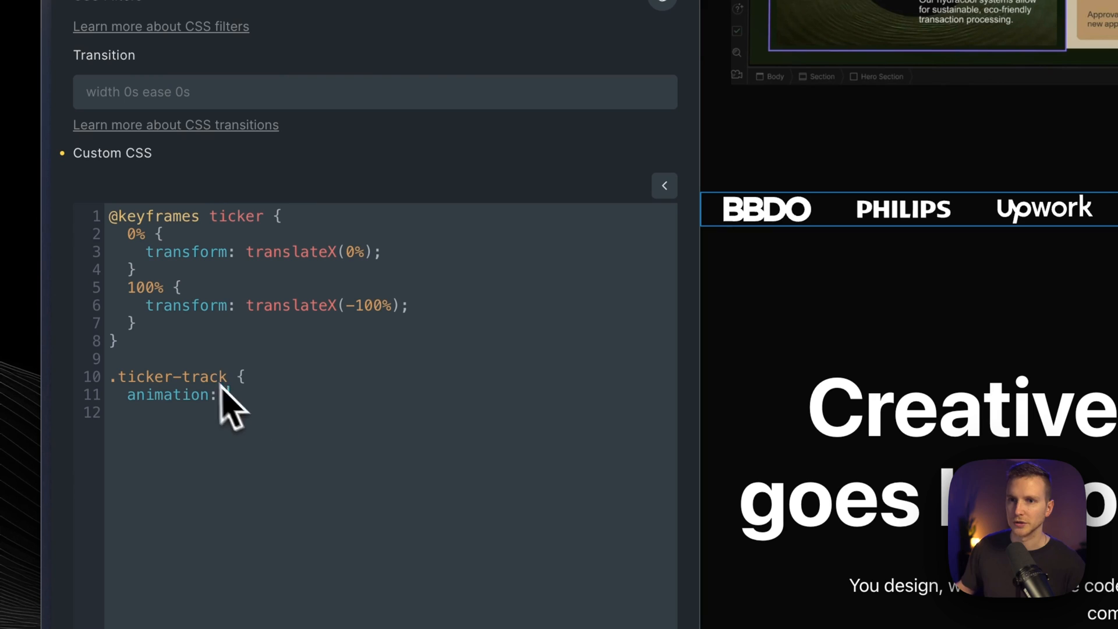
{"action": "type", "text": "ticker"}
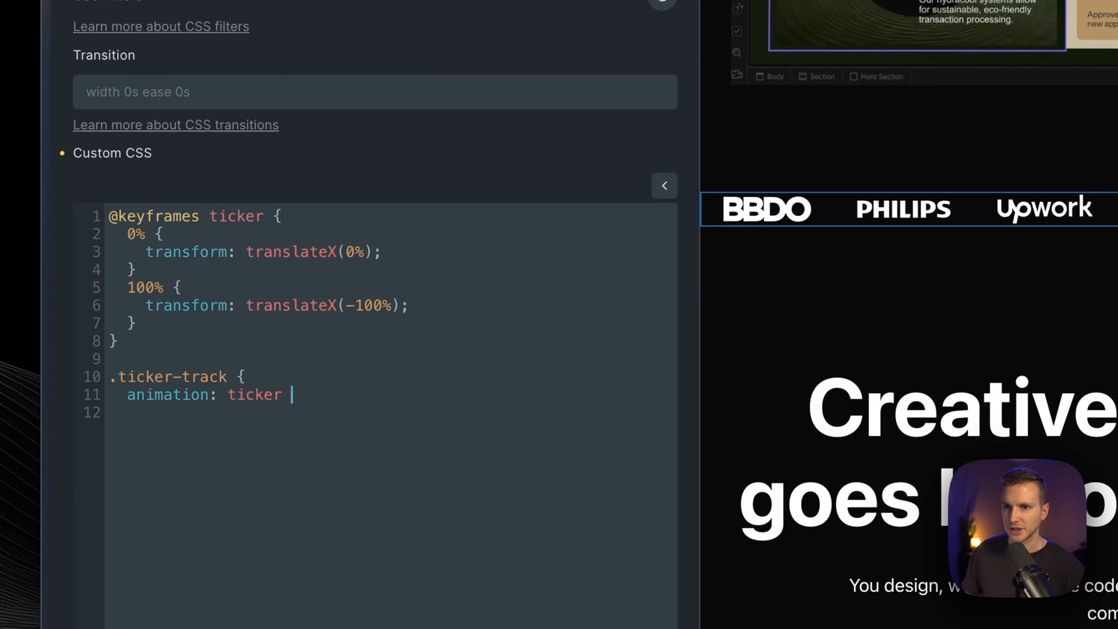
{"action": "type", "text": "30s"}
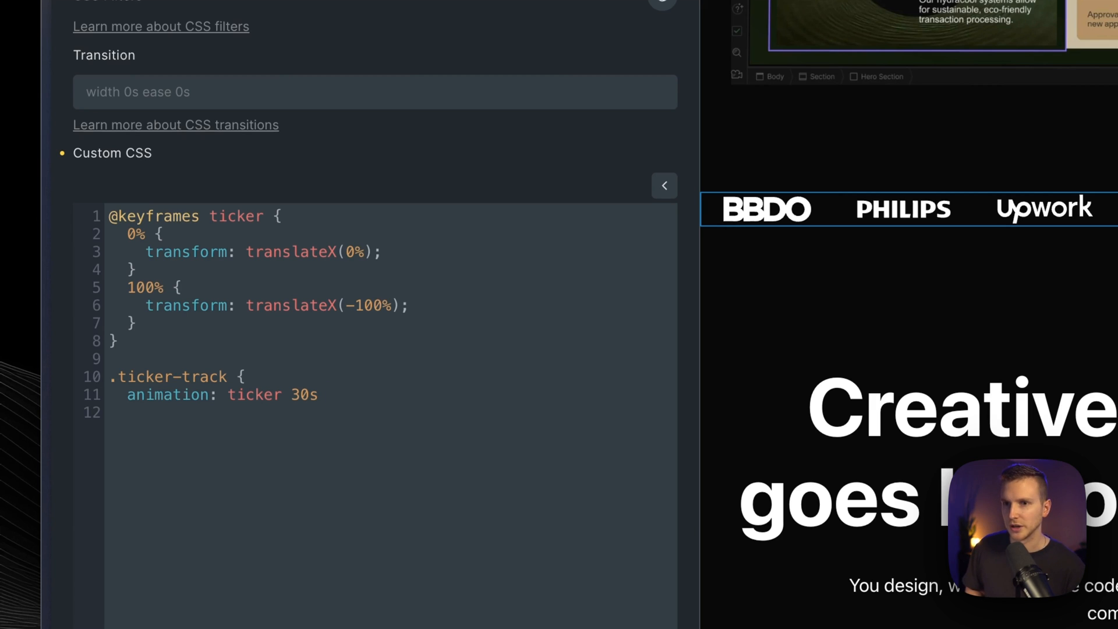
{"action": "type", "text": "linear"}
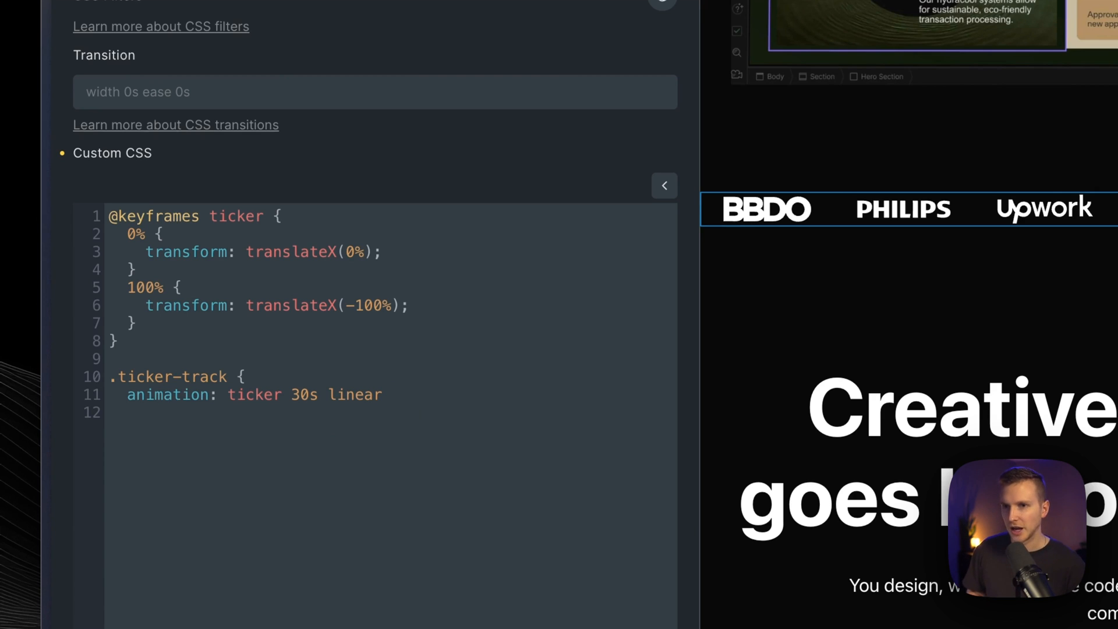
{"action": "type", "text": "inifi"}
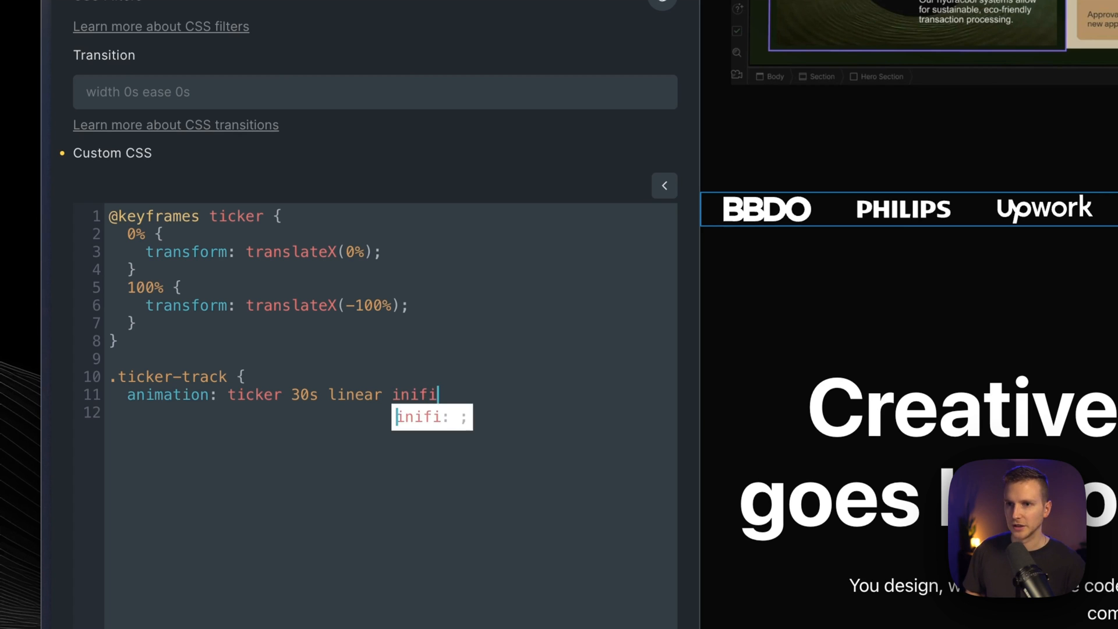
{"action": "type", "text": "nite;"}
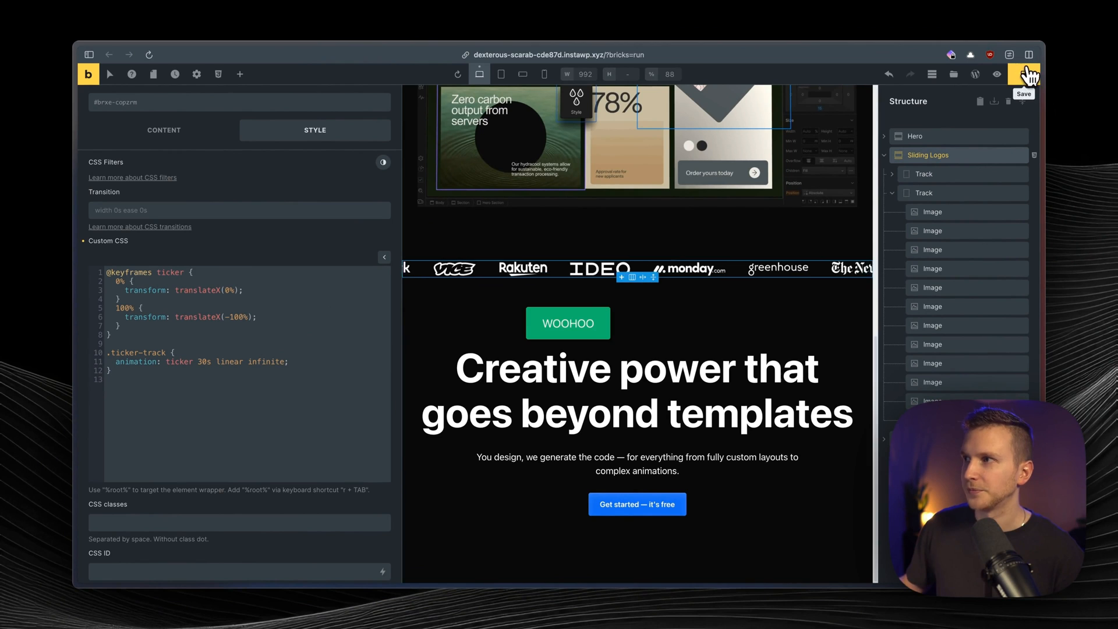
{"action": "left_click", "coordinate": [1027, 74]}
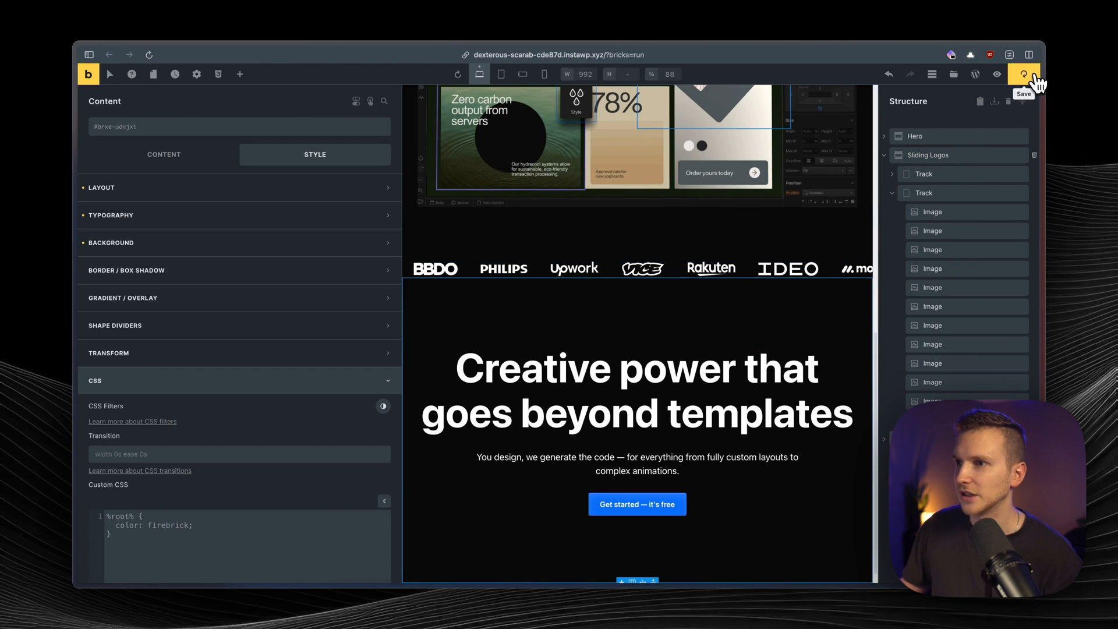
- Save the Bricks page and go to Motion.page in WordPress admin
{"action": "left_click", "coordinate": [1024, 74]}
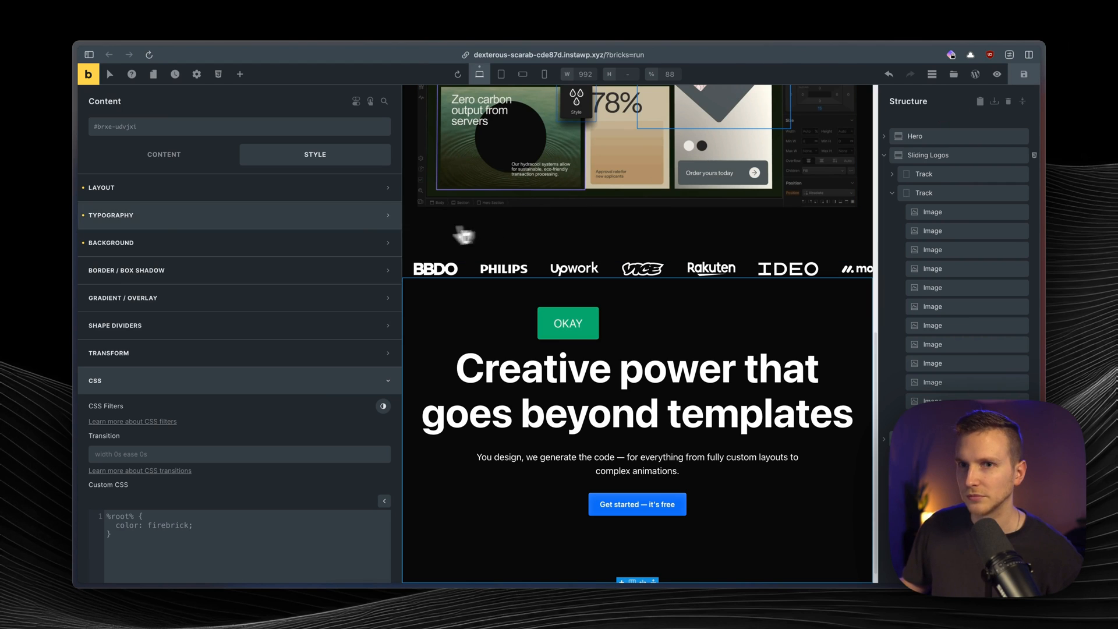
{"action": "left_click", "coordinate": [121, 372]}
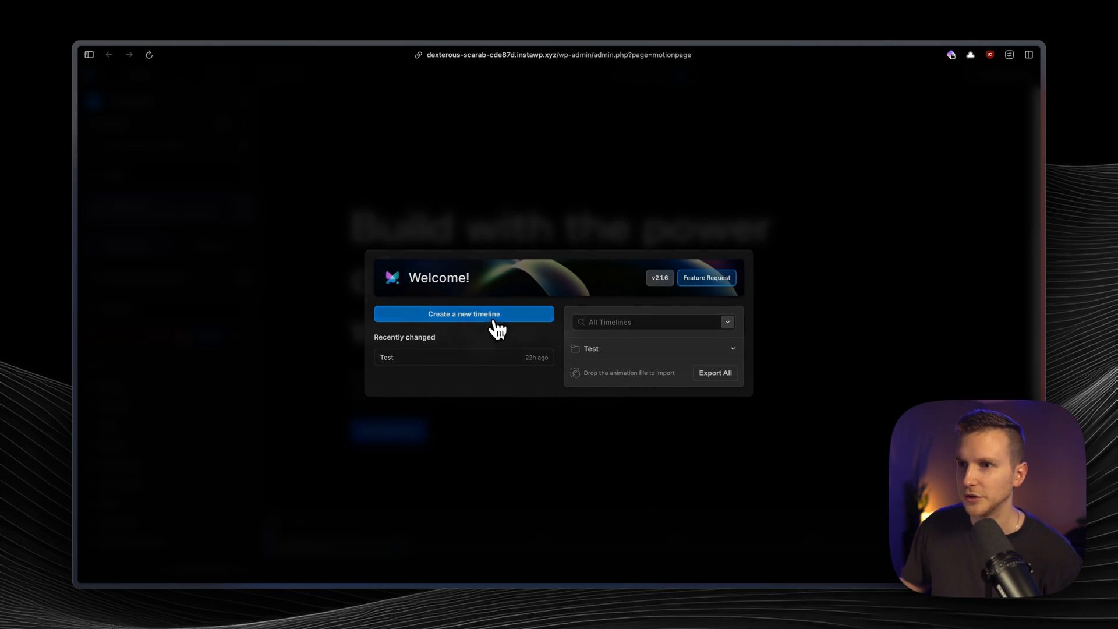
- Create a timeline named 'Ticker' with .ticker-track as its animation selector
{"action": "left_click", "coordinate": [463, 314]}
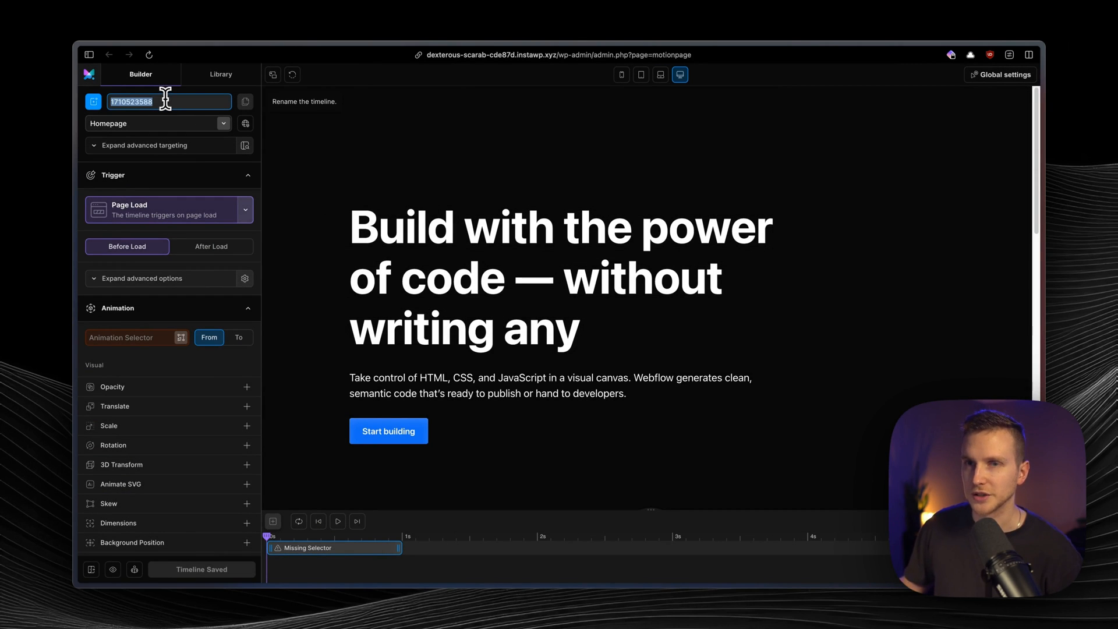
{"action": "type", "text": "Ticker"}
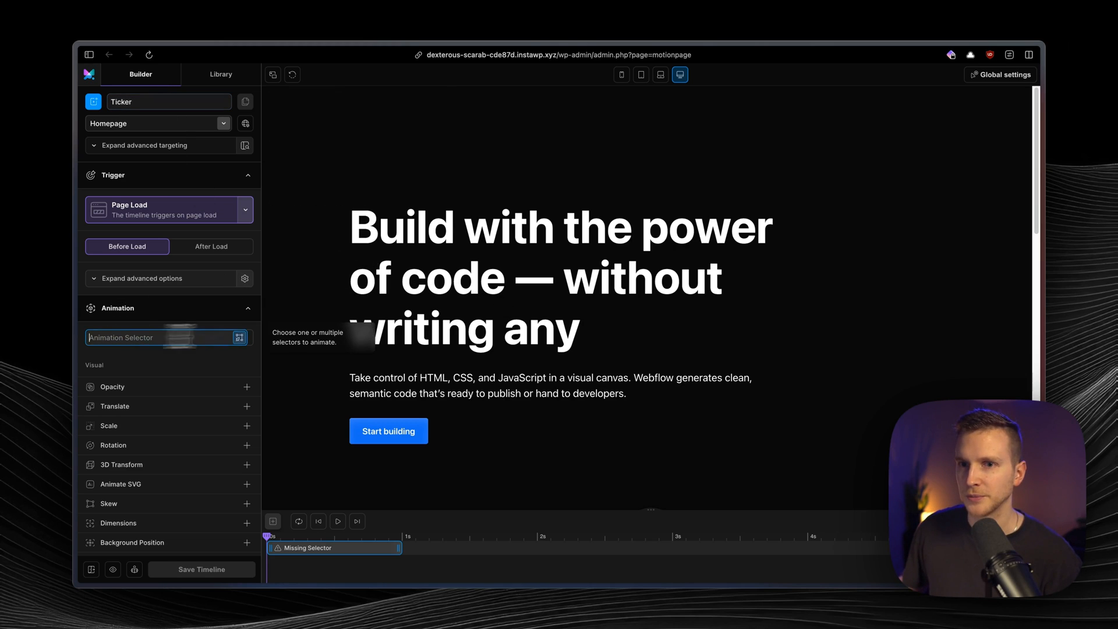
{"action": "scroll", "scroll_direction": "down", "scroll_amount": 3}
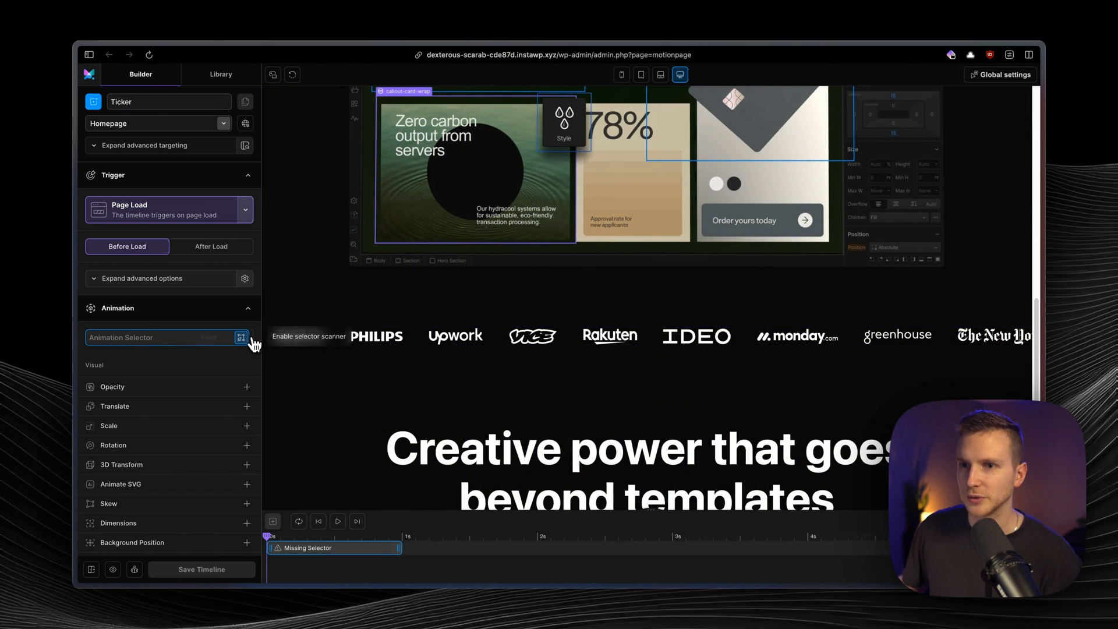
{"action": "left_click", "coordinate": [241, 337]}
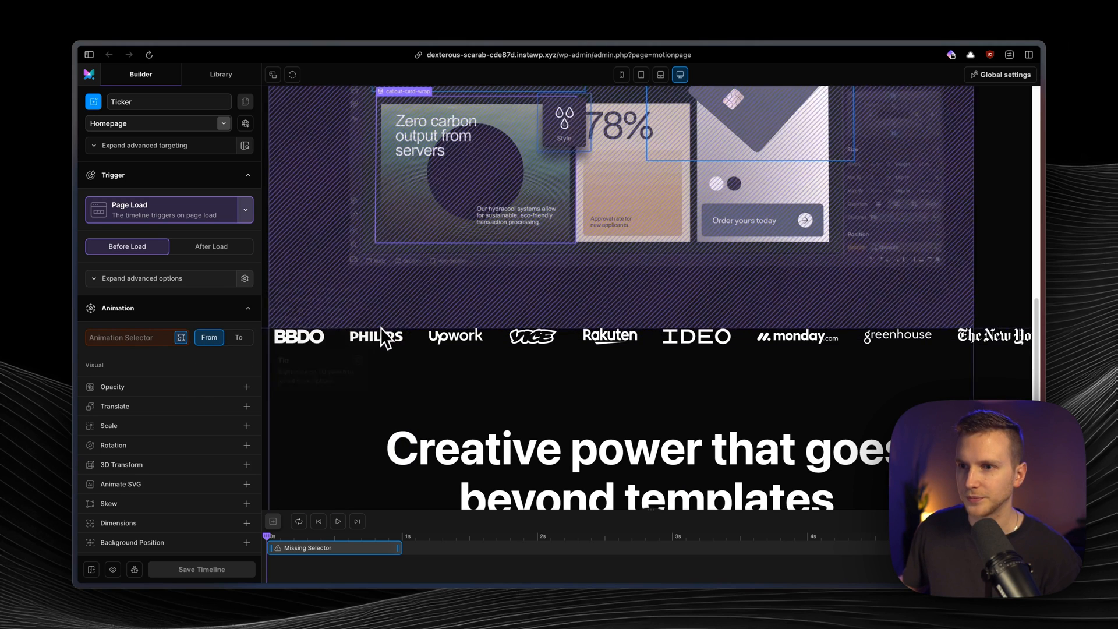
{"action": "left_click", "coordinate": [298, 336]}
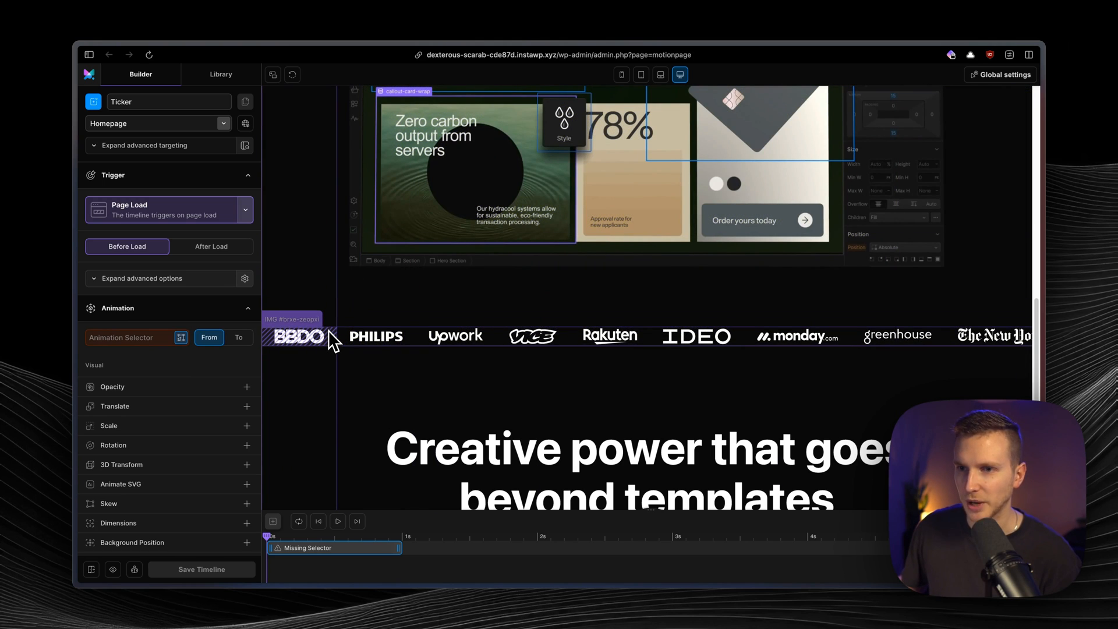
{"action": "left_click", "coordinate": [132, 338]}
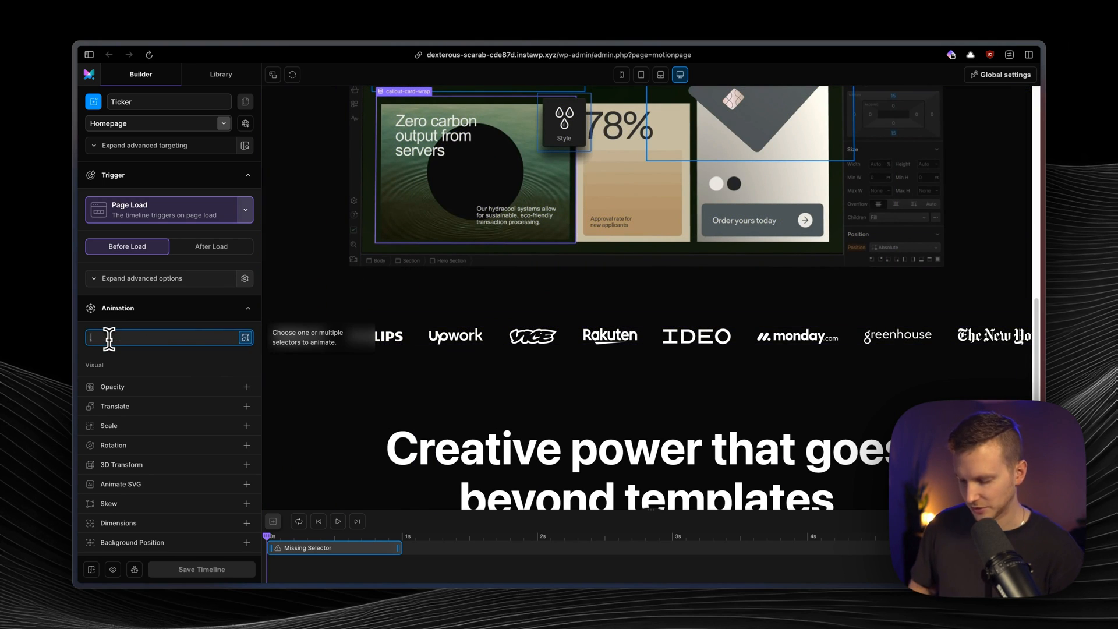
{"action": "type", "text": ".ticker=tra"}
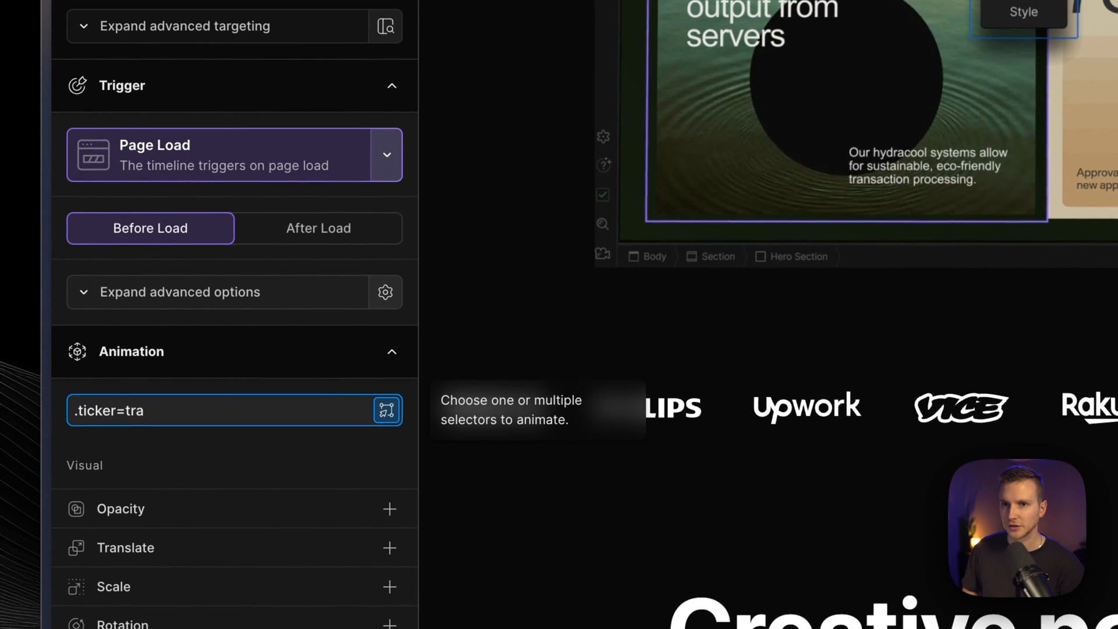
{"action": "type", "text": "-track"}
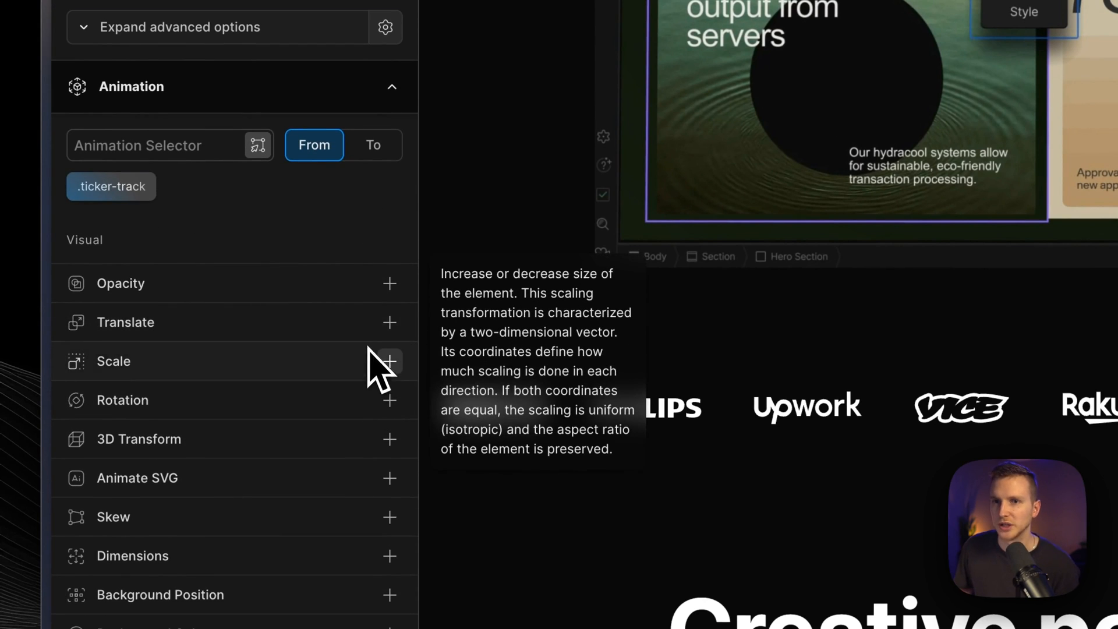
- Add a Translate To with X -100%, Repeat -1, and Ease None
{"action": "left_click", "coordinate": [389, 322]}
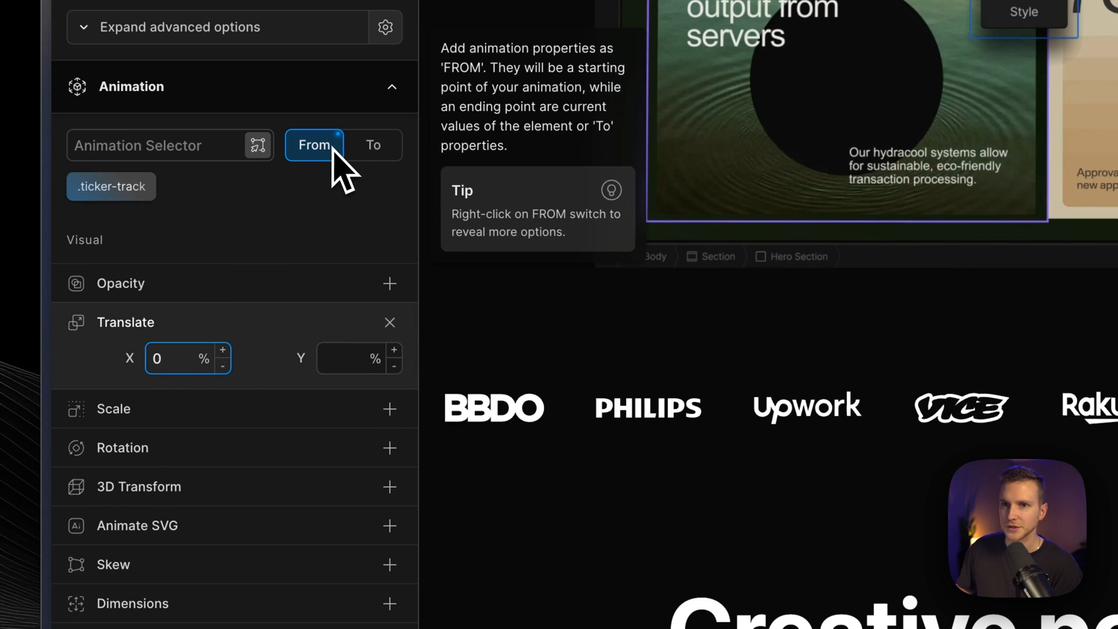
{"action": "left_click", "coordinate": [372, 145]}
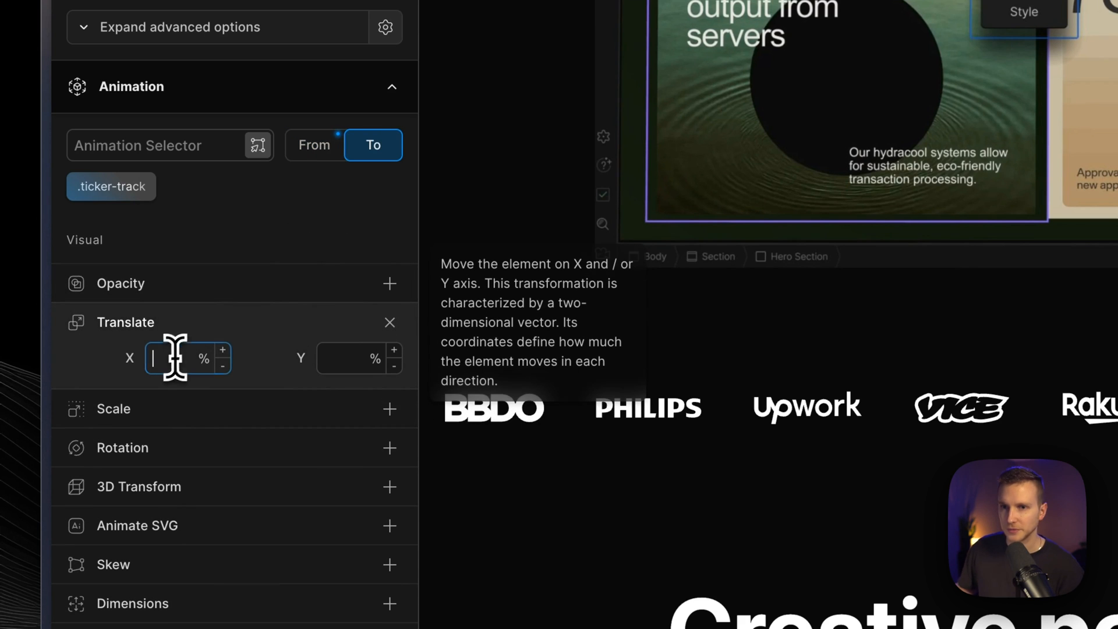
{"action": "type", "text": "-100"}
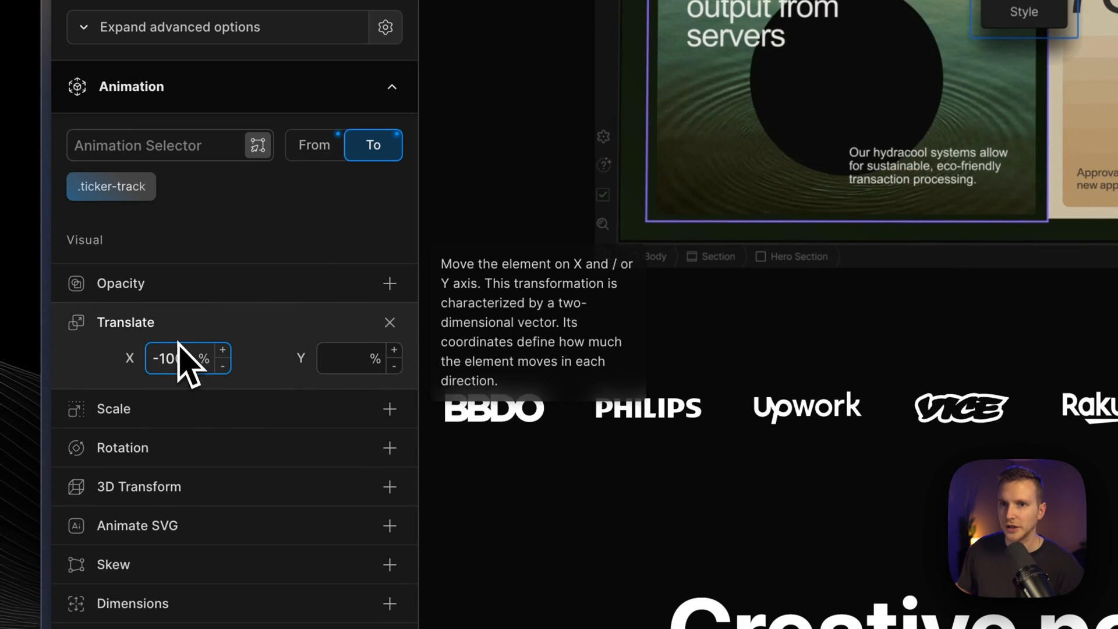
{"action": "scroll", "scroll_direction": "down", "scroll_amount": 3}
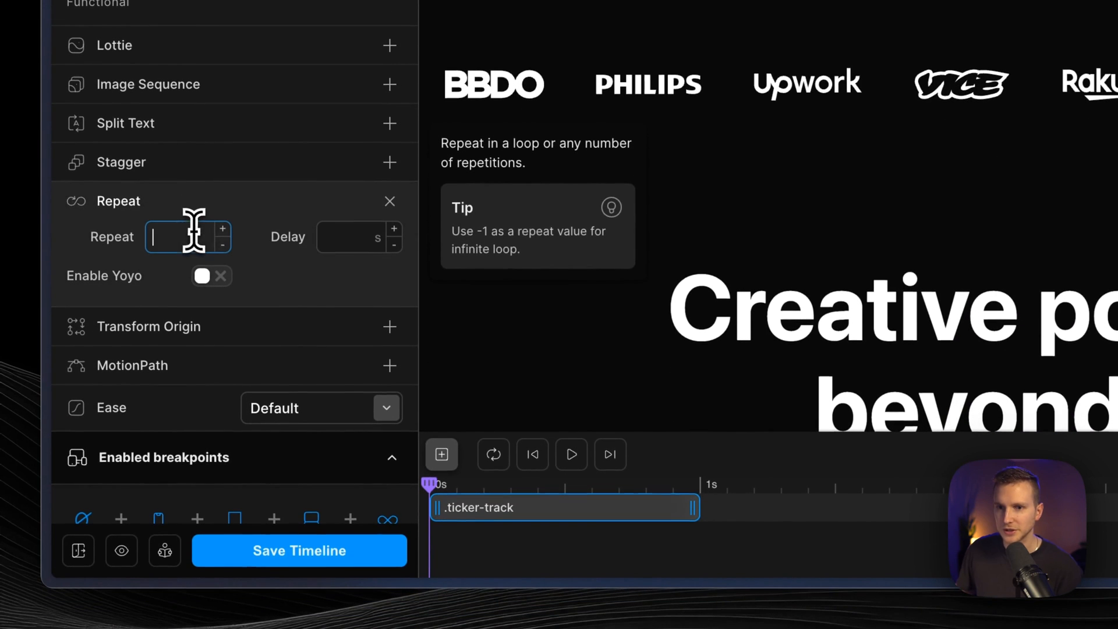
{"action": "type", "text": "-1"}
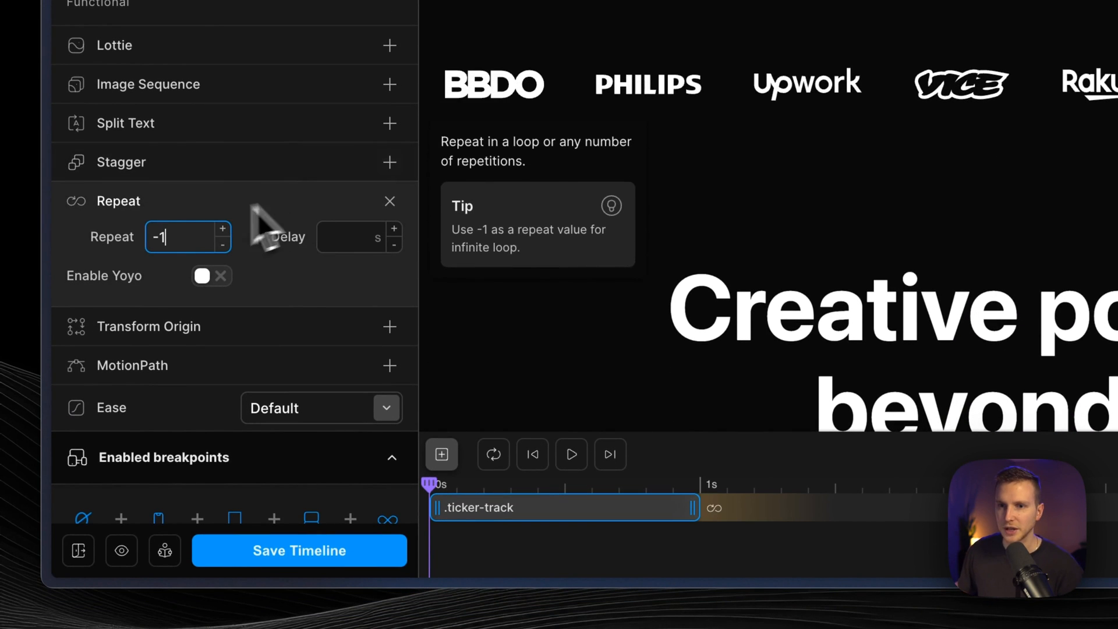
{"action": "mouse_move", "coordinate": [185, 407]}
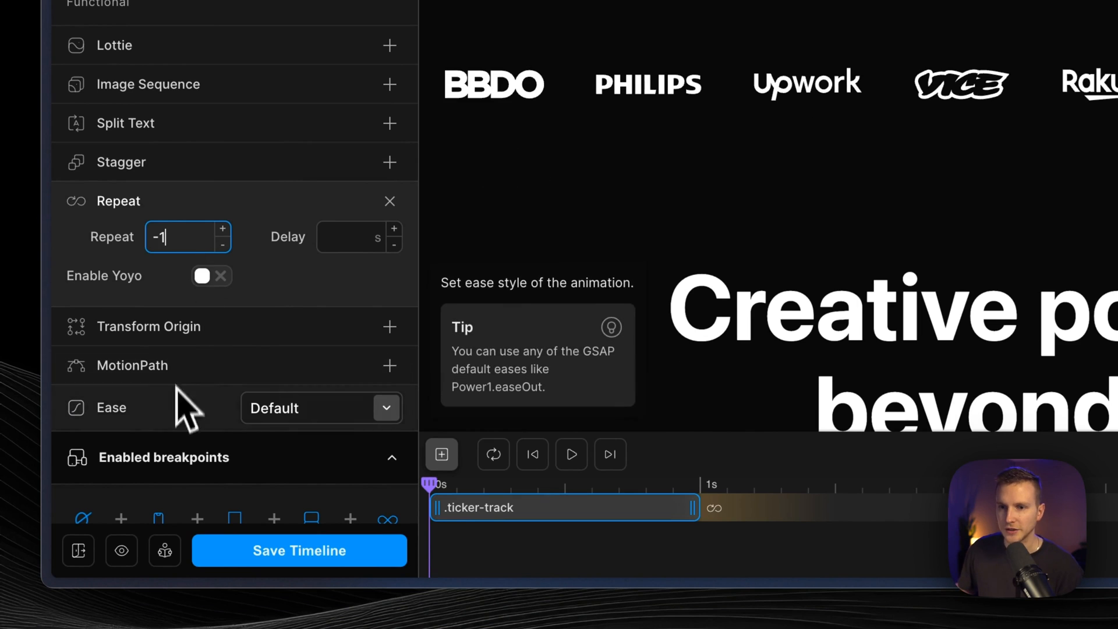
{"action": "left_click", "coordinate": [320, 407]}
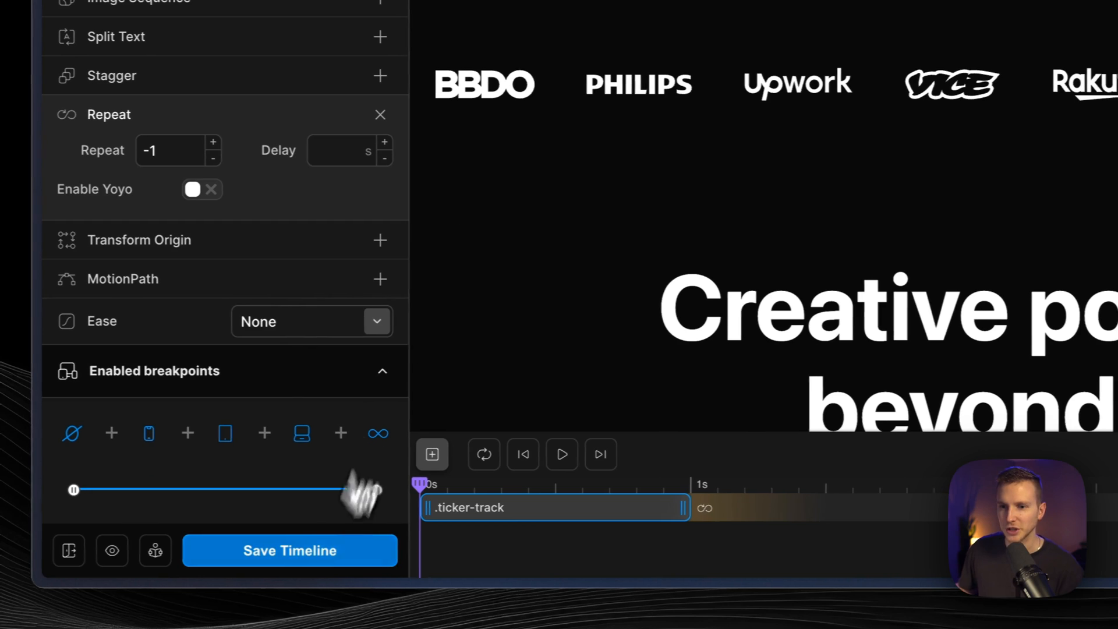
- Save the Ticker timeline in Motion.page and scroll to review the animation's end values
{"action": "left_click", "coordinate": [289, 550]}
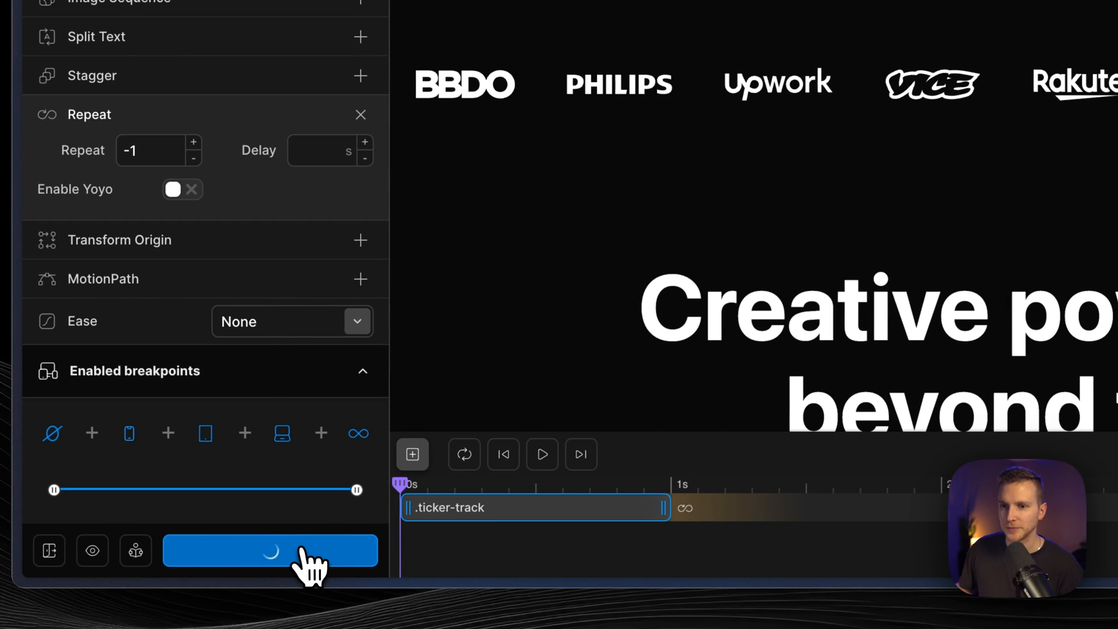
{"action": "left_click", "coordinate": [271, 550]}
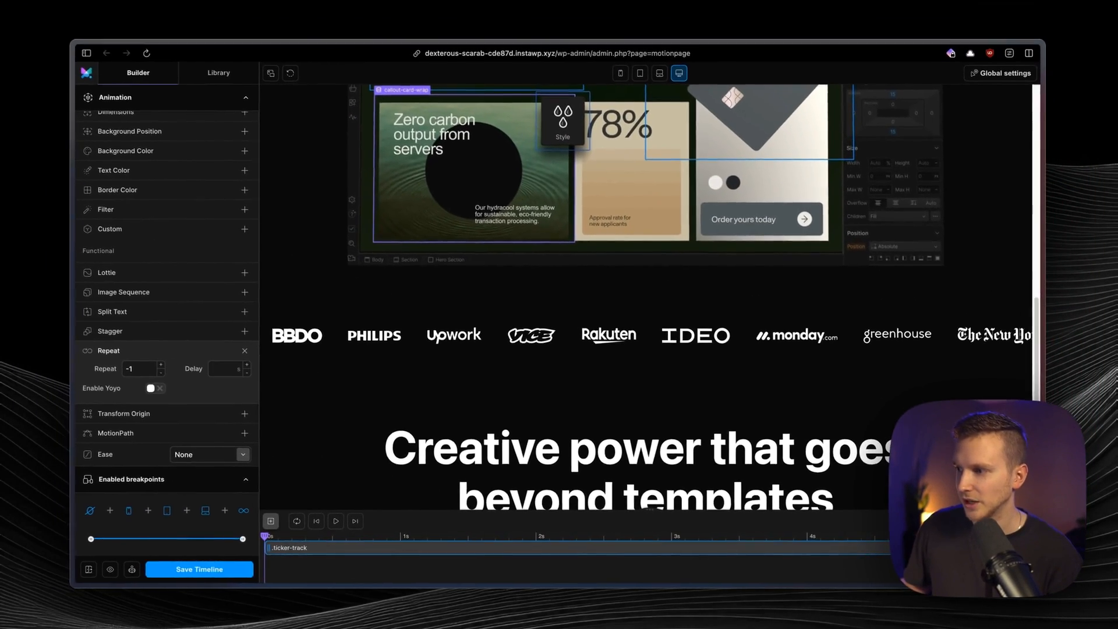
{"action": "left_click", "coordinate": [200, 569]}
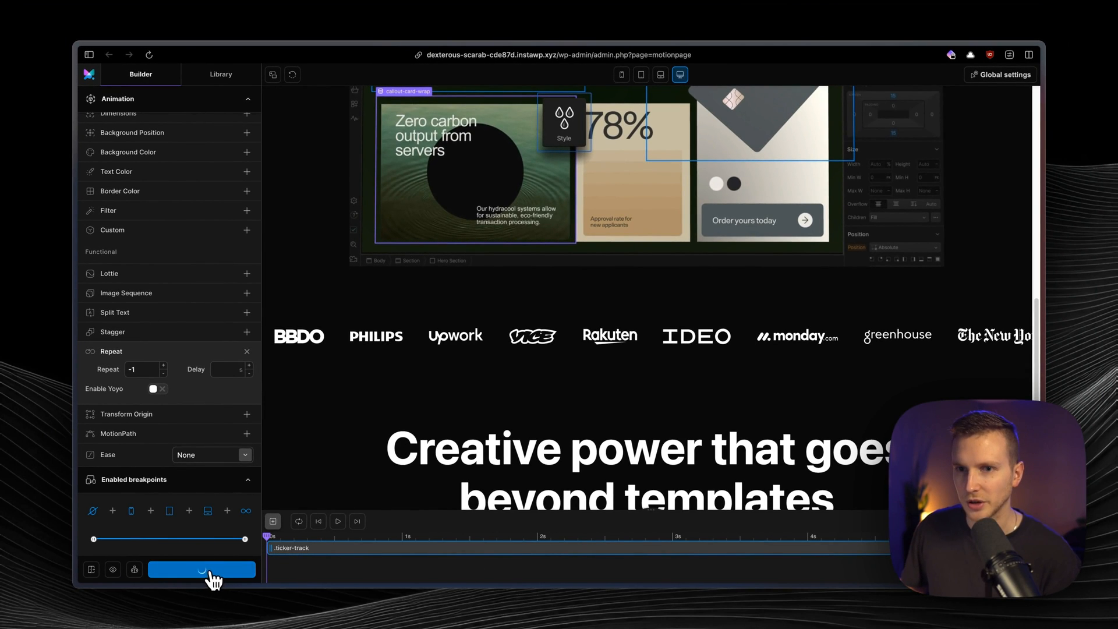
{"action": "left_click", "coordinate": [202, 569]}
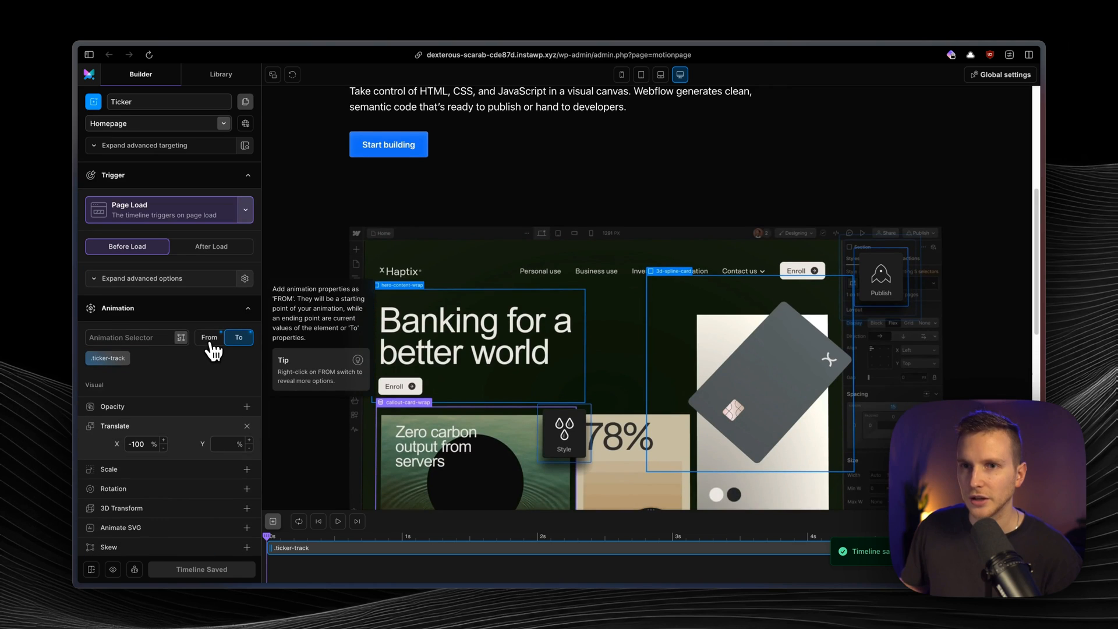
{"action": "scroll", "scroll_direction": "down", "scroll_amount": 3}
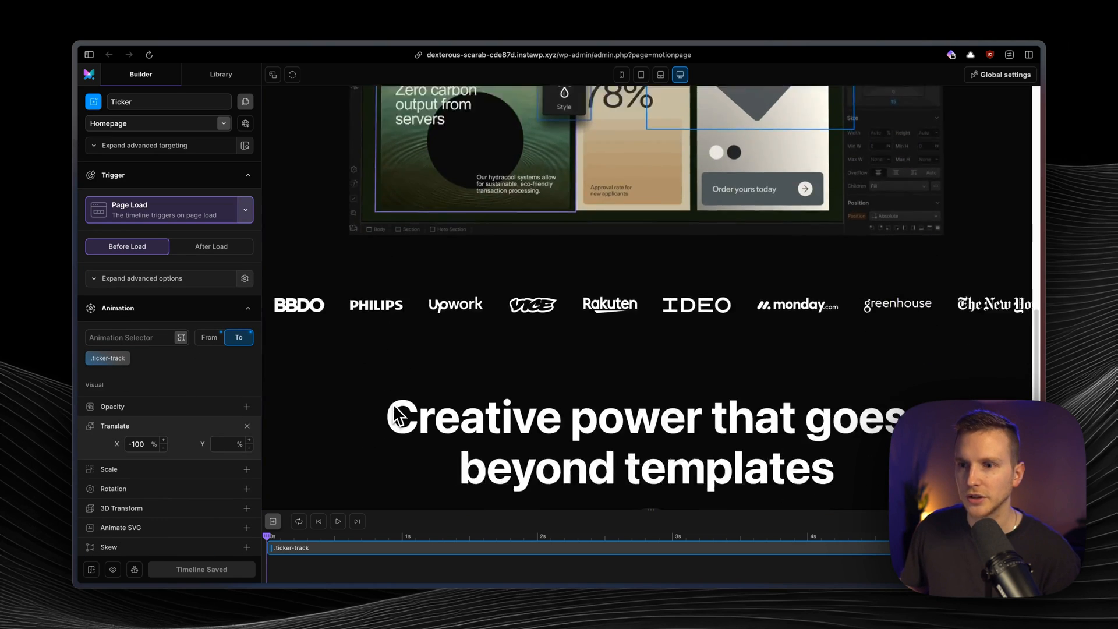